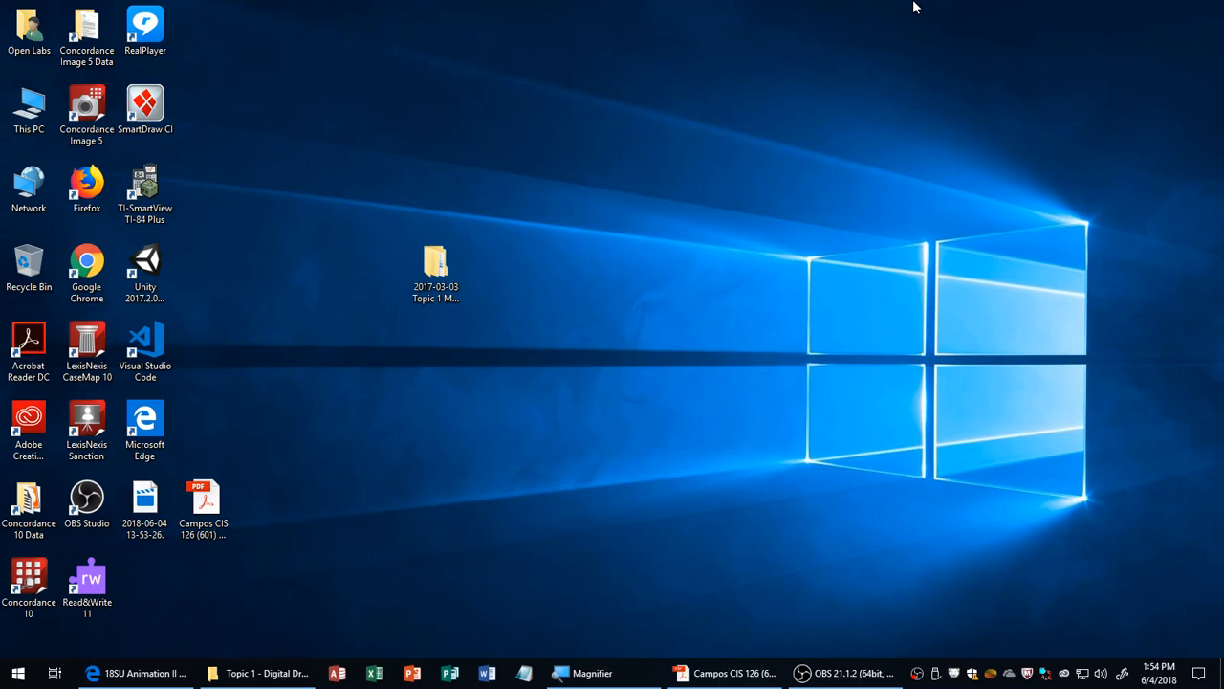
mouse_move(721, 101)
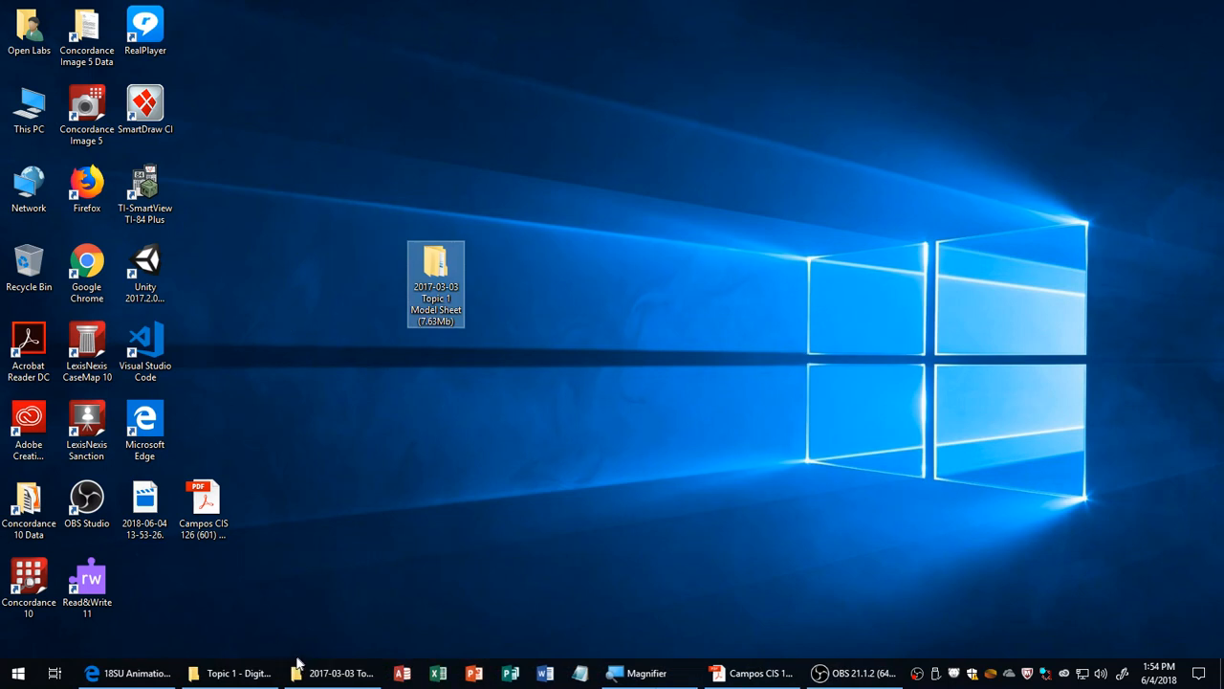
Step: Open the Topic 1 folder, then '1turn around model sheets', shown as extra large icons
double_click(435, 284)
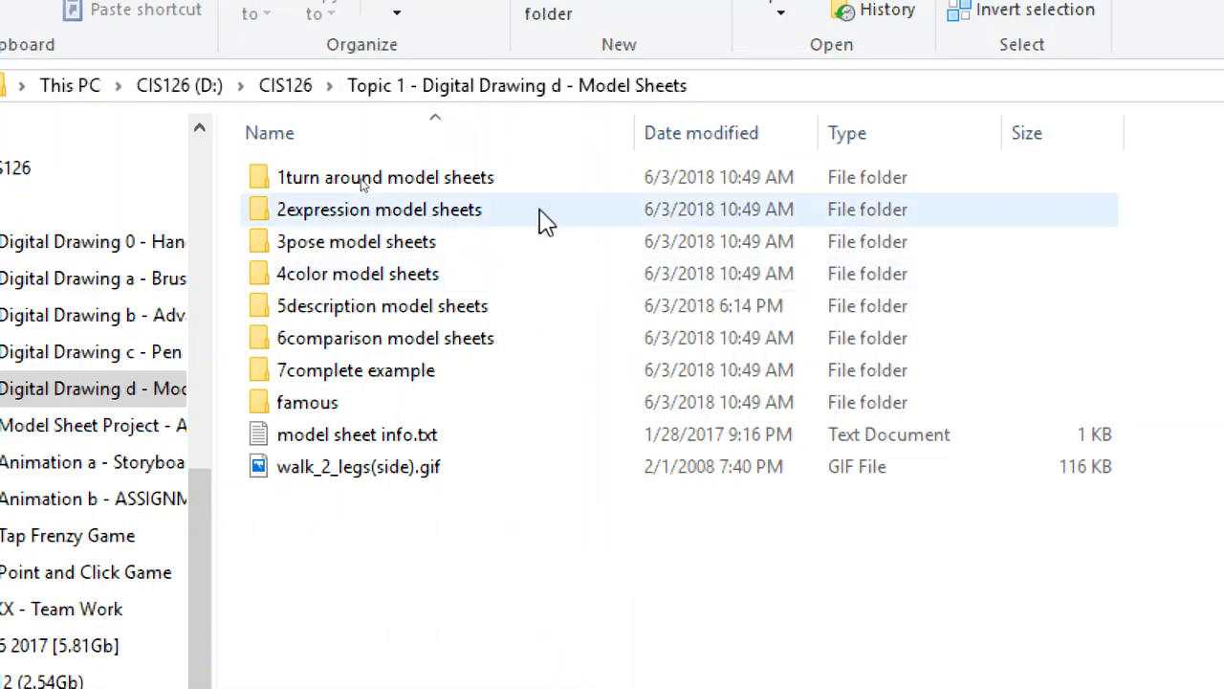
double_click(384, 177)
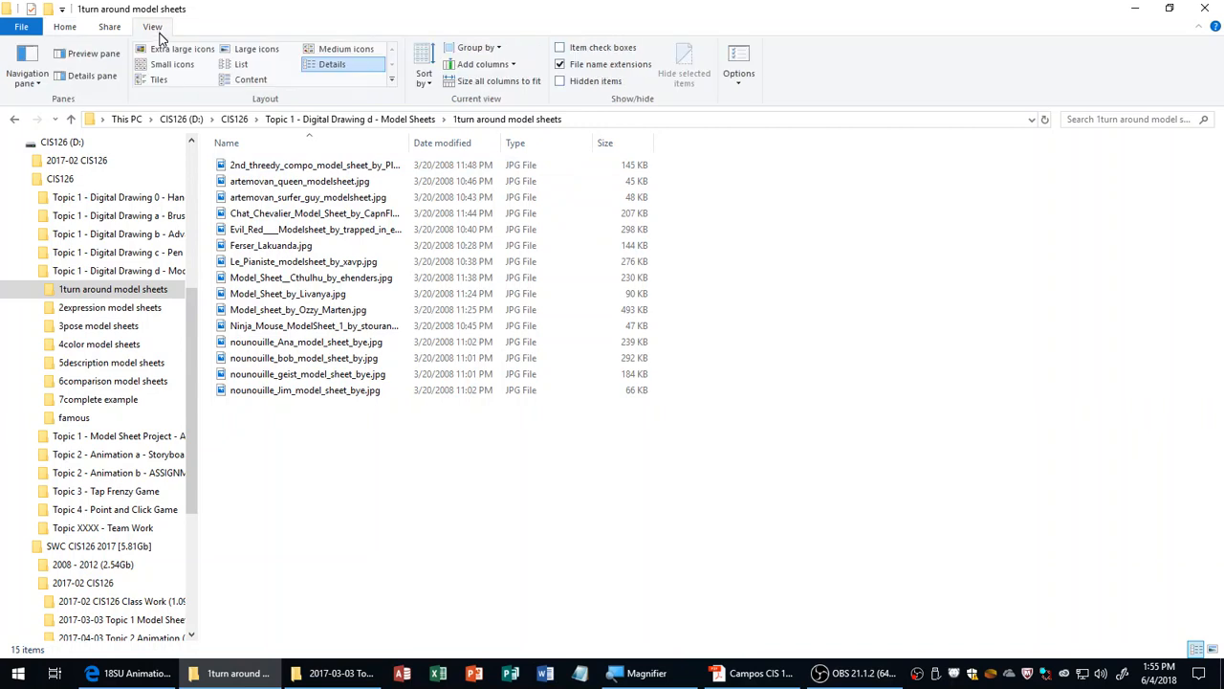
click(182, 49)
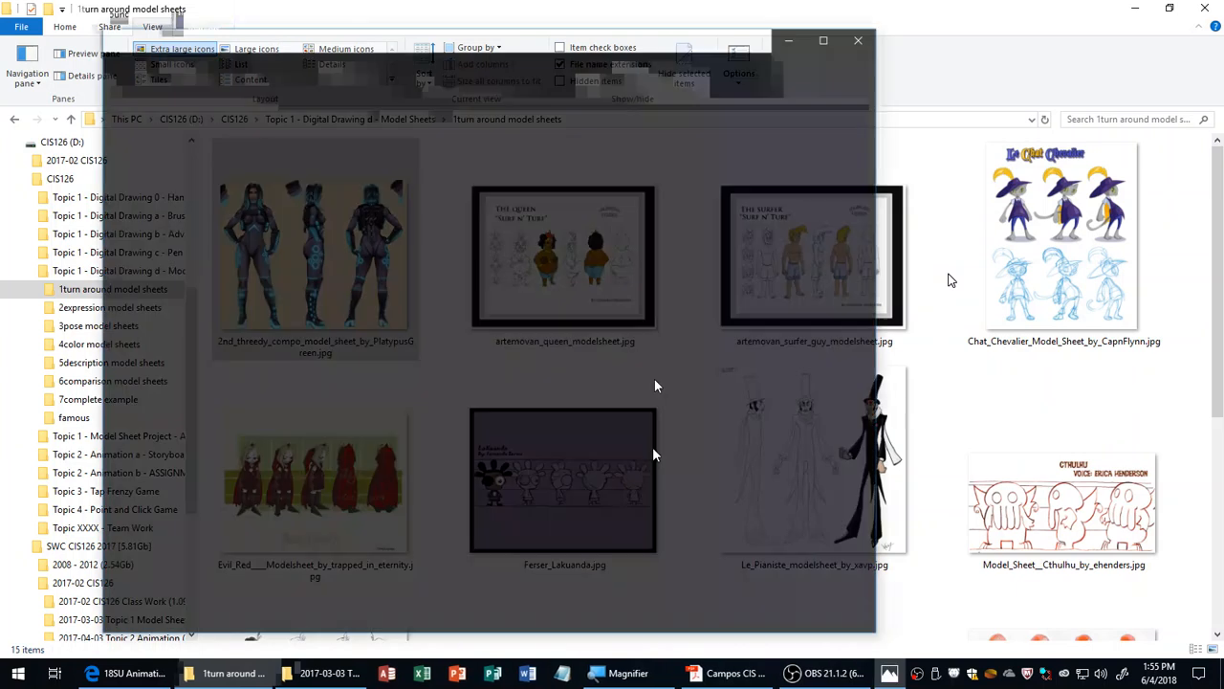
Step: Open the first turn-around sheet in Photos, step through the next sheets, then close the viewer
double_click(314, 247)
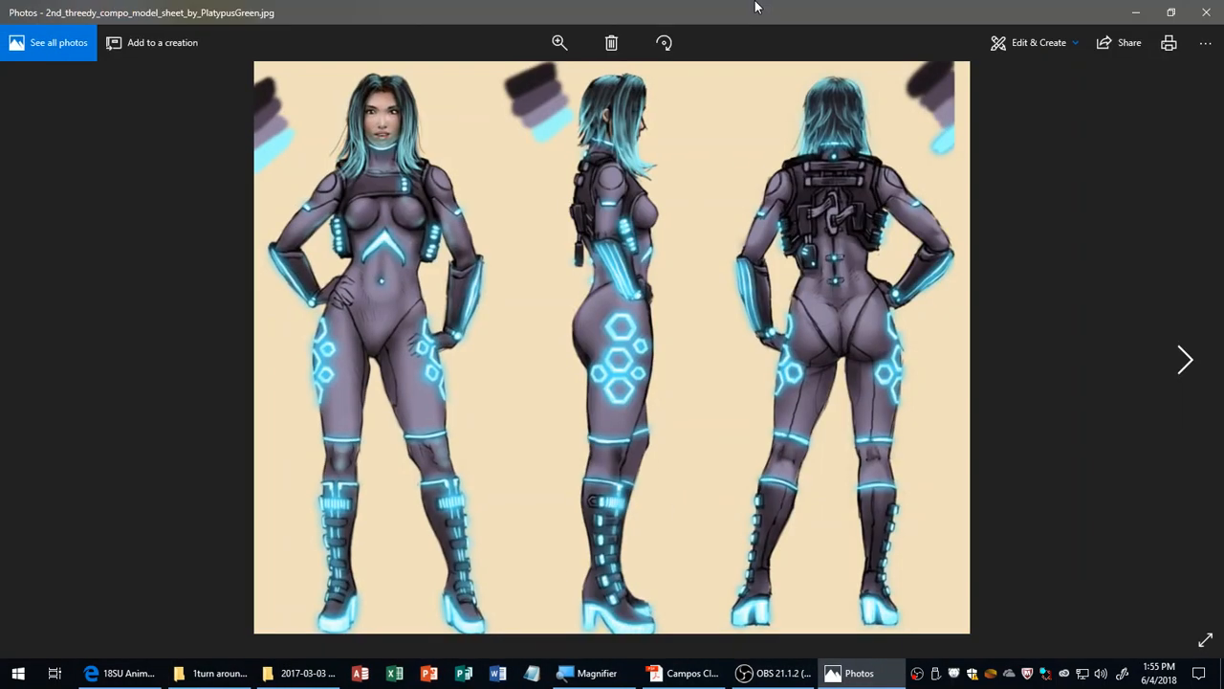
click(1185, 359)
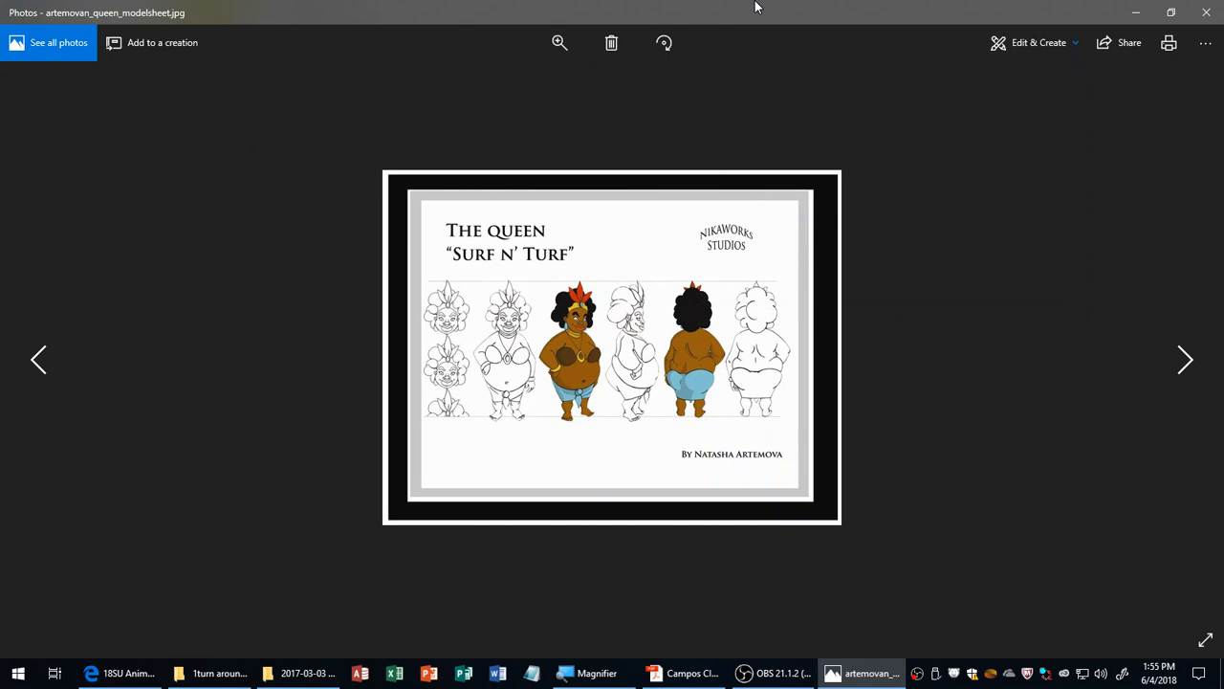
click(1185, 359)
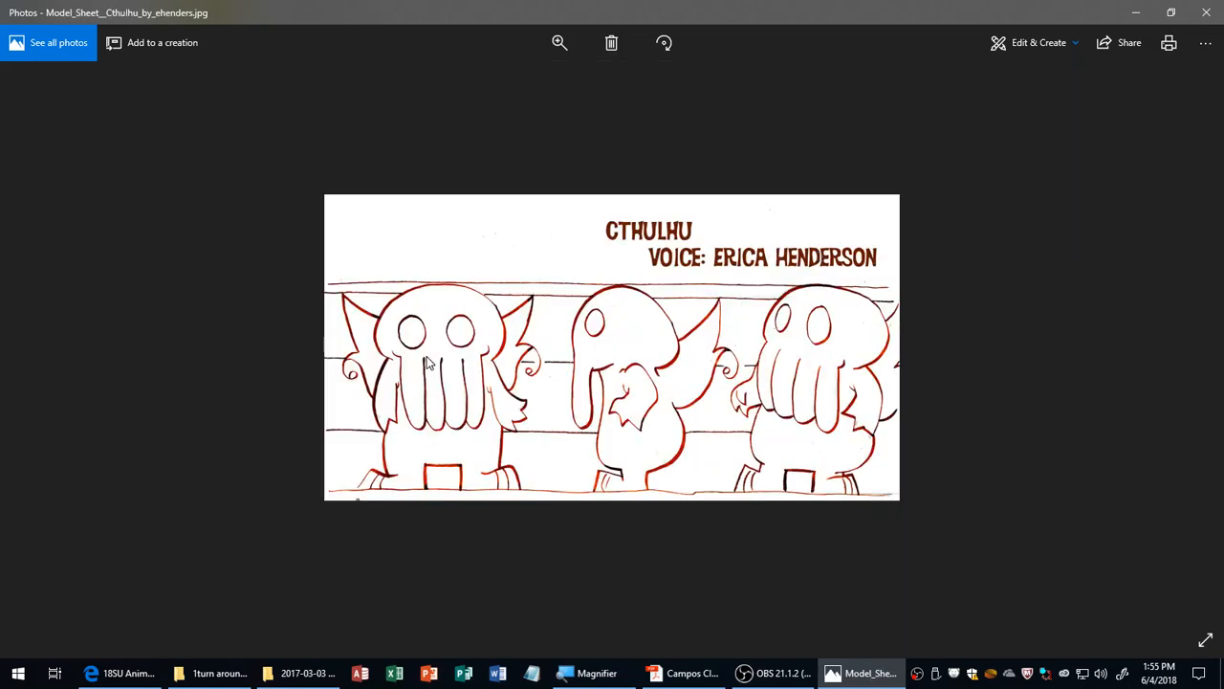
mouse_move(869, 357)
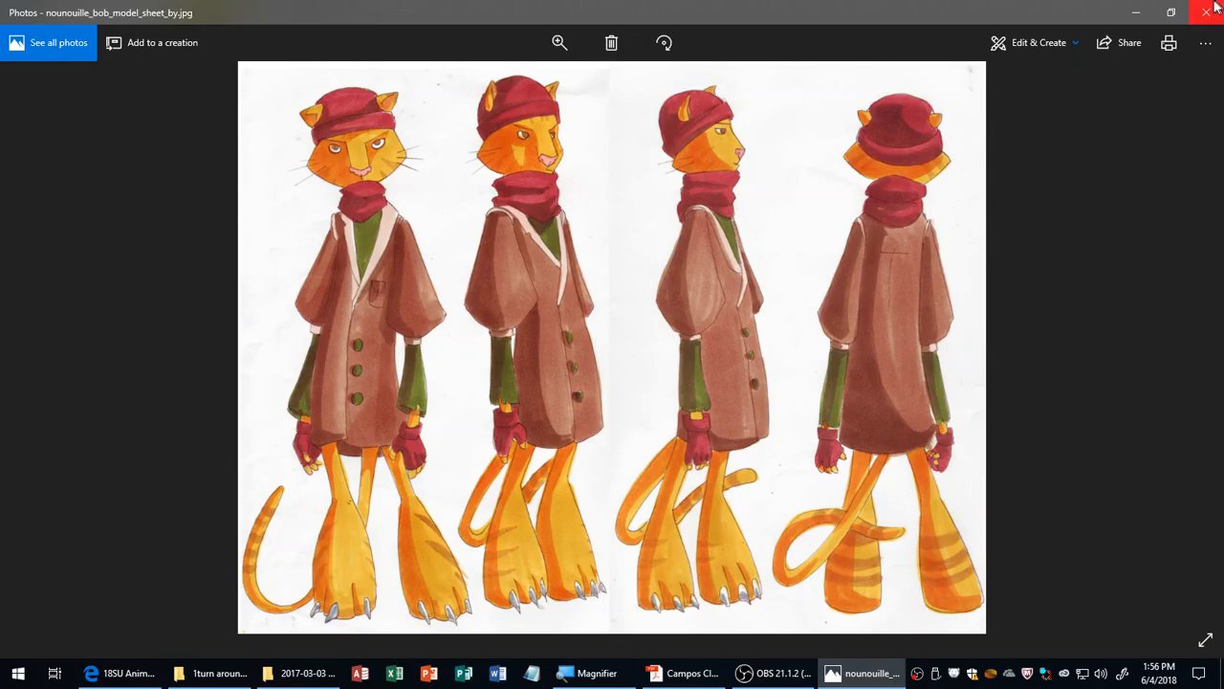
click(222, 673)
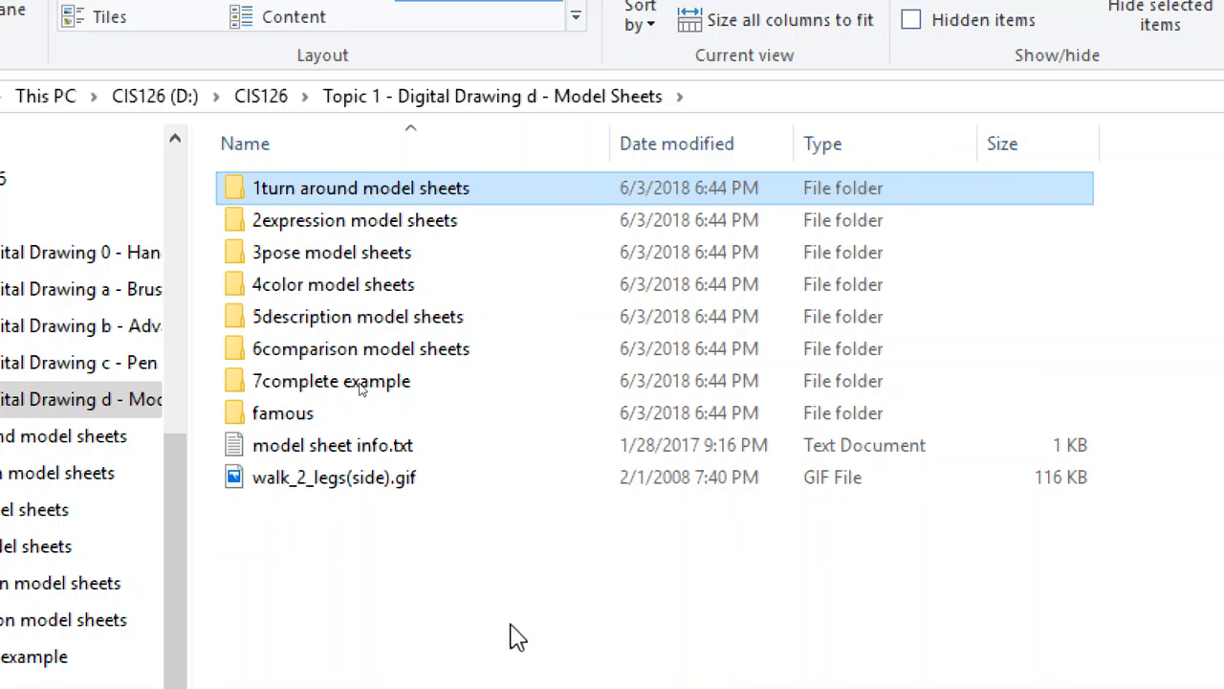
mouse_move(517, 636)
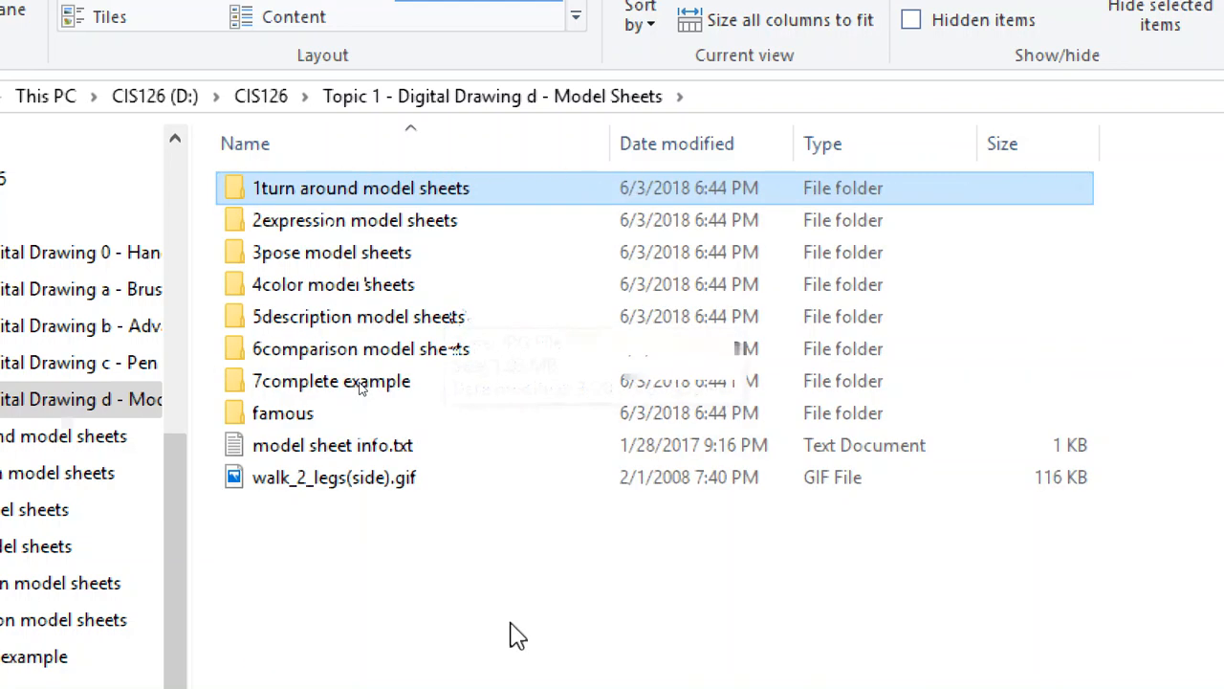
Step: Open the '2expression model sheets' folder inside Topic 1
double_click(354, 220)
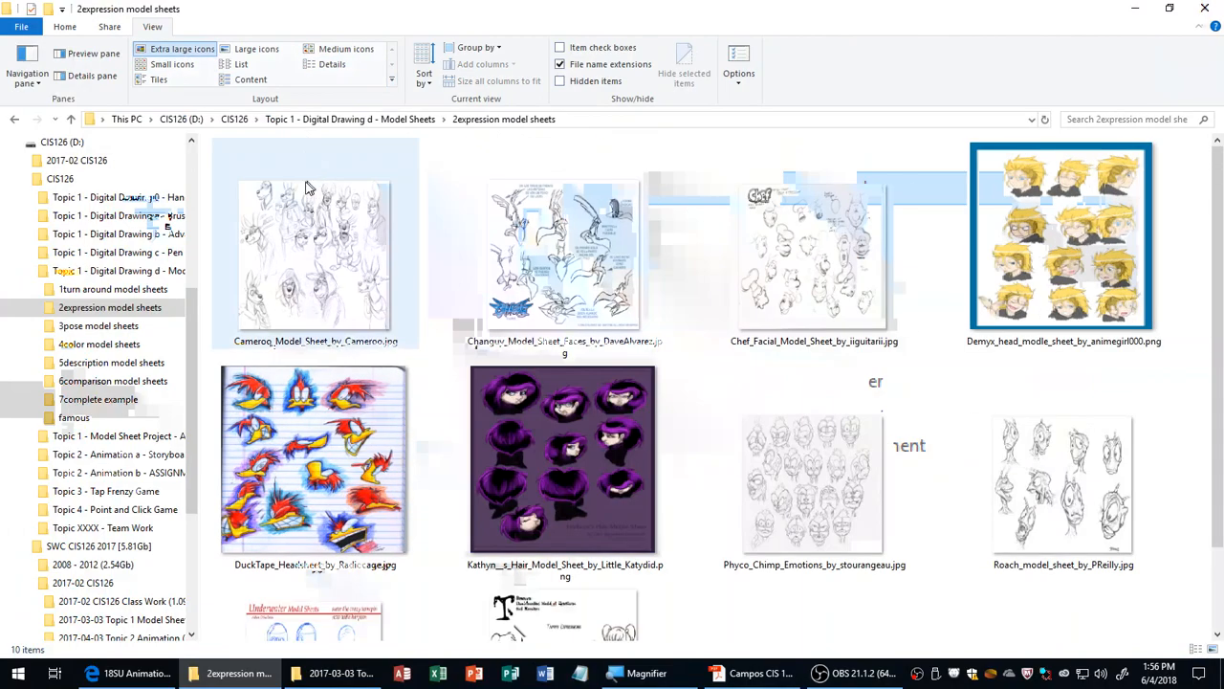
Step: Open the first expression sheet in Photos and page forward to Tammy's expressions sheet
double_click(315, 253)
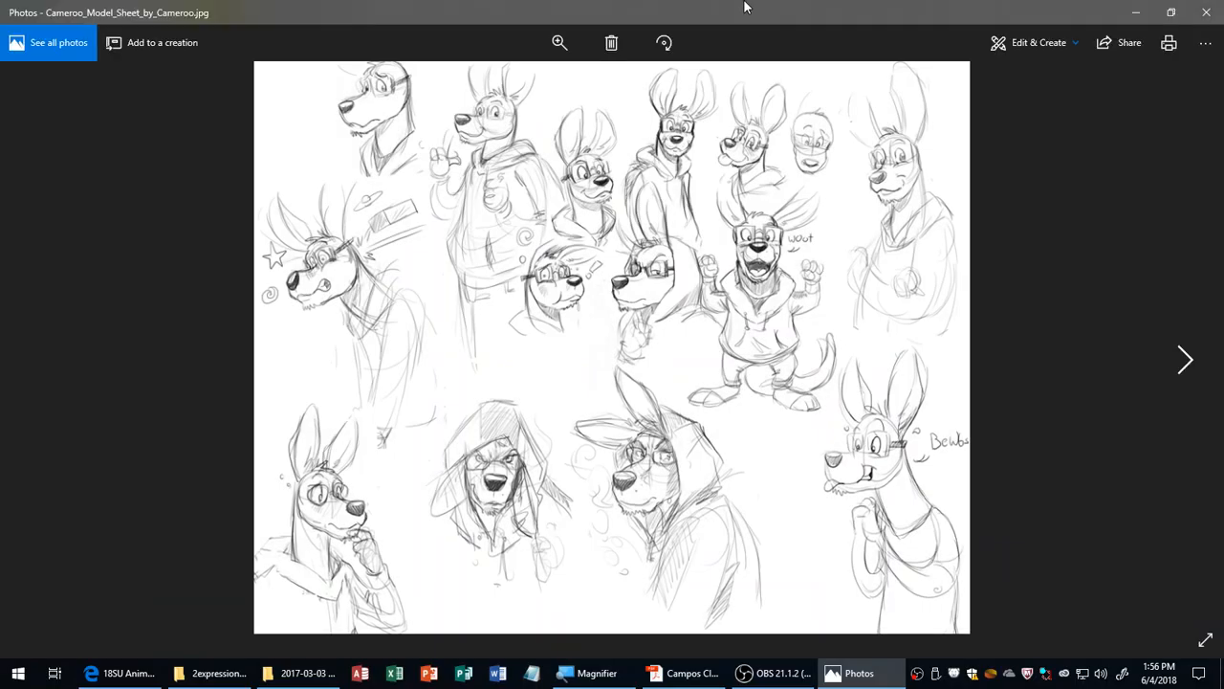
click(1186, 360)
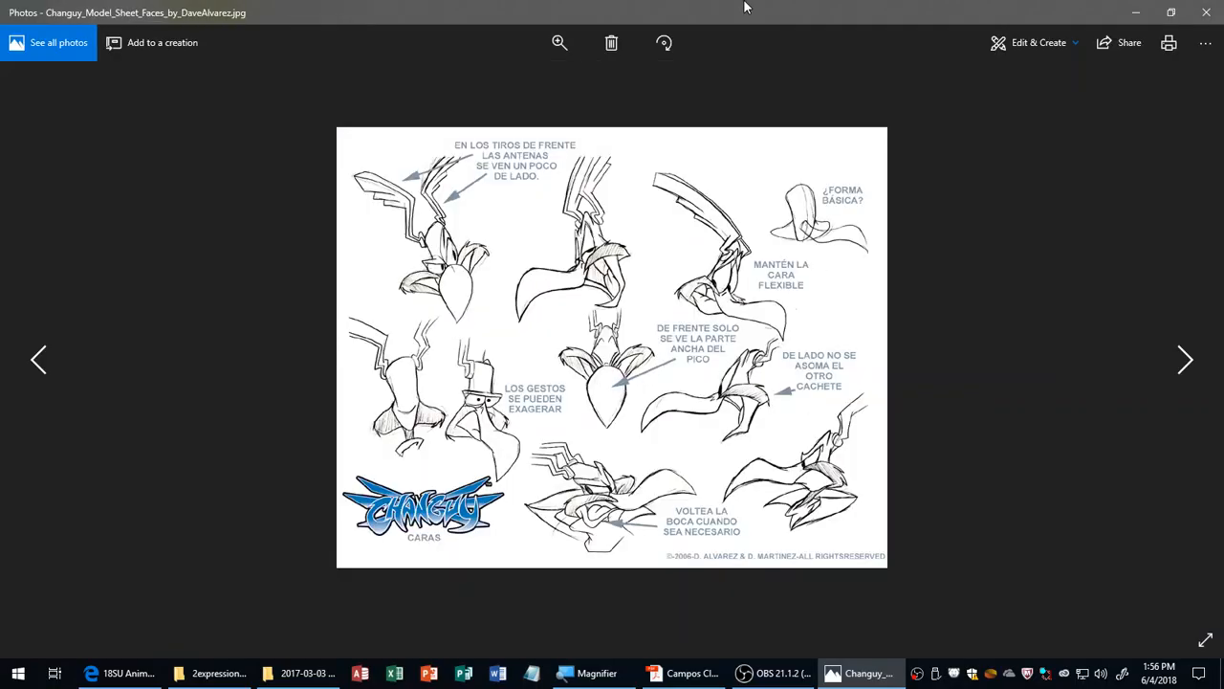
click(1186, 359)
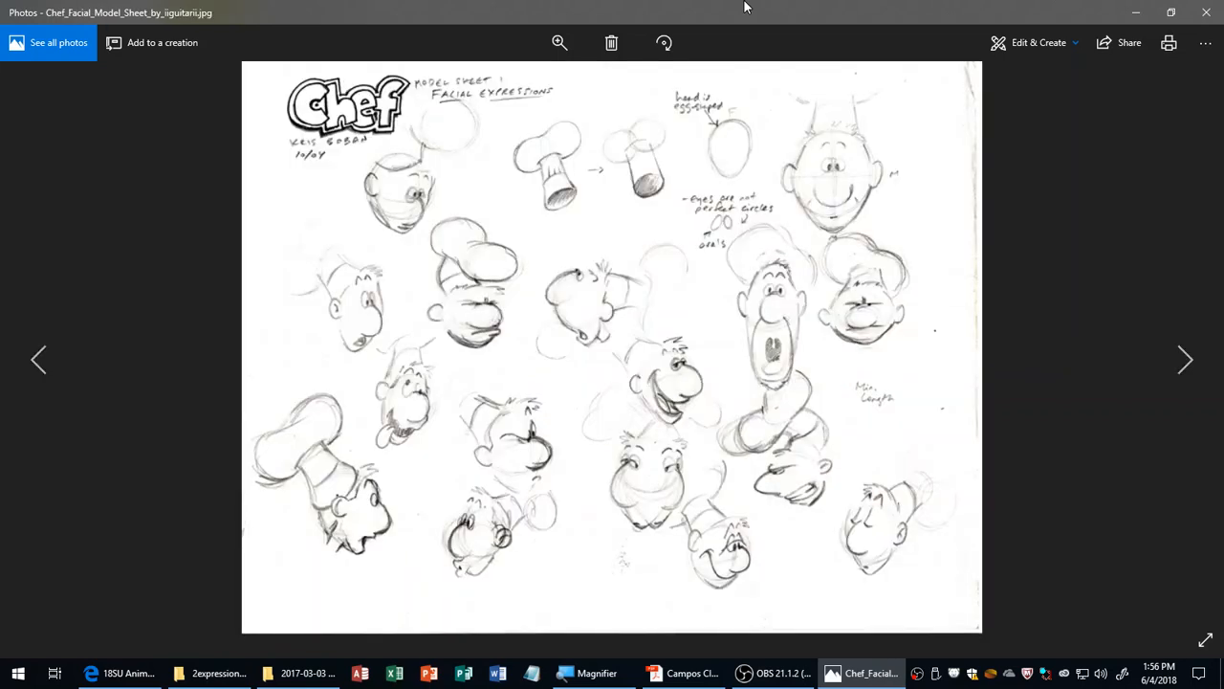
click(1186, 360)
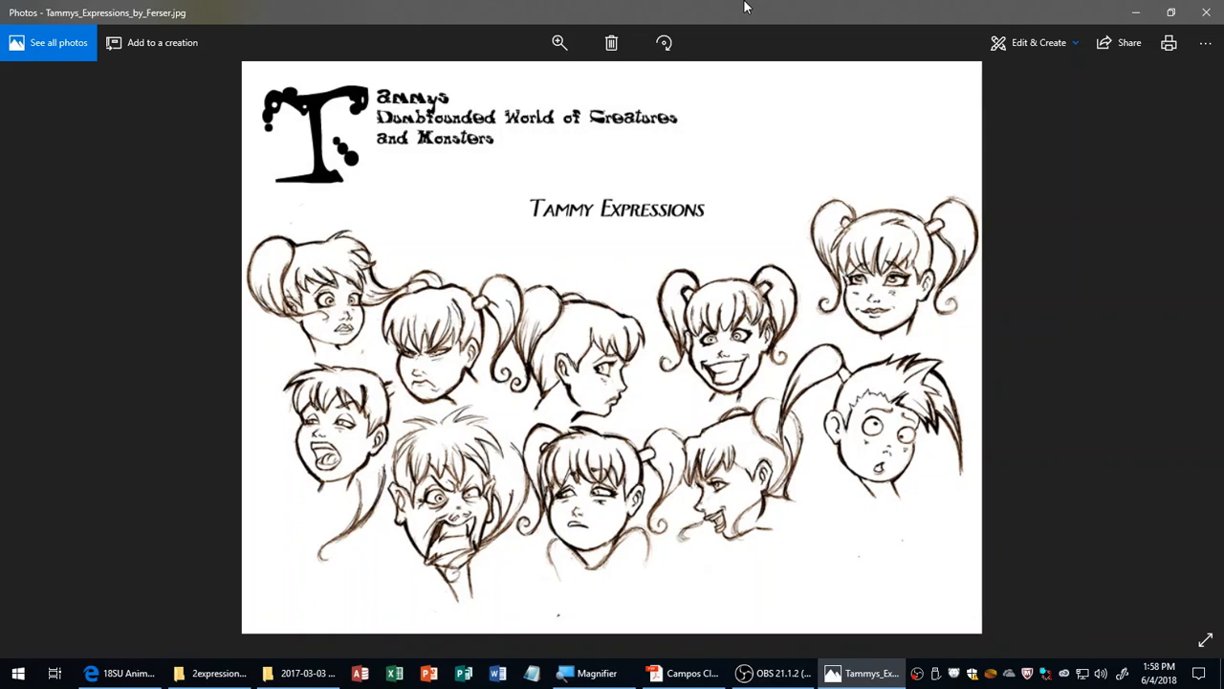
mouse_move(742, 356)
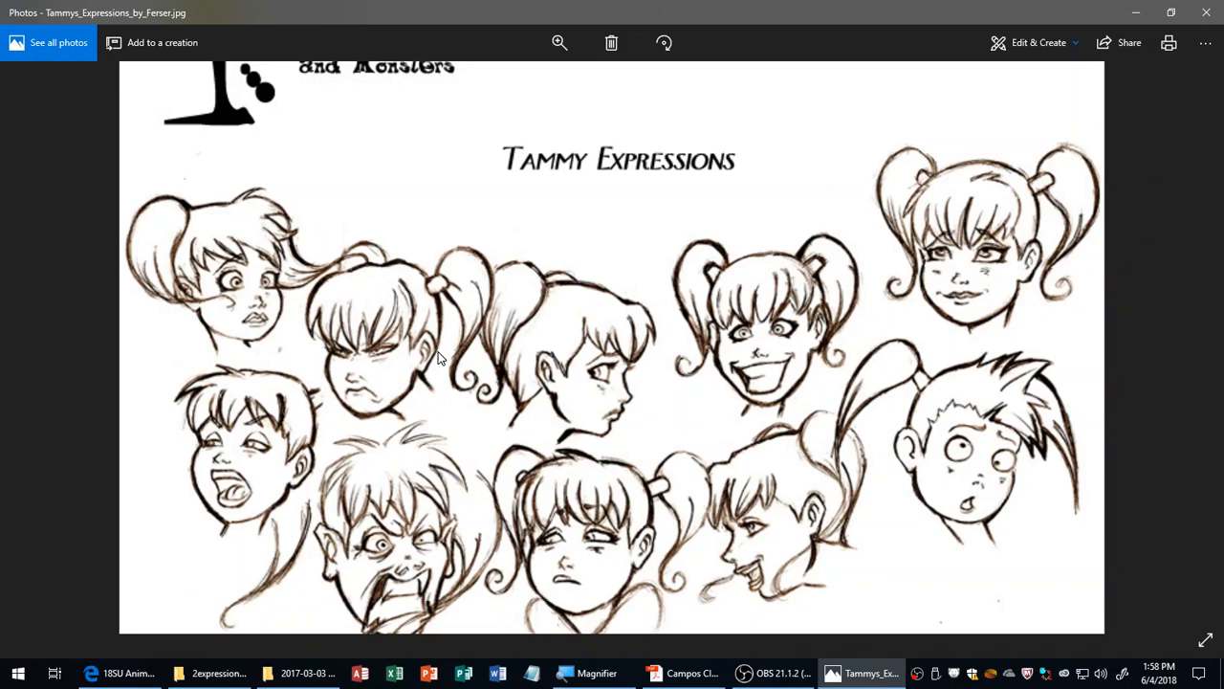
mouse_move(472, 488)
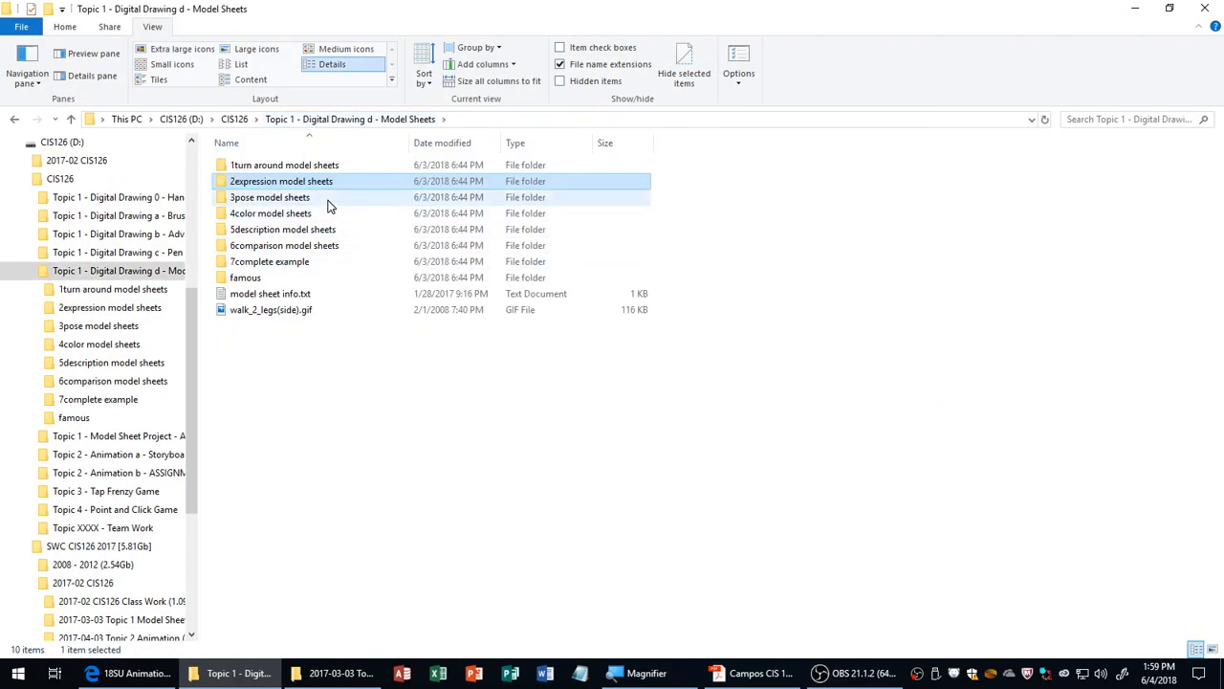
Step: Open the '3pose model sheets' folder and view Codad_Model_Sheet in Photos
double_click(270, 197)
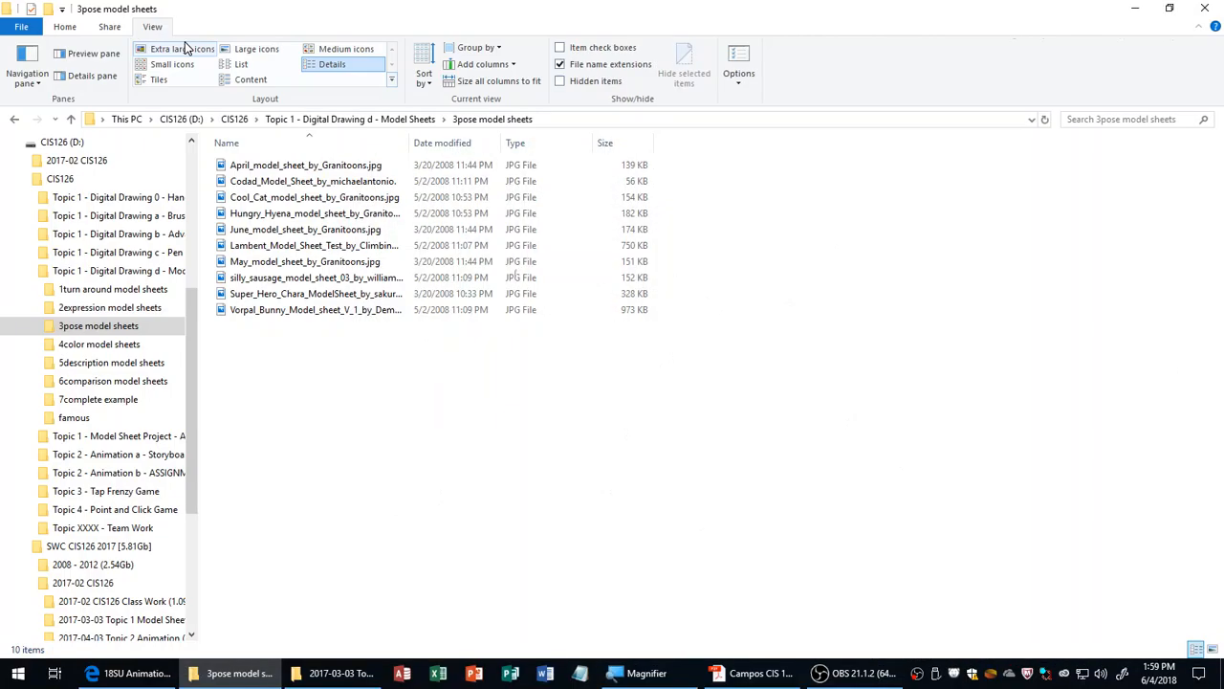
double_click(313, 181)
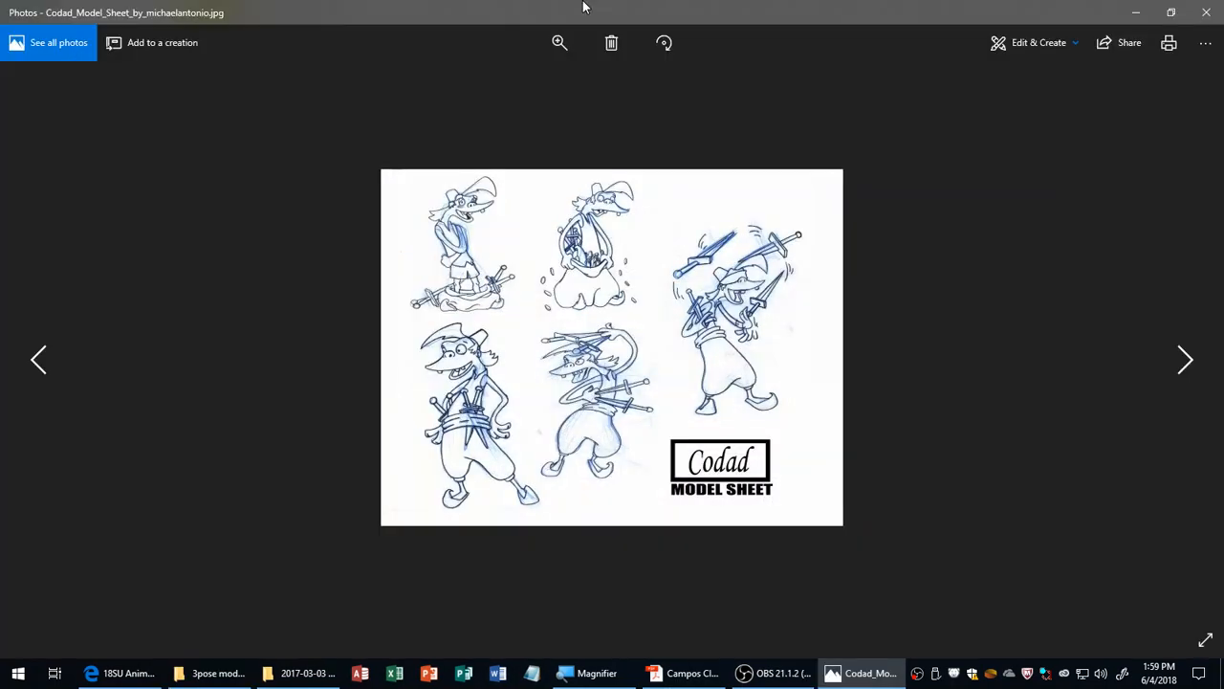
Step: Advance to the Vorpal Bunny pose sheet, then close the Photos viewer
click(1186, 360)
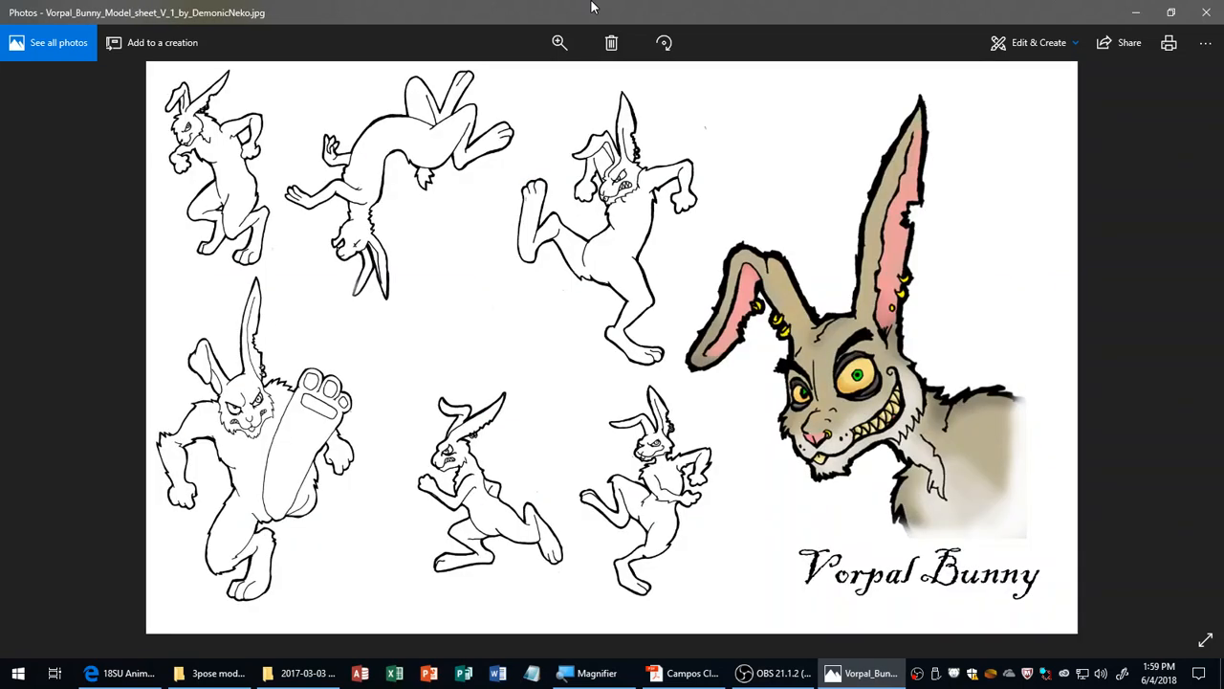
click(218, 673)
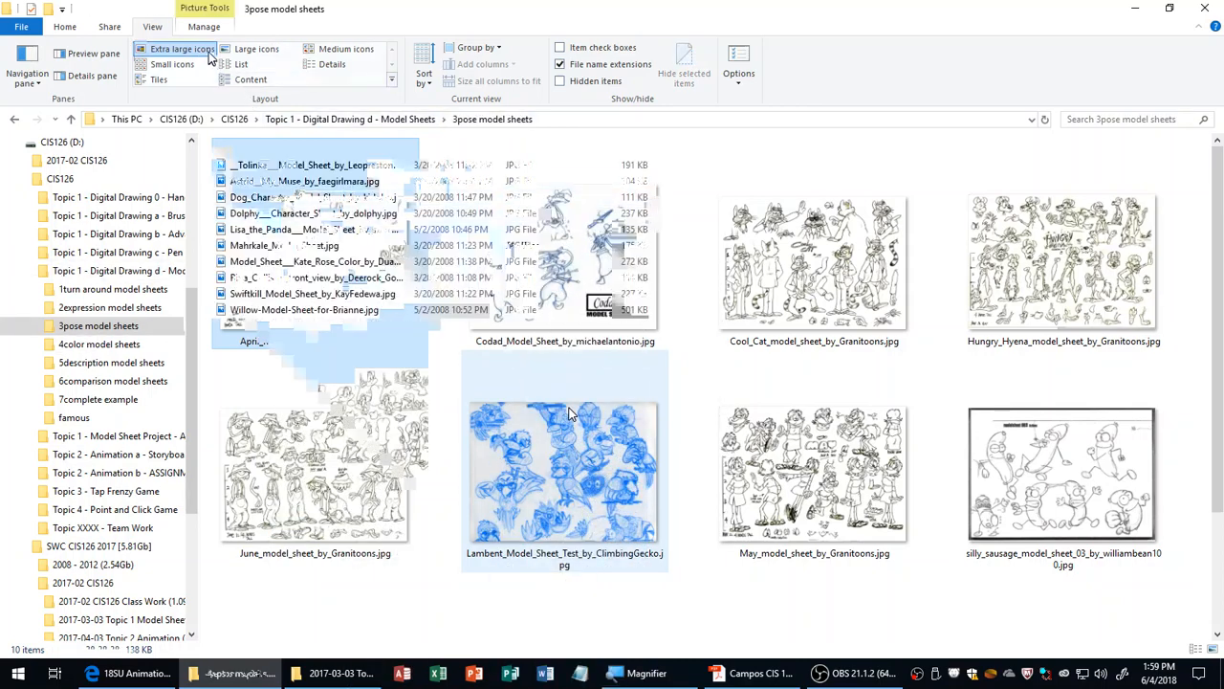
Step: View the Tolinka colour sheet through Swiftkill, then open the 5description model sheets folder
double_click(314, 165)
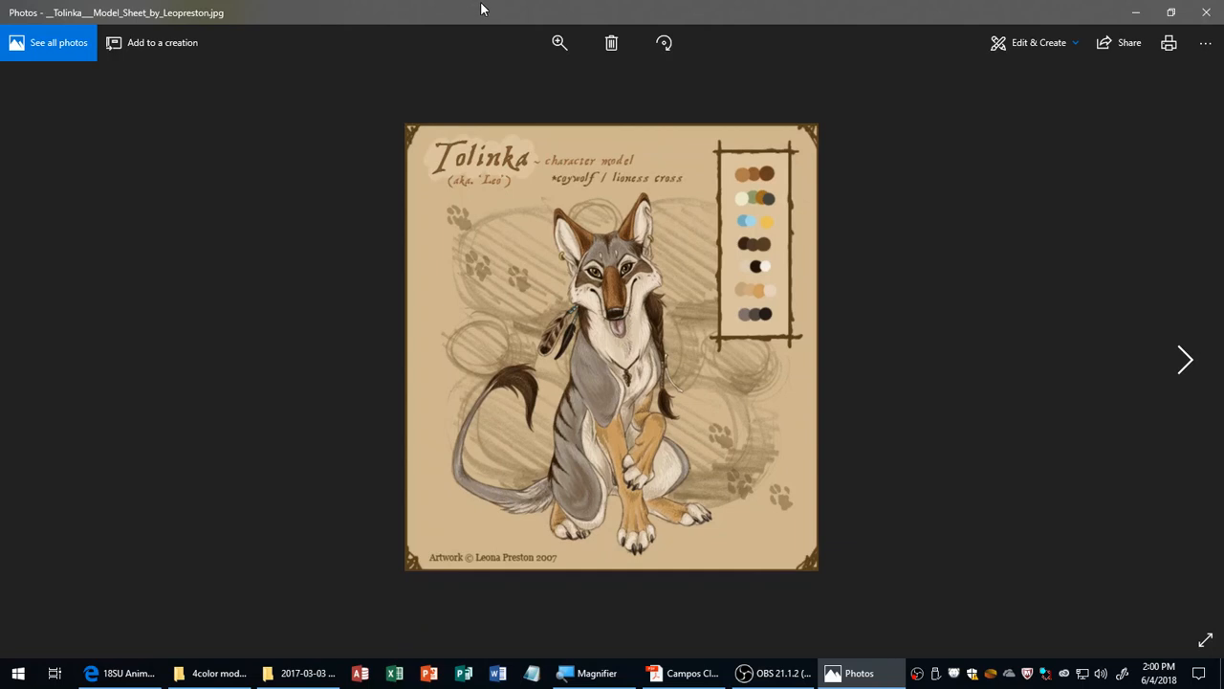
mouse_move(490, 11)
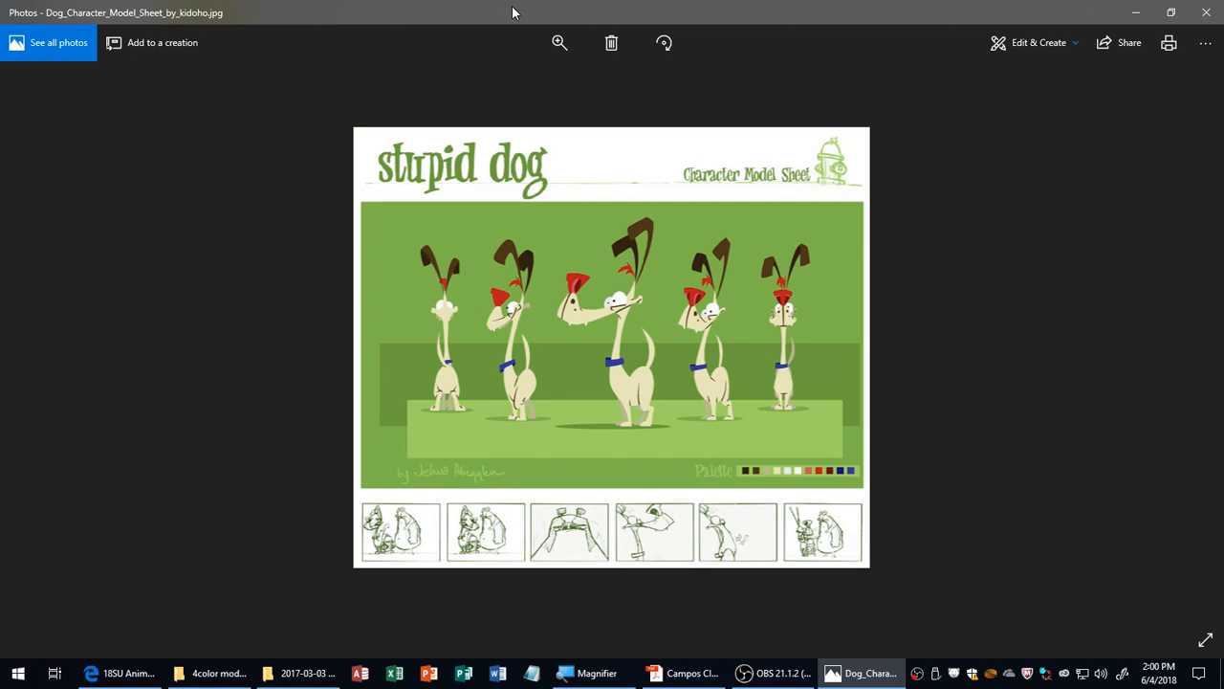
key(right)
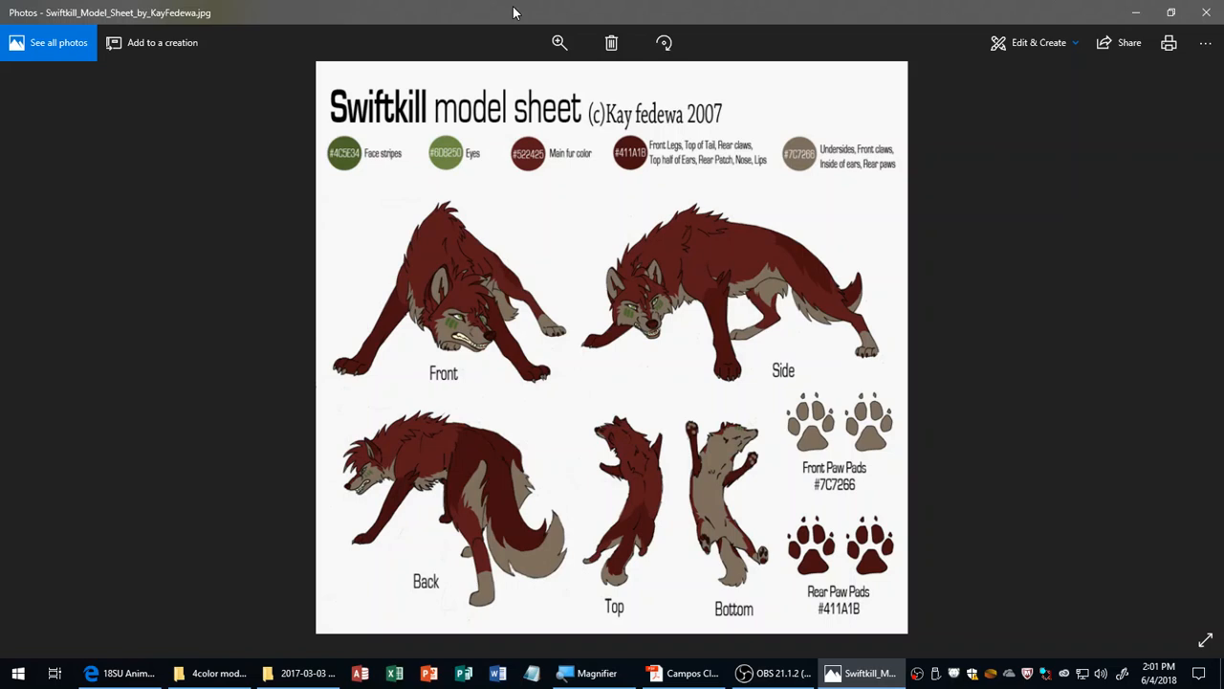
mouse_move(619, 8)
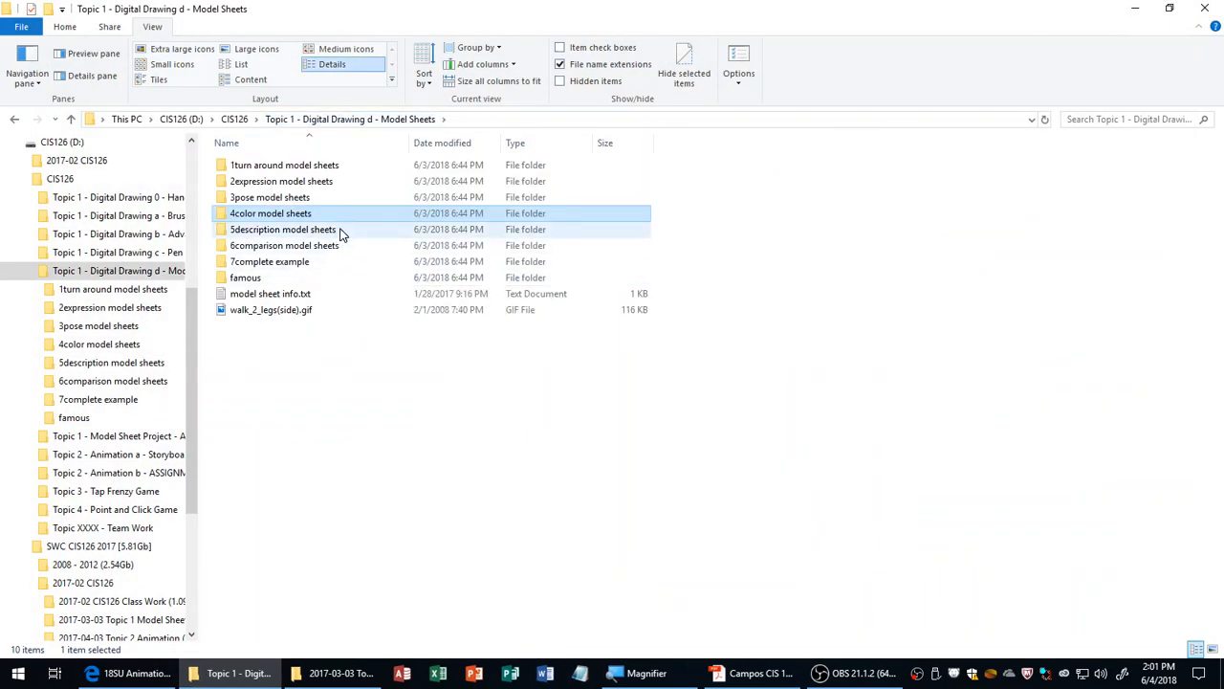
double_click(283, 229)
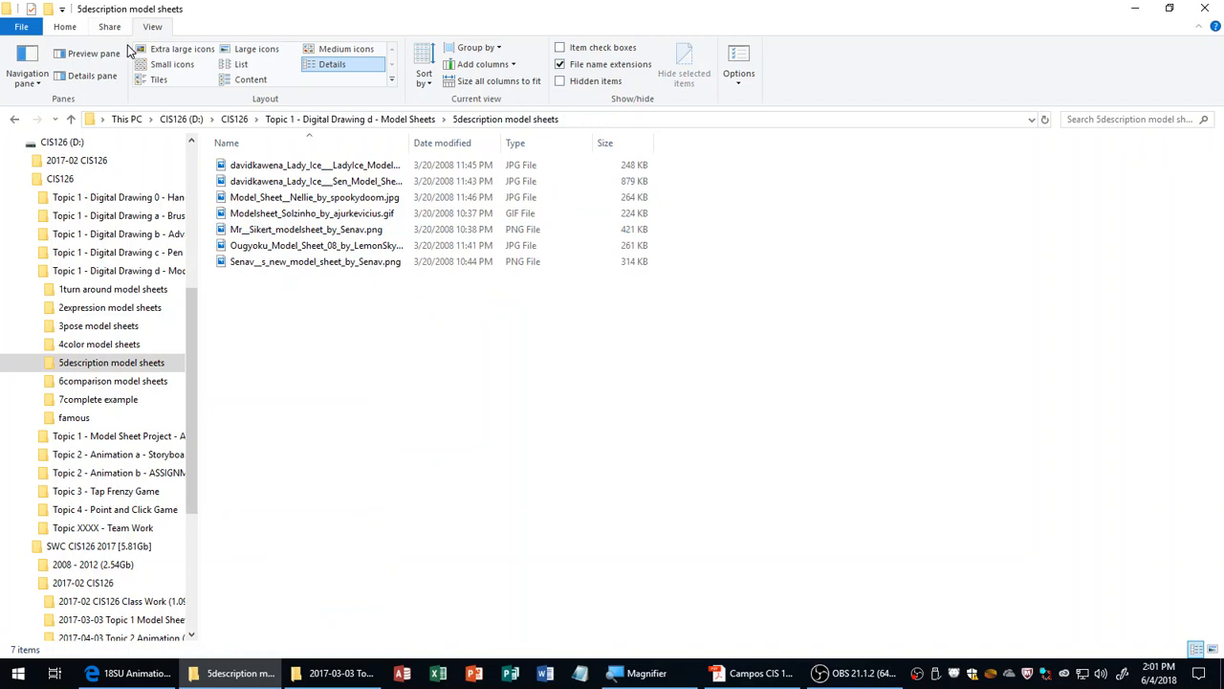
click(182, 48)
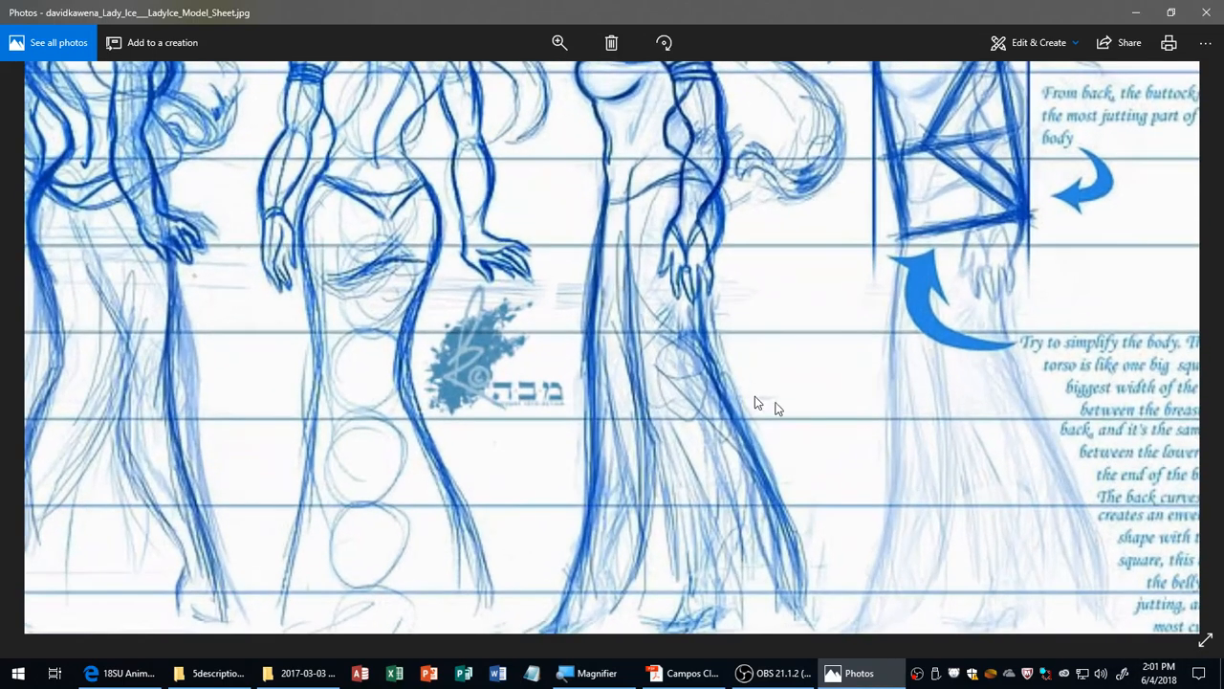
mouse_move(1195, 370)
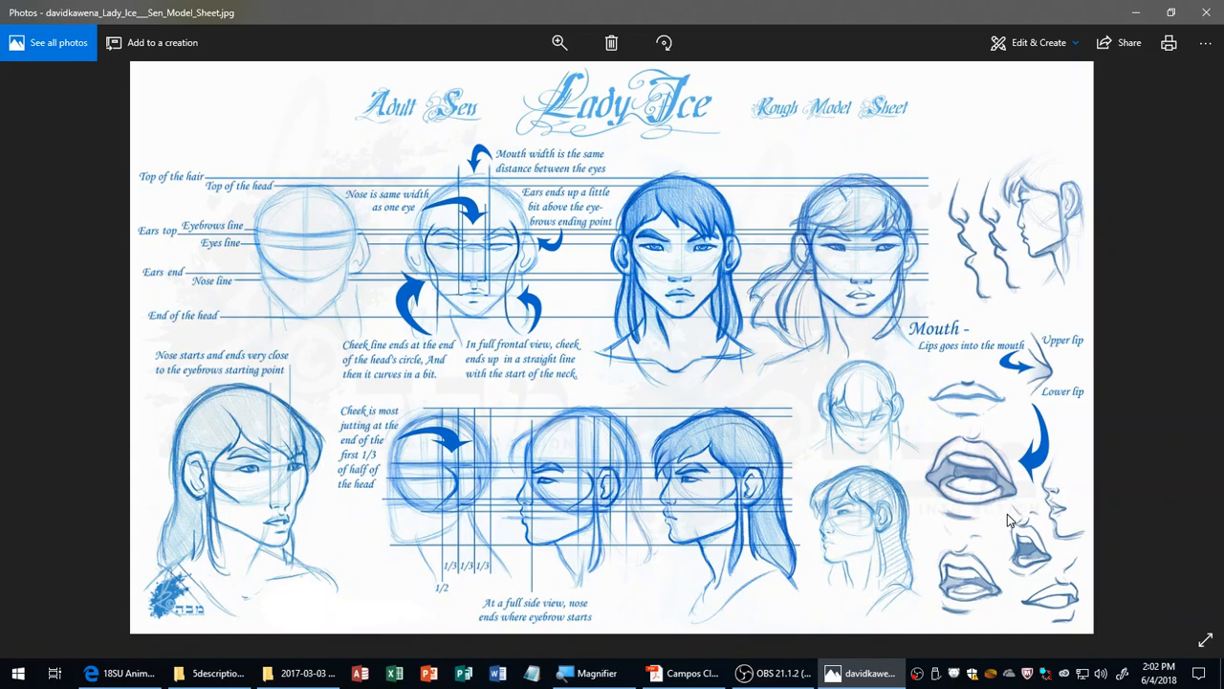
mouse_move(1022, 519)
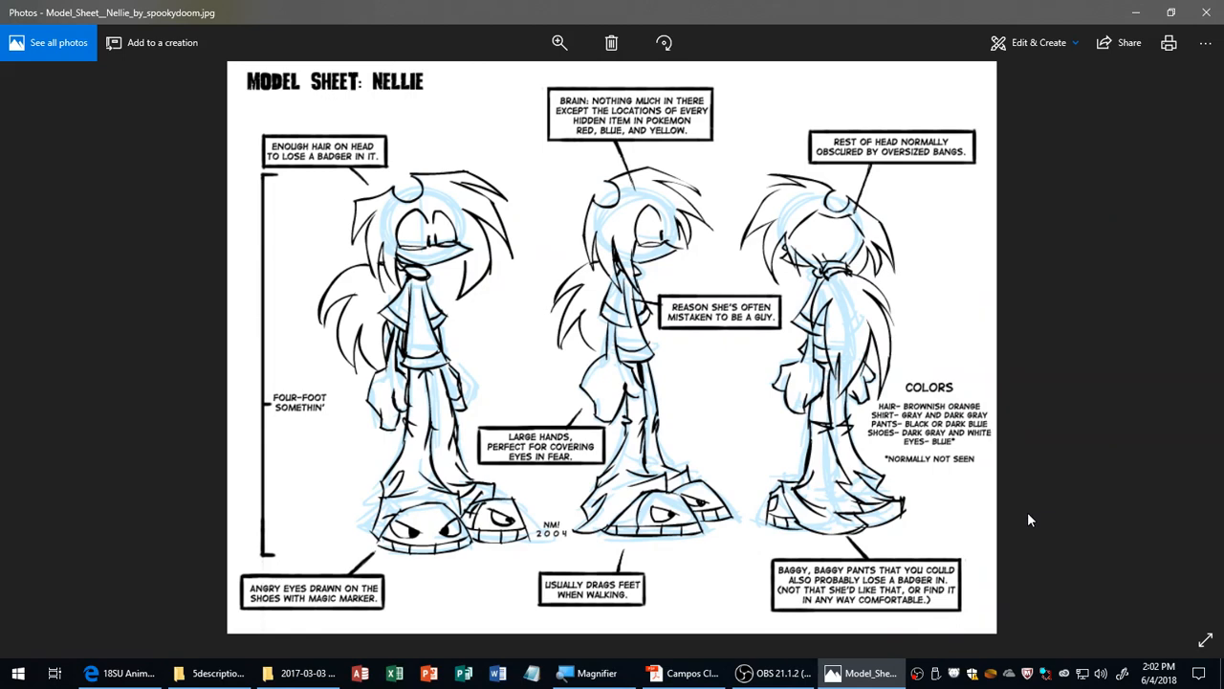
mouse_move(1043, 488)
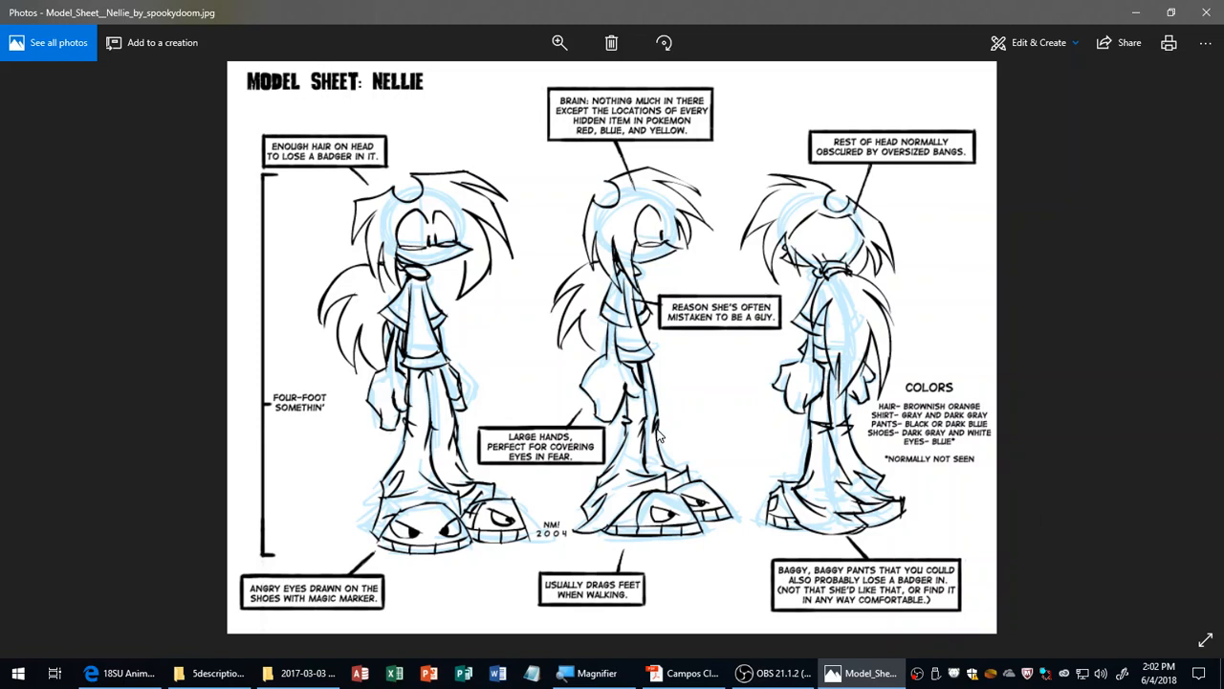
mouse_move(828, 144)
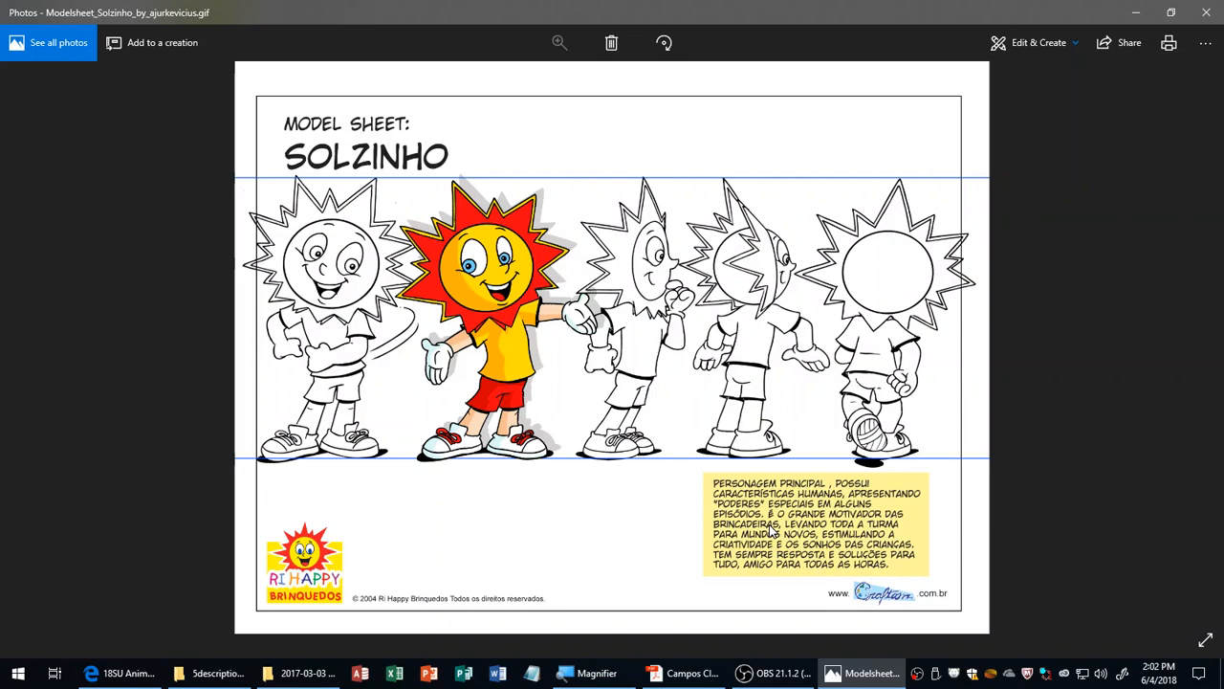
mouse_move(890, 526)
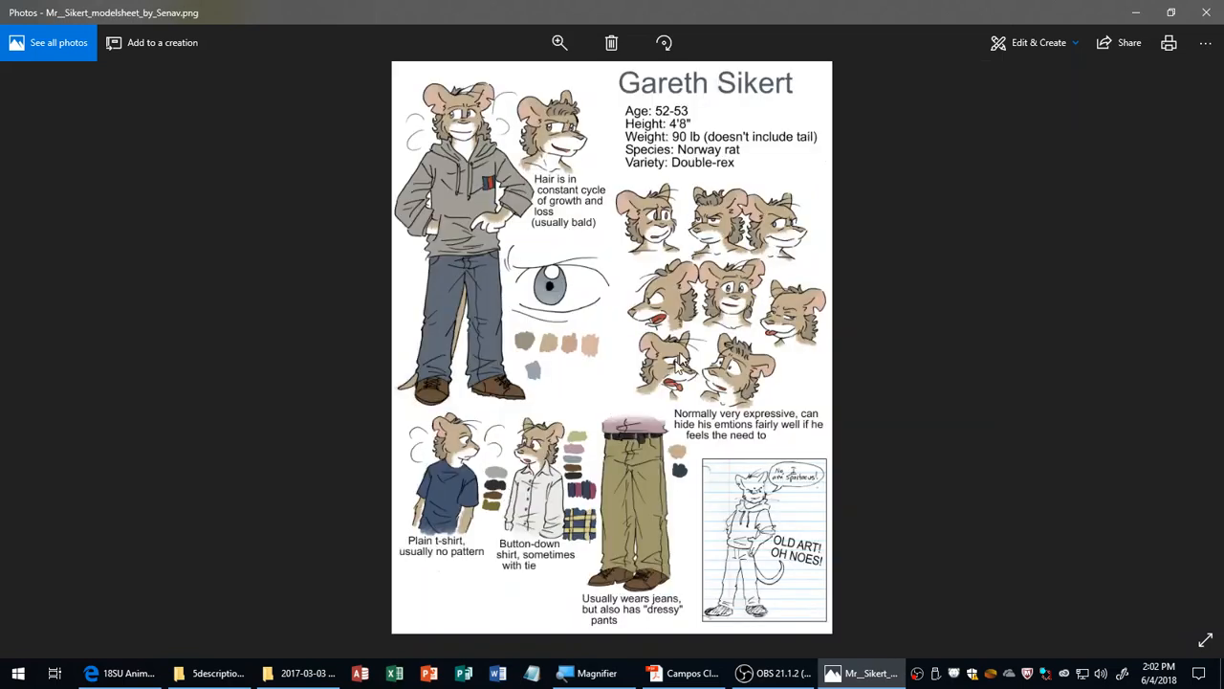
mouse_move(507, 435)
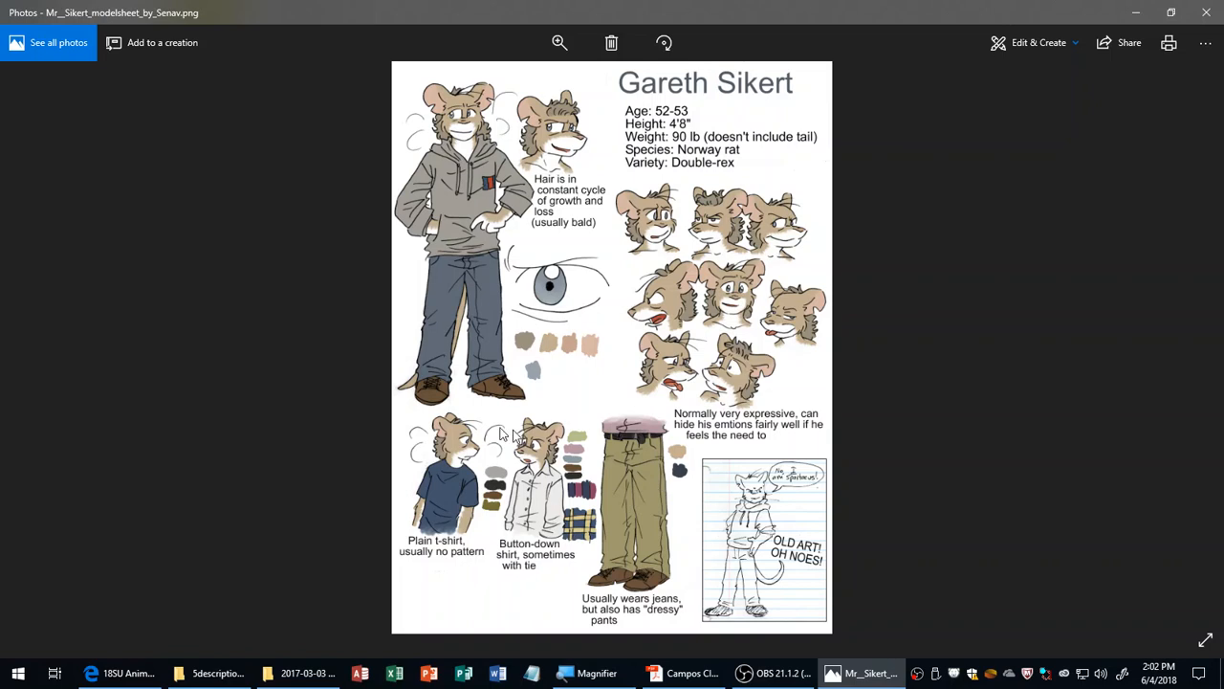
mouse_move(779, 402)
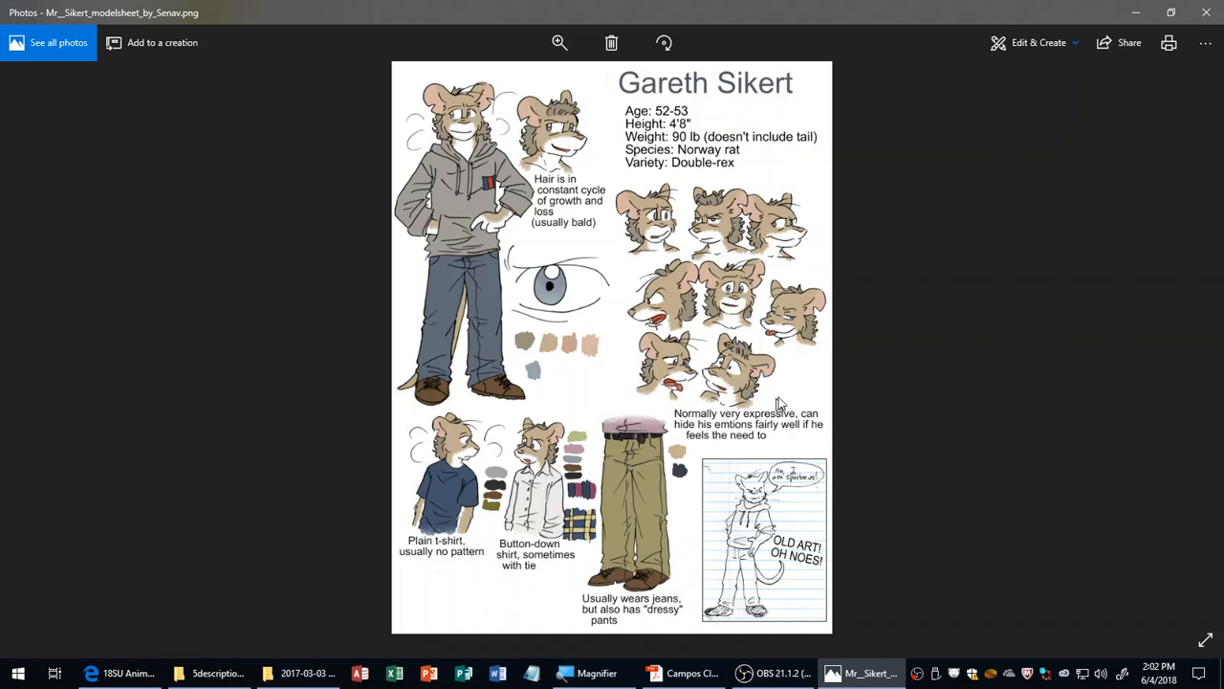
mouse_move(968, 302)
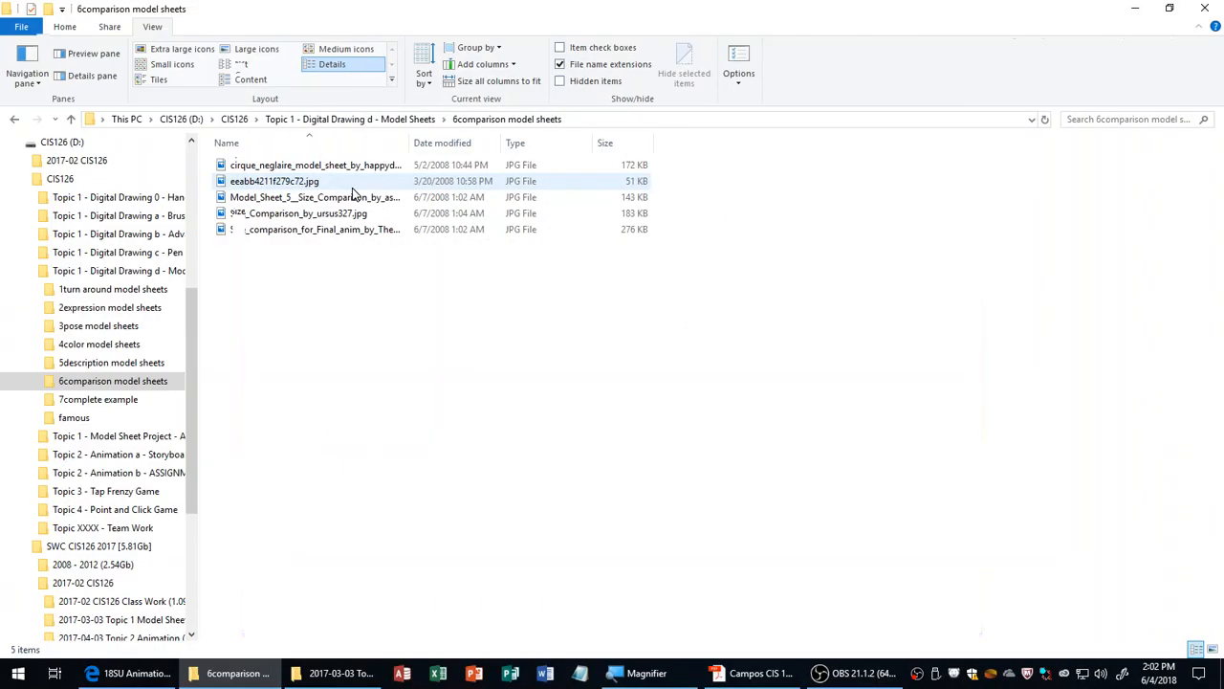
Step: Open the Gaiato height chart eeabb4211f279c72.jpg in Photos
double_click(314, 165)
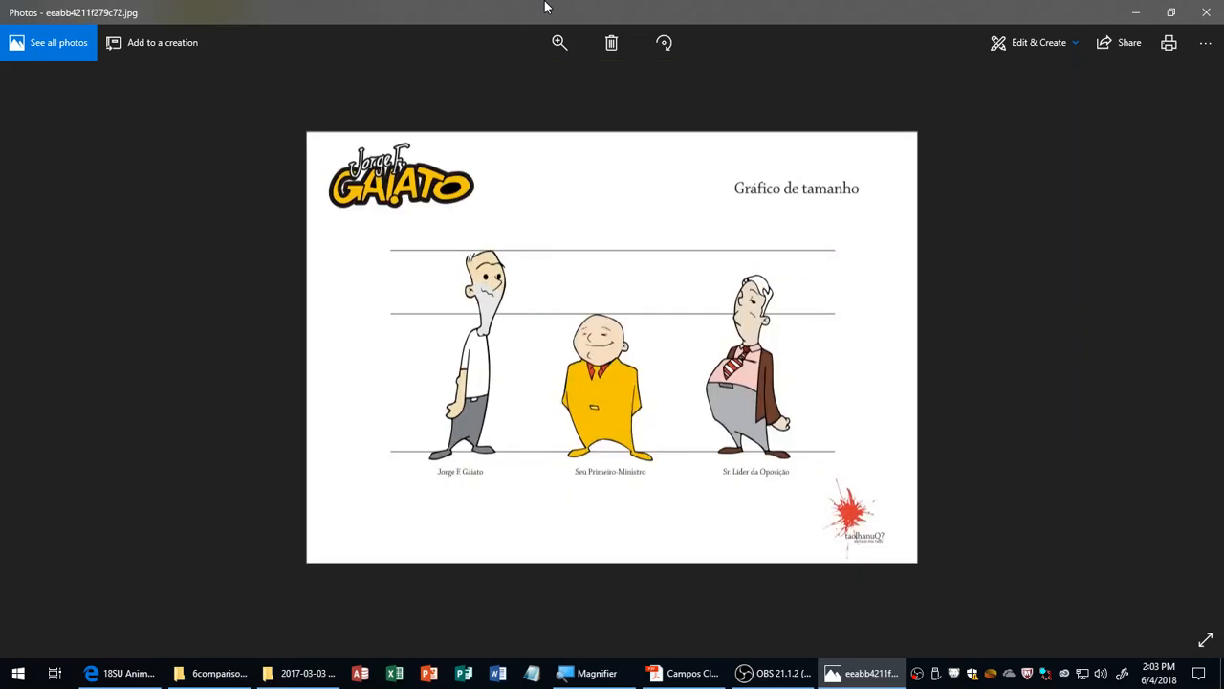
mouse_move(612, 468)
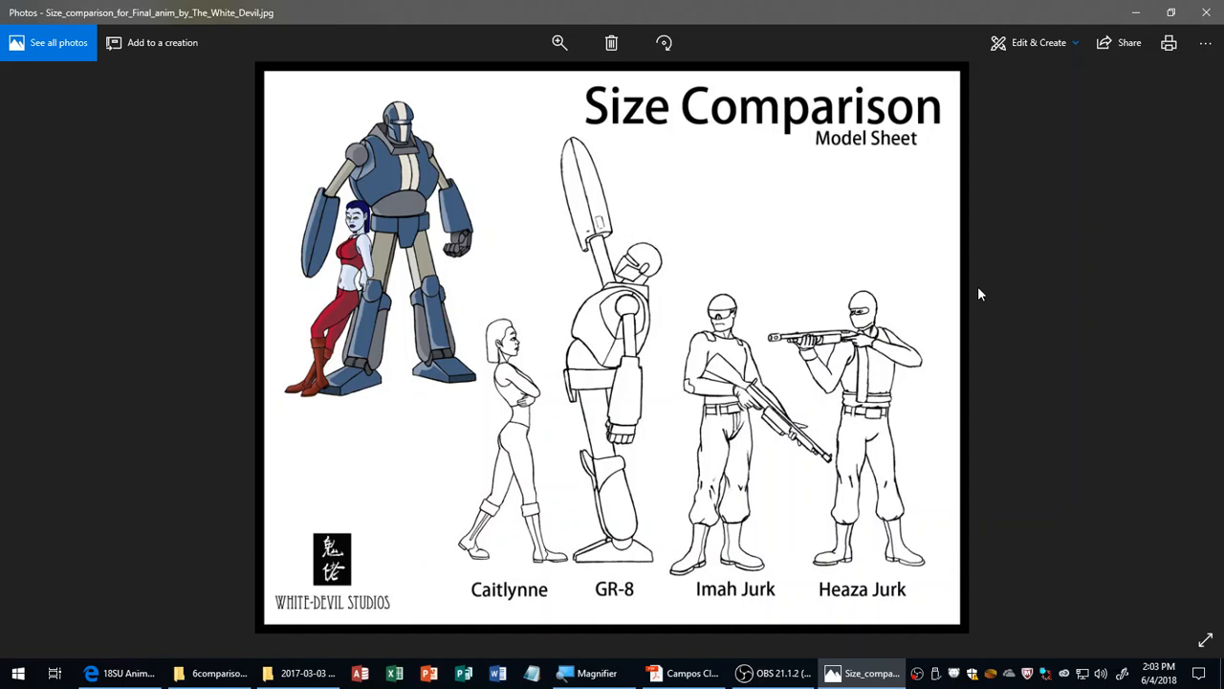
mouse_move(1206, 13)
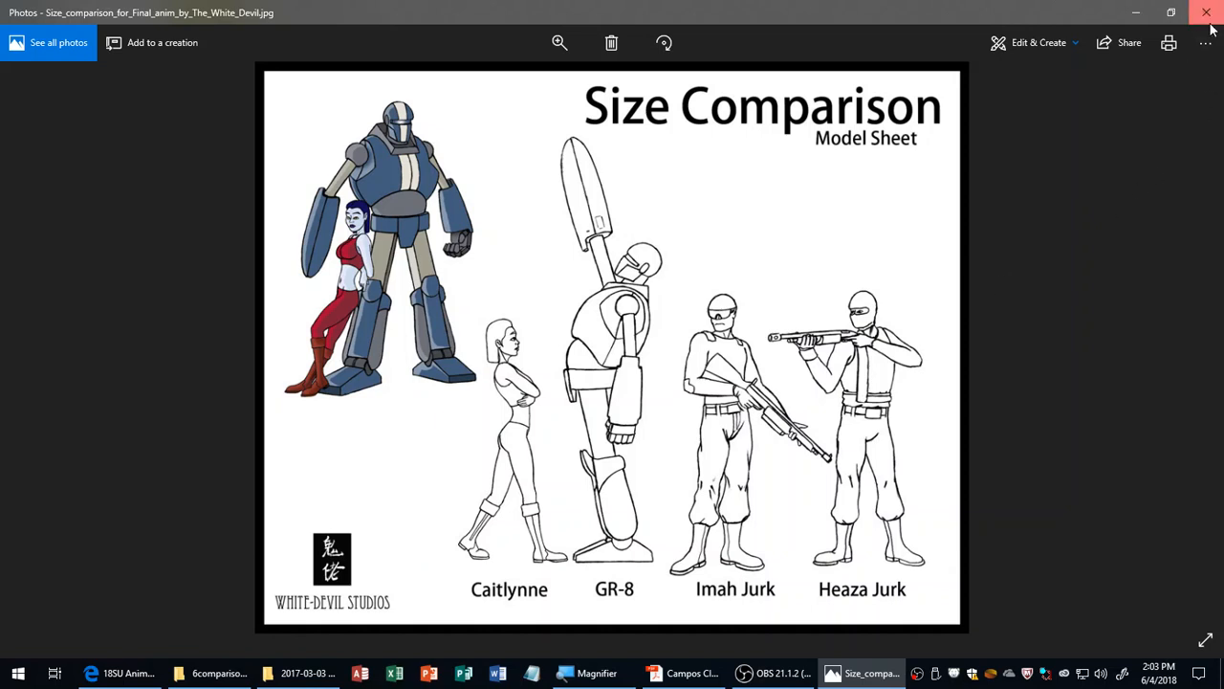
Step: Close Photos, create desktop folder Model Sheet Examples 1, and drag the six folders in
click(1206, 13)
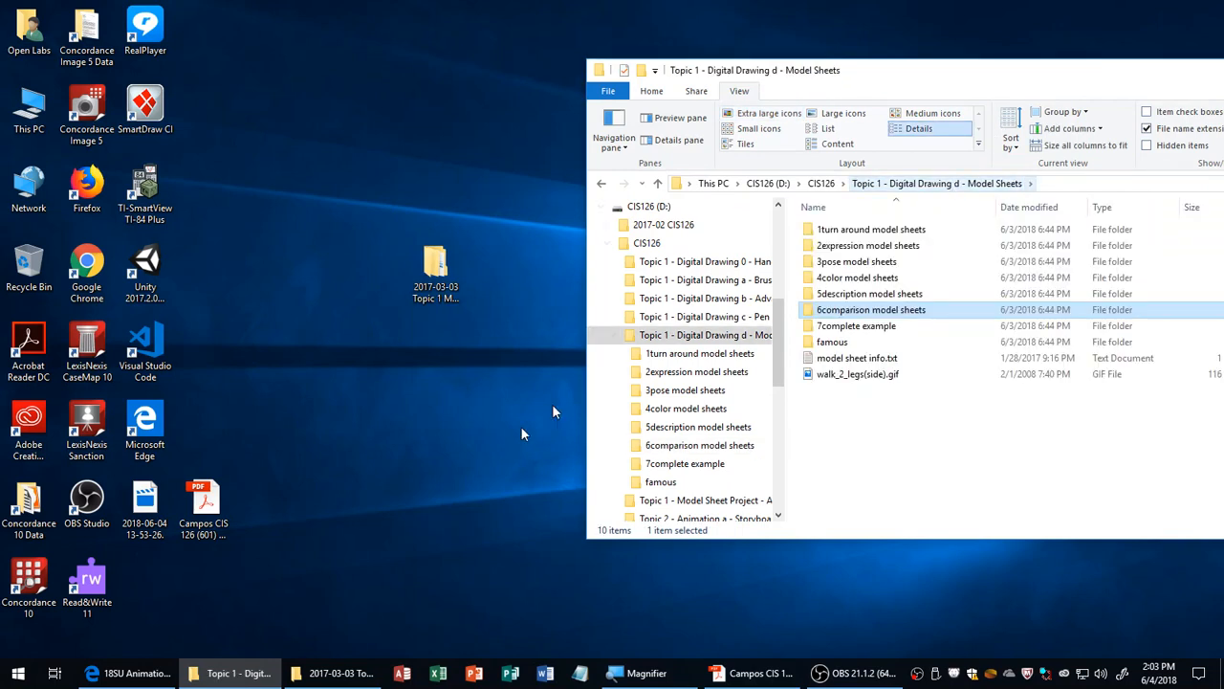
right_click(555, 411)
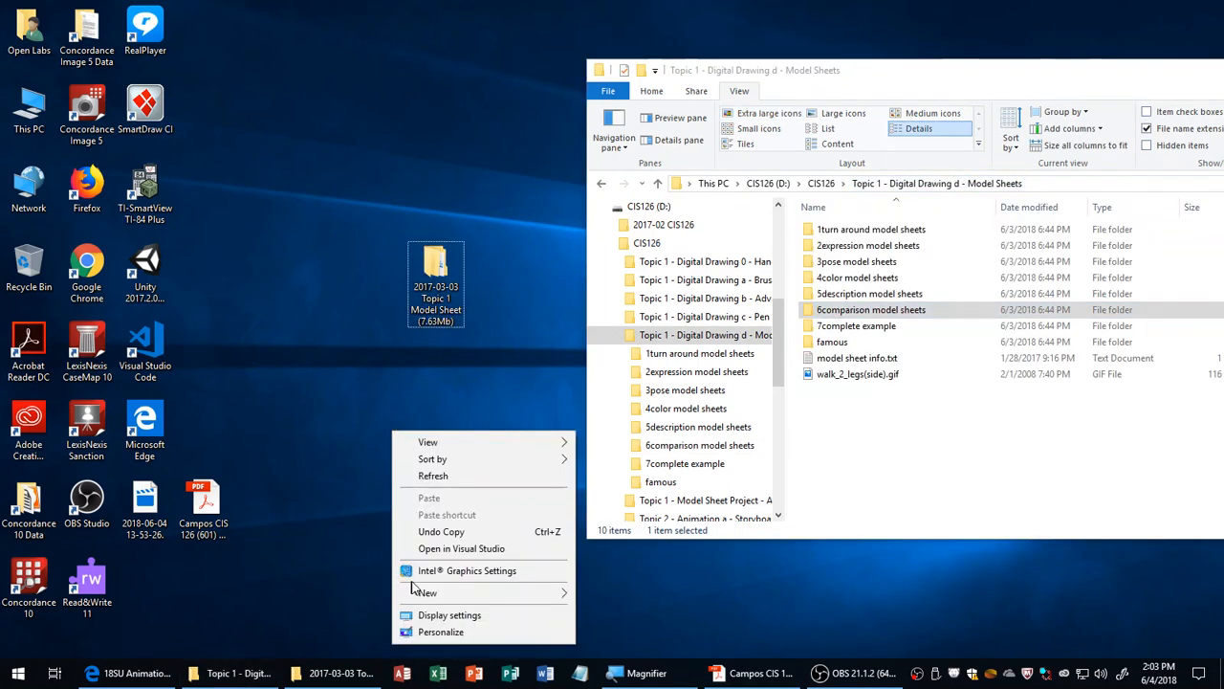
click(426, 592)
text(Model Sheet Examples 1)
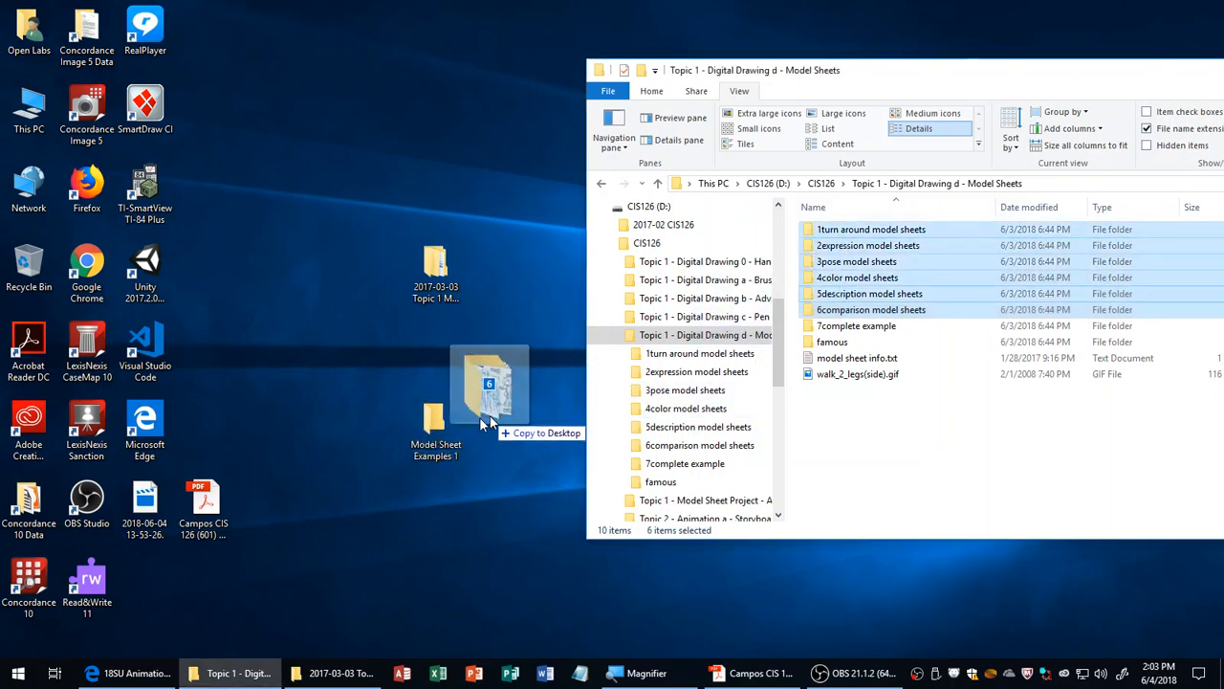
drag(490, 392, 437, 392)
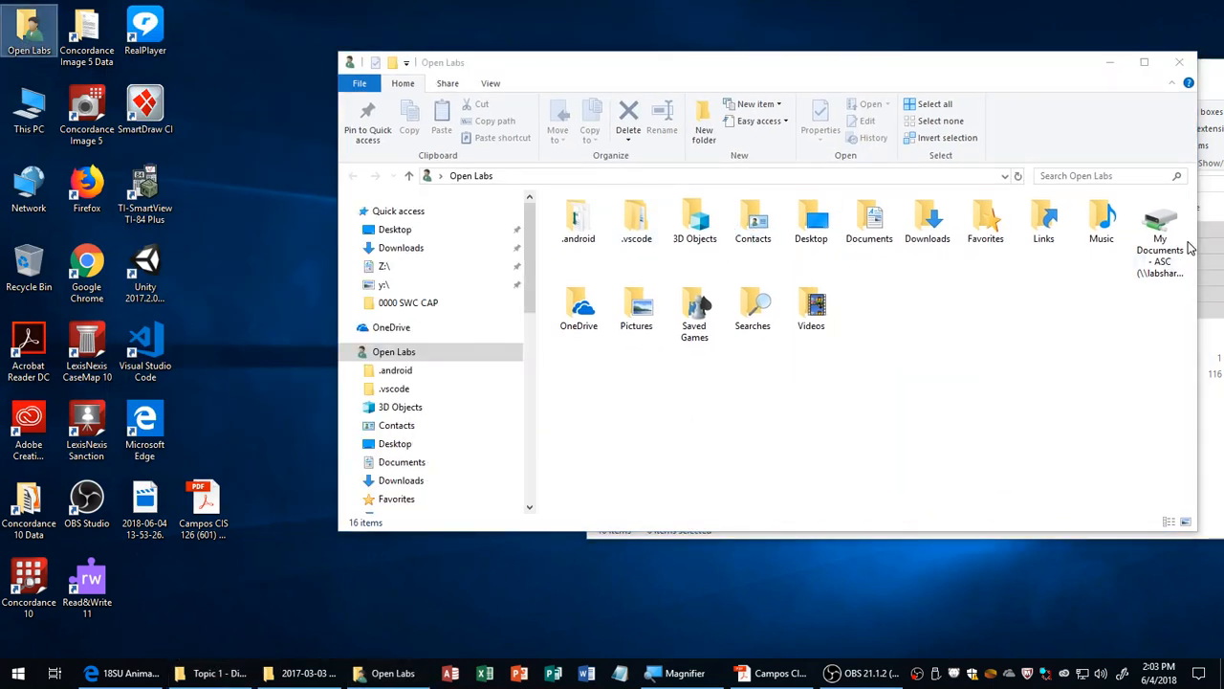
Step: Open My Documents - ASC (Z:) and its CIS126 folder, then minimize the window
click(1159, 238)
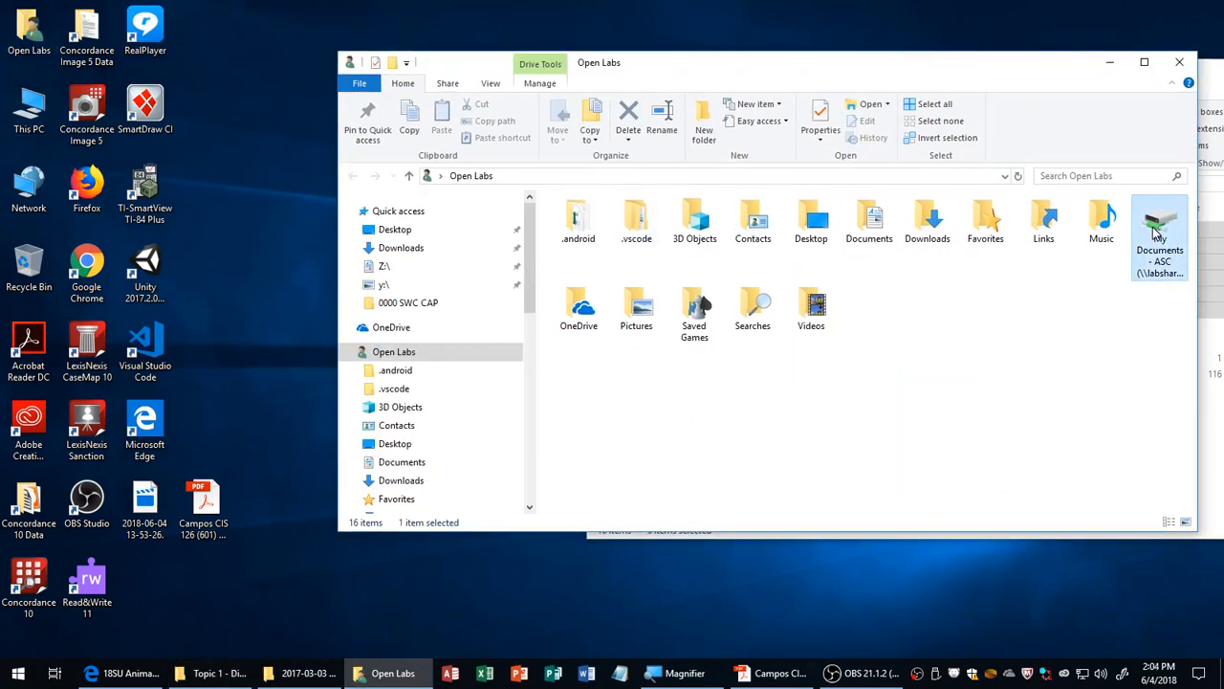
double_click(1159, 235)
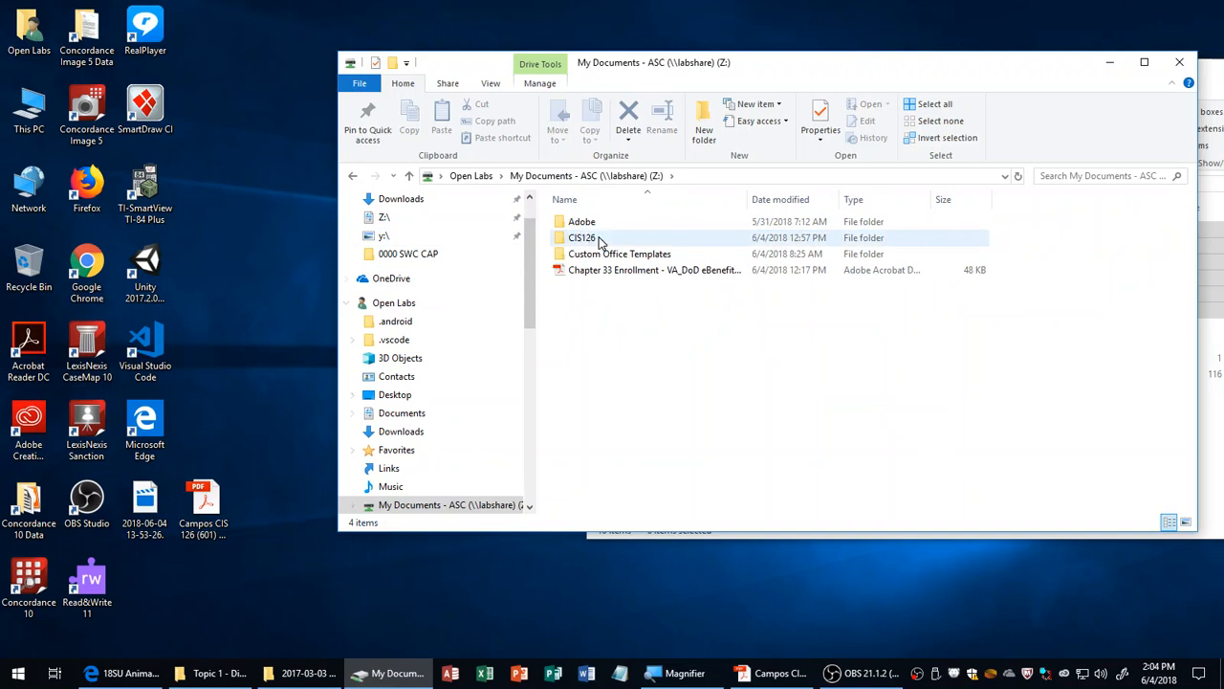
double_click(582, 237)
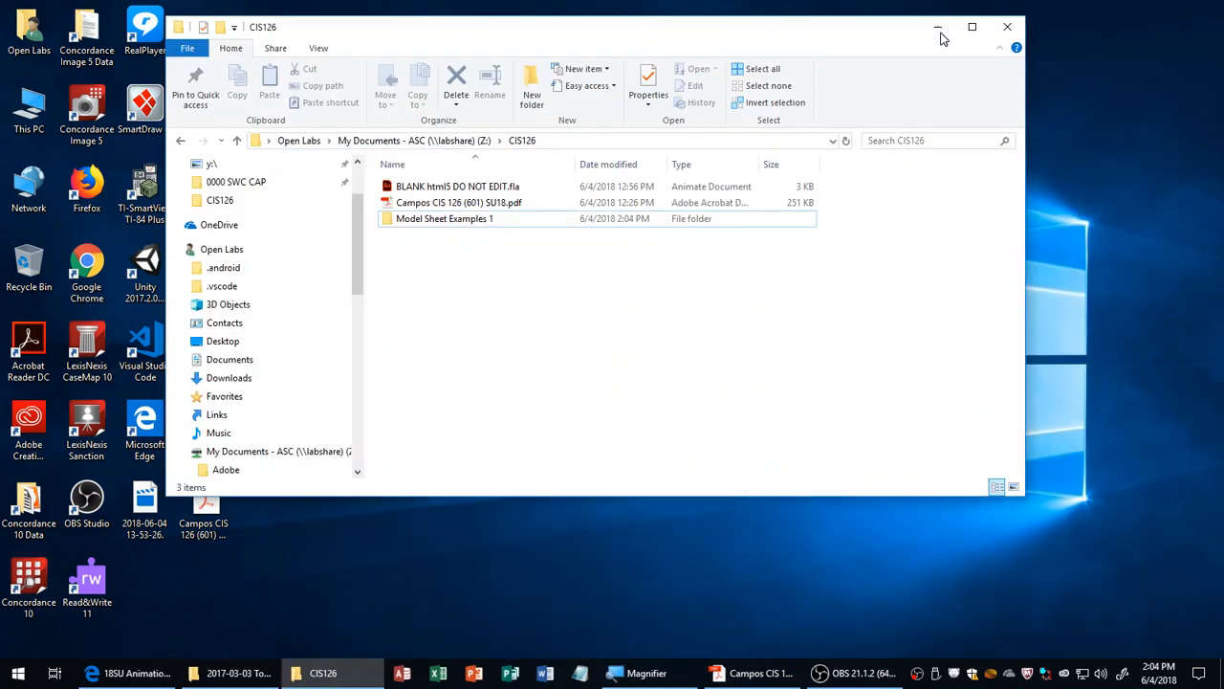
click(937, 26)
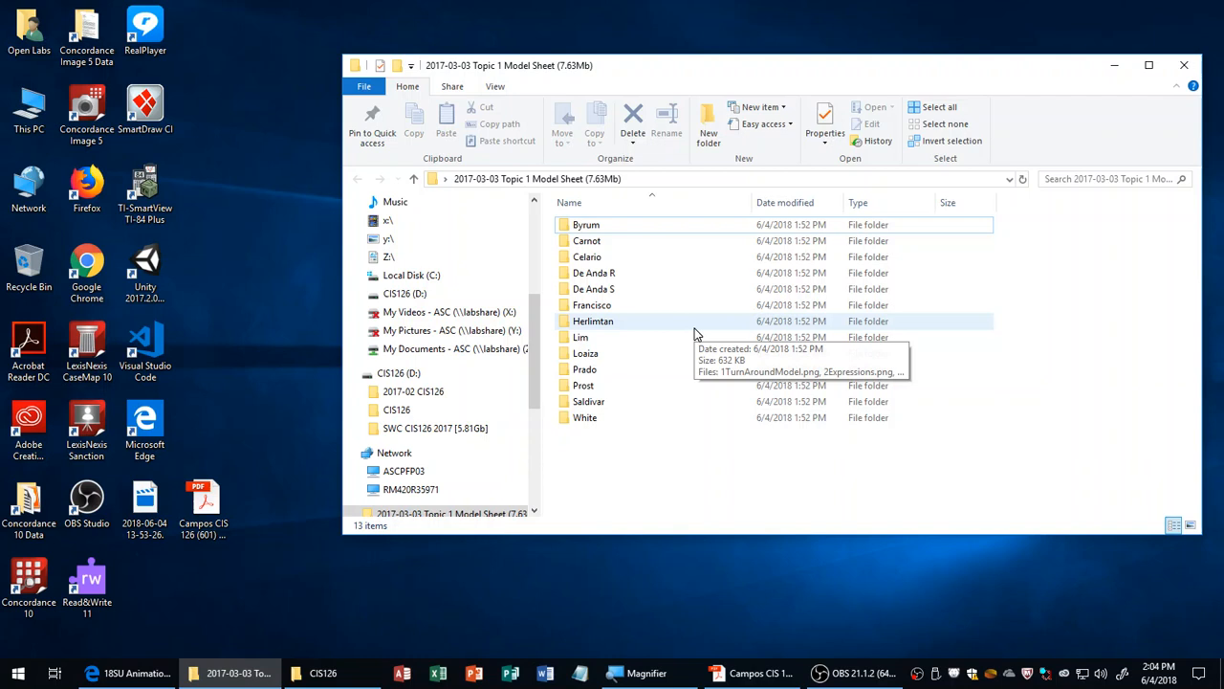
mouse_move(745, 501)
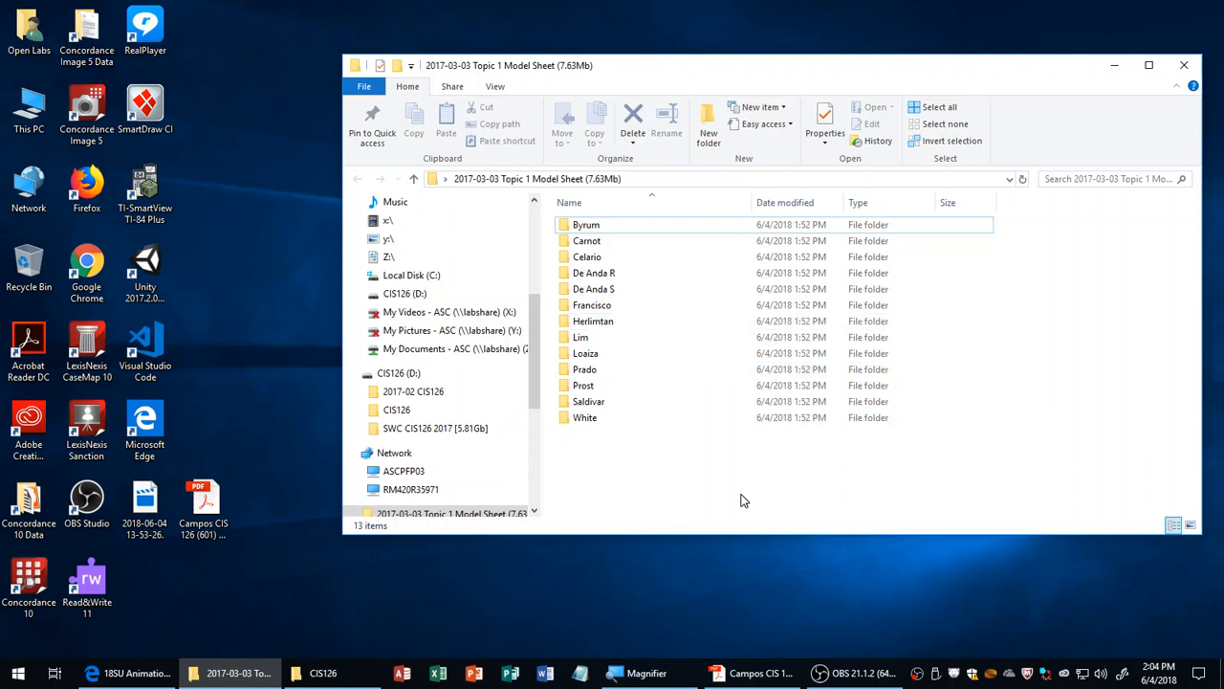
mouse_move(751, 497)
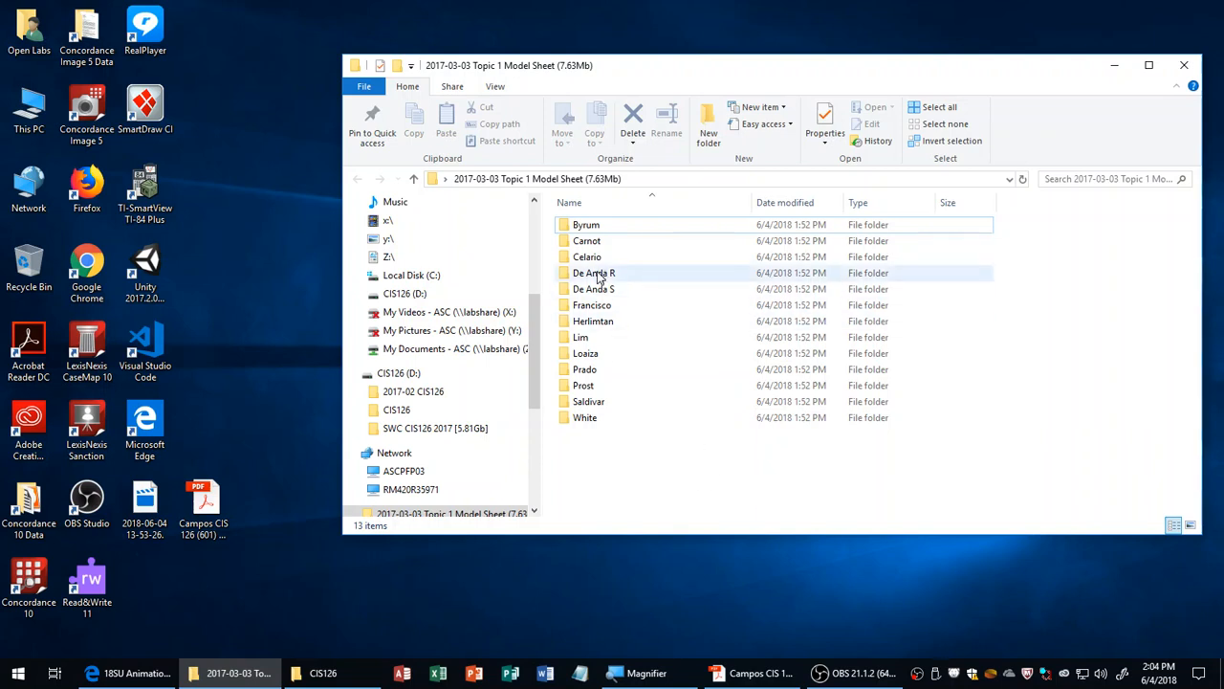
Step: Open the Byrum student folder in the 2017-03-03 Topic 1 Model Sheet directory
double_click(586, 224)
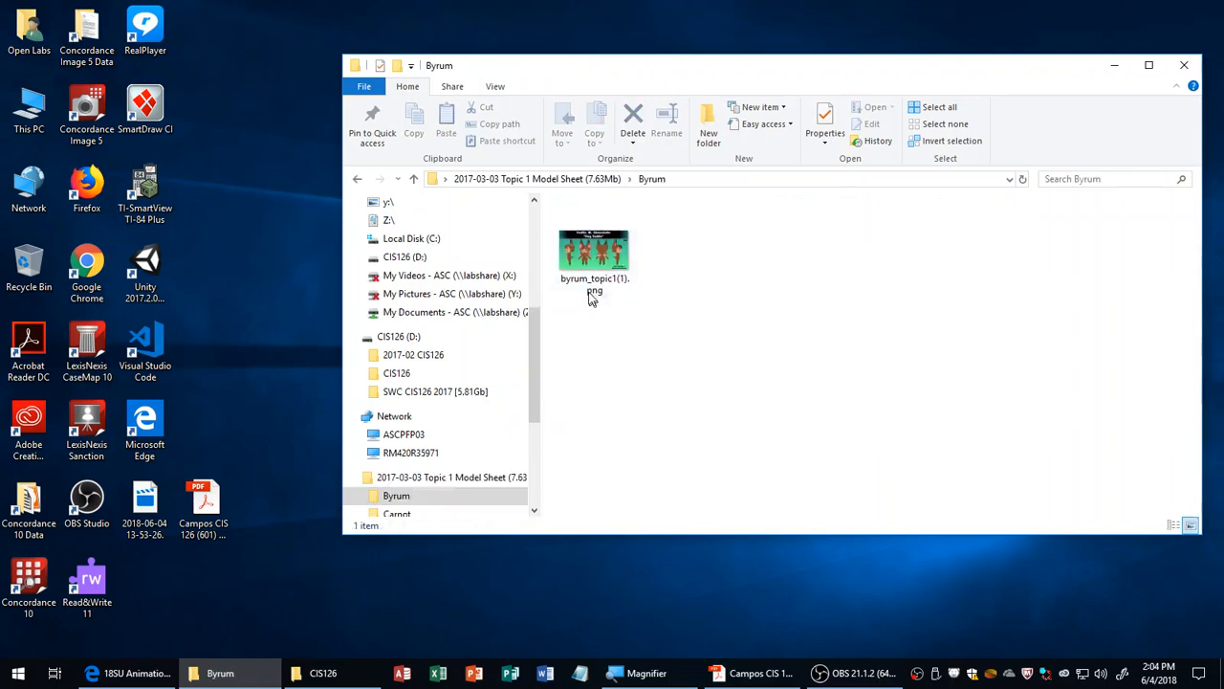
double_click(594, 250)
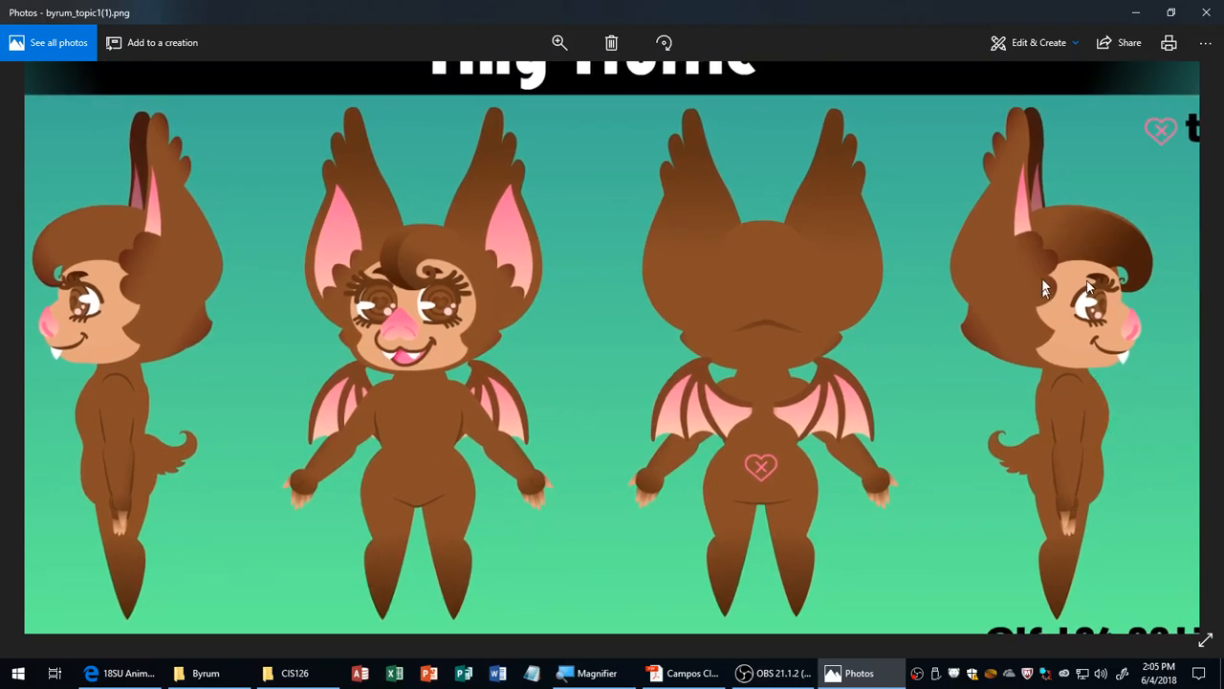
mouse_move(1037, 273)
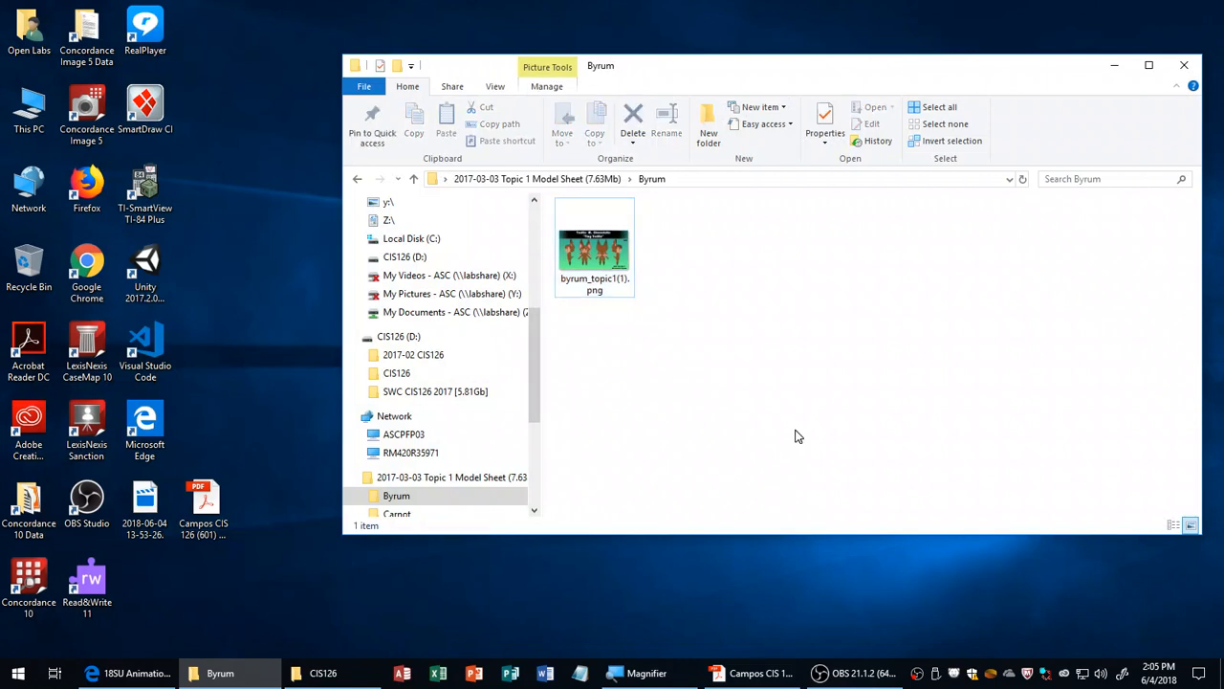
mouse_move(799, 387)
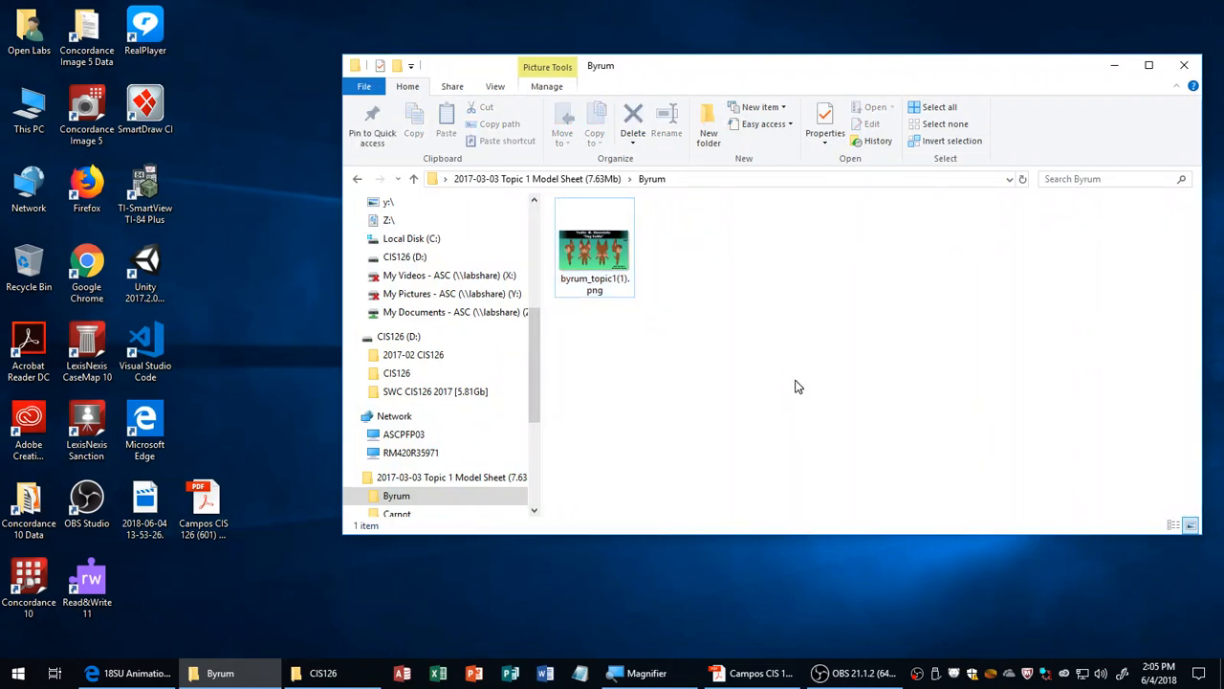
mouse_move(784, 371)
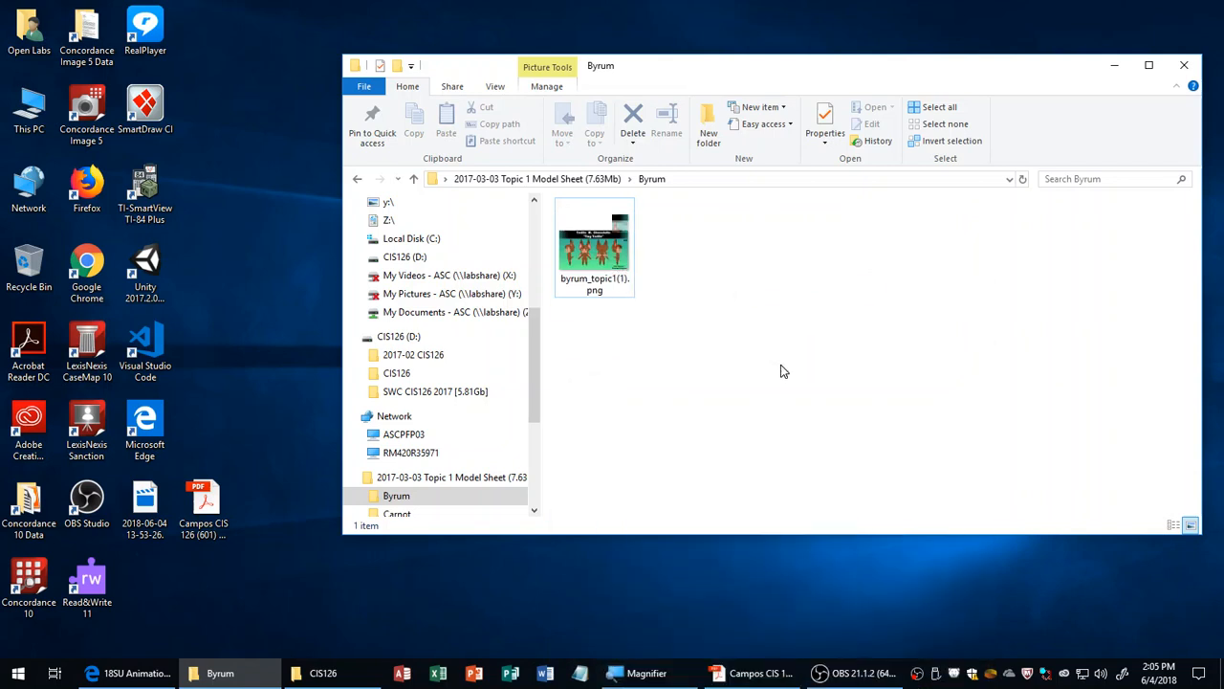
Step: Open Fefner Turn-Around.png, the red ball character turnaround, in Photos
double_click(594, 245)
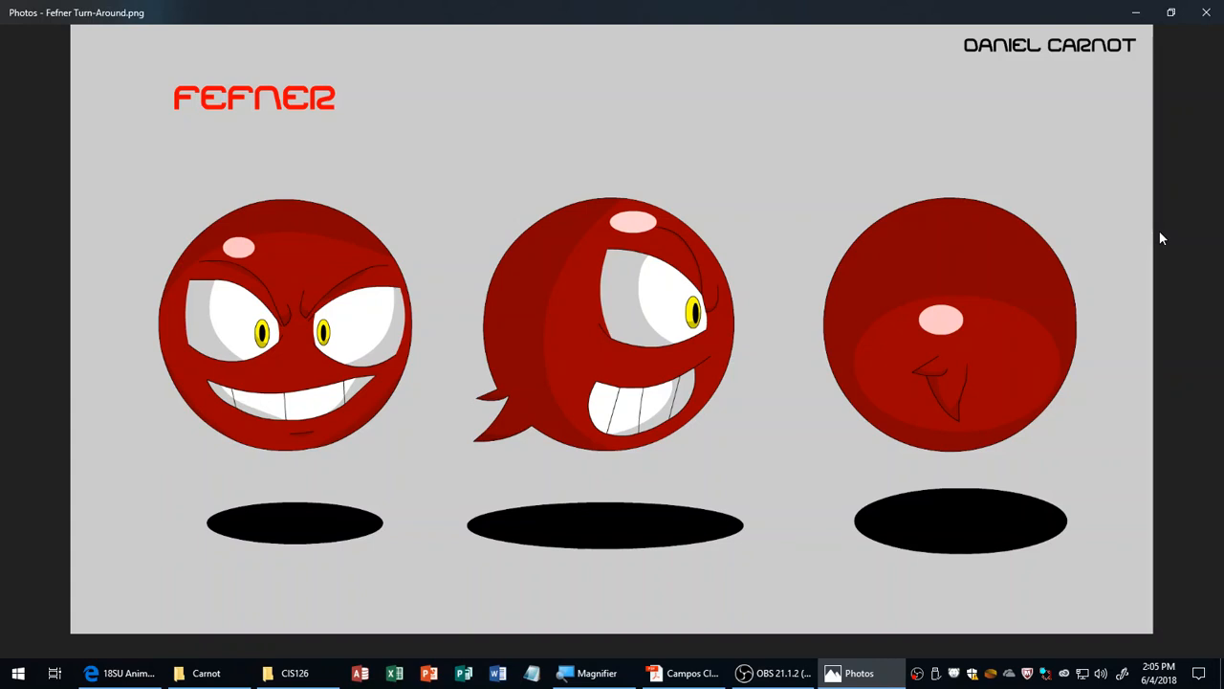
mouse_move(959, 335)
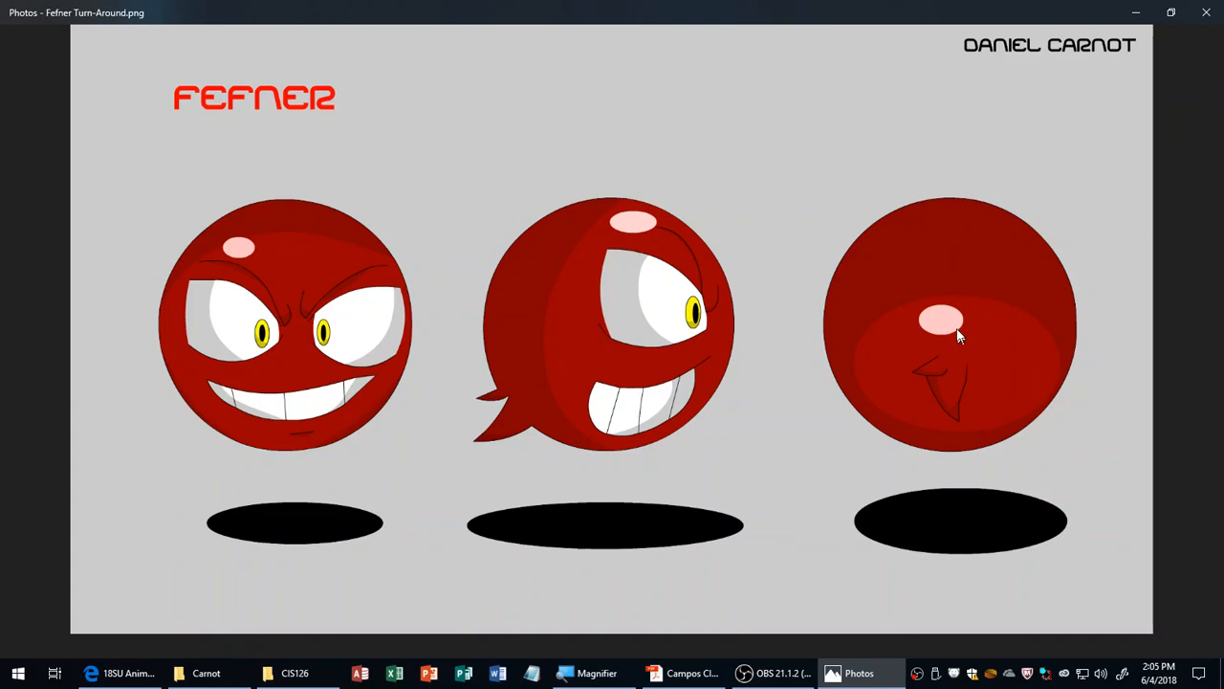
mouse_move(1004, 419)
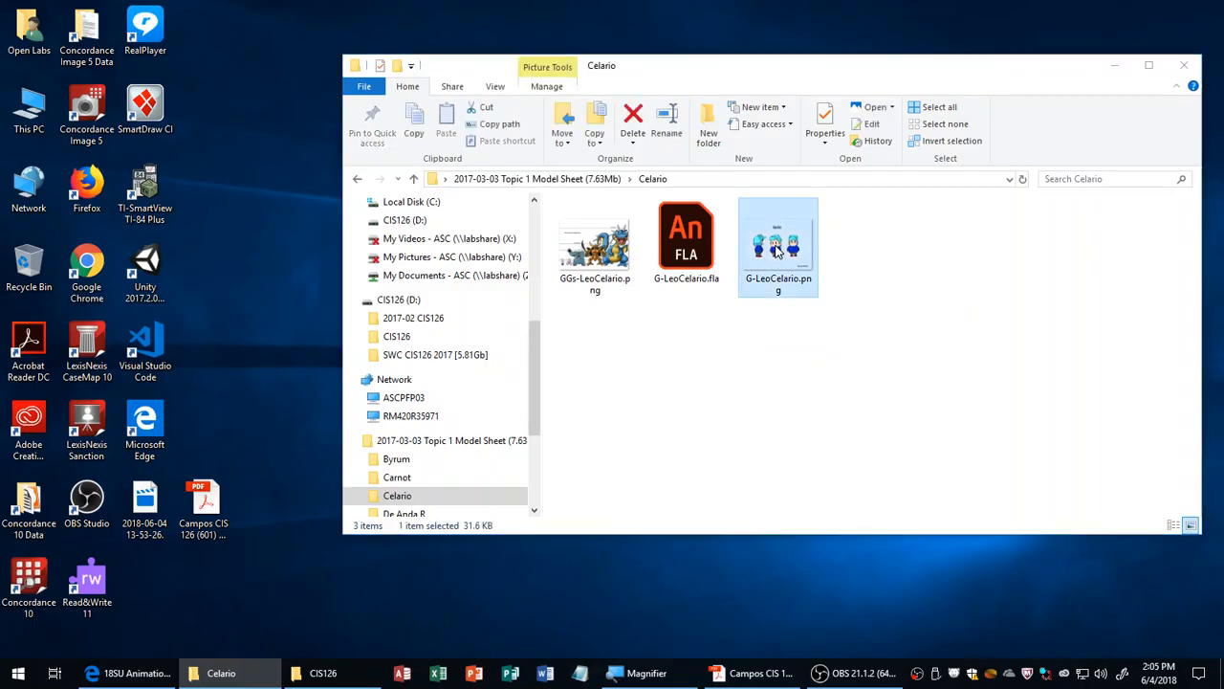
Step: View Celario's Gee Gee turnaround and monster size comparison chart in Photos
double_click(778, 244)
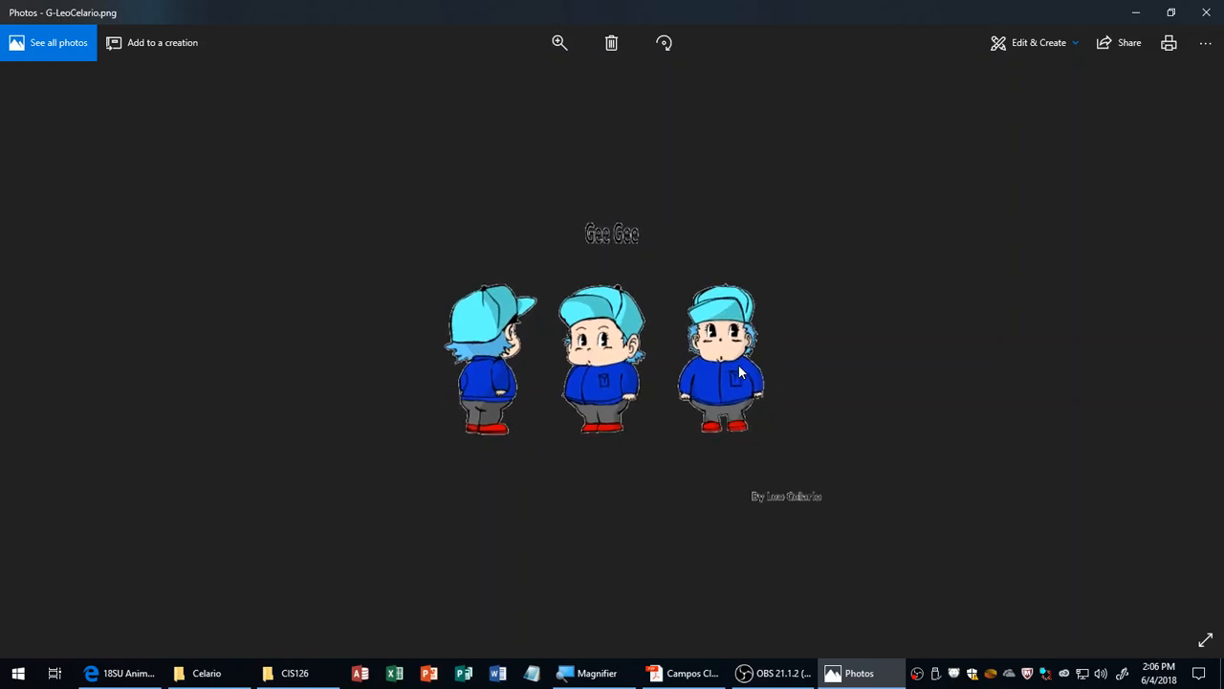
mouse_move(1079, 285)
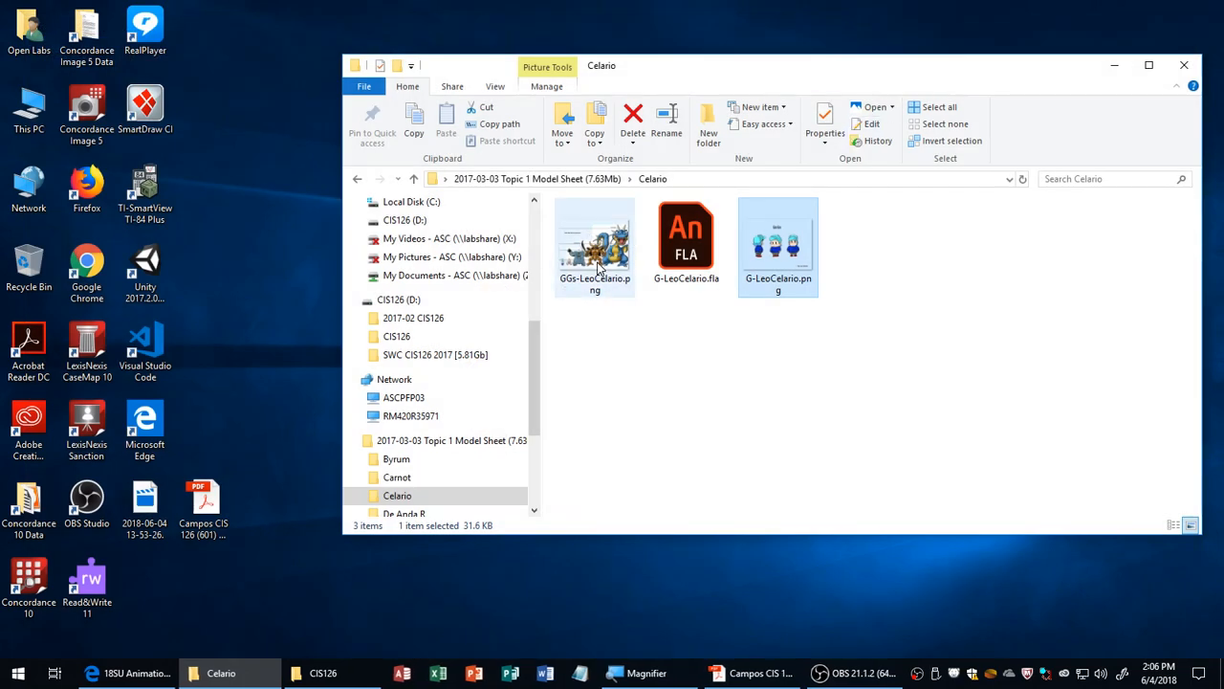
double_click(594, 239)
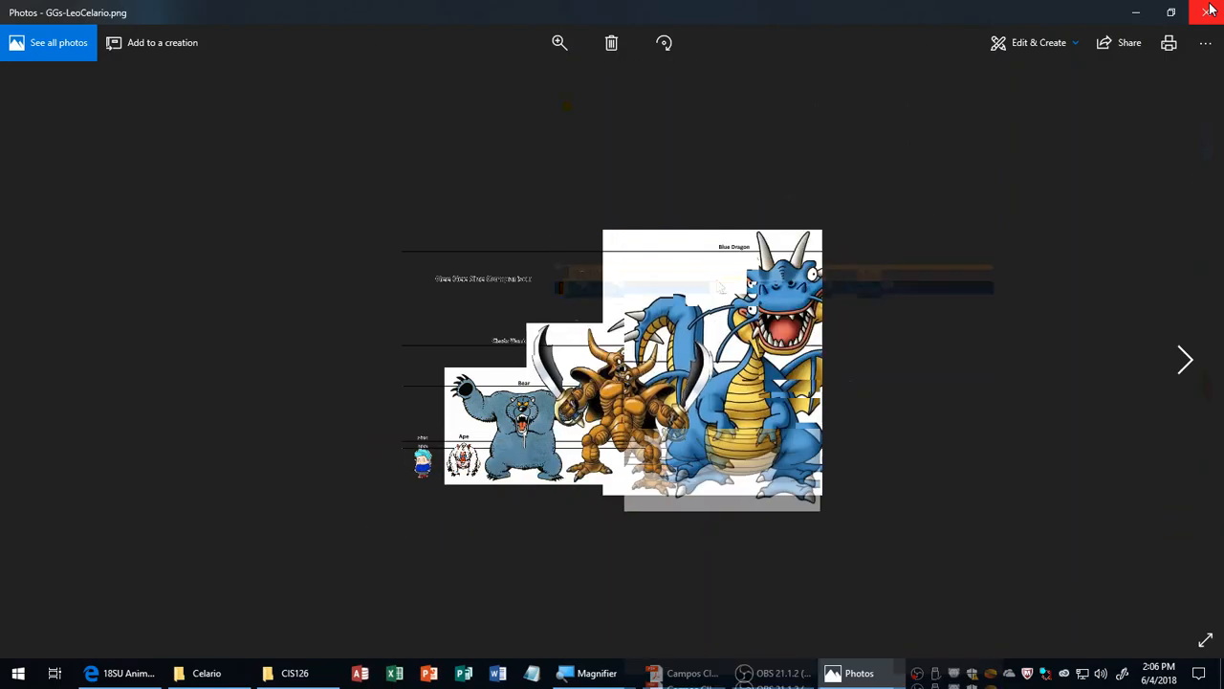
click(1186, 360)
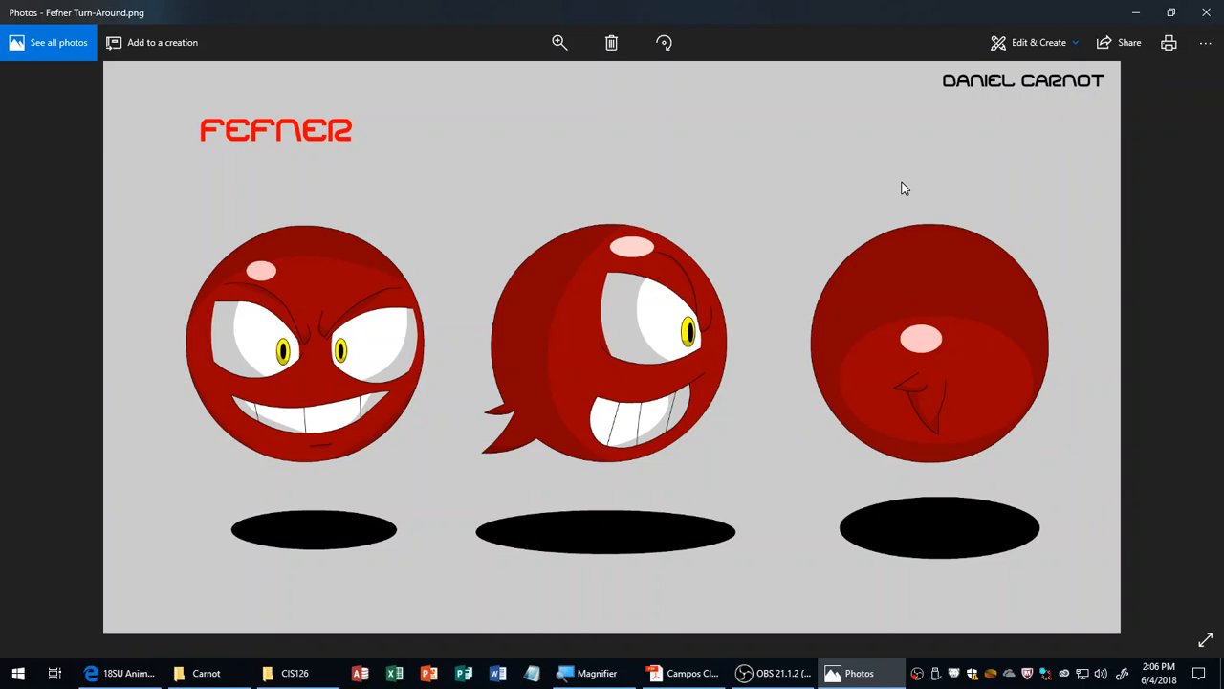
mouse_move(800, 319)
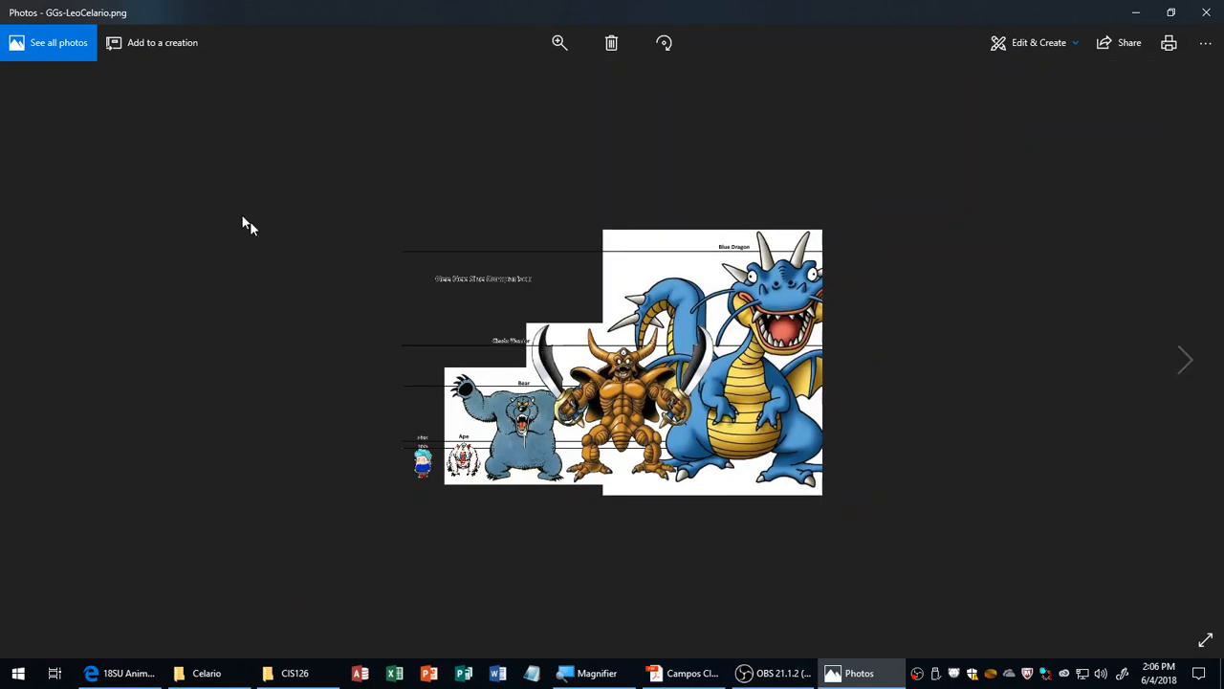
mouse_move(181, 258)
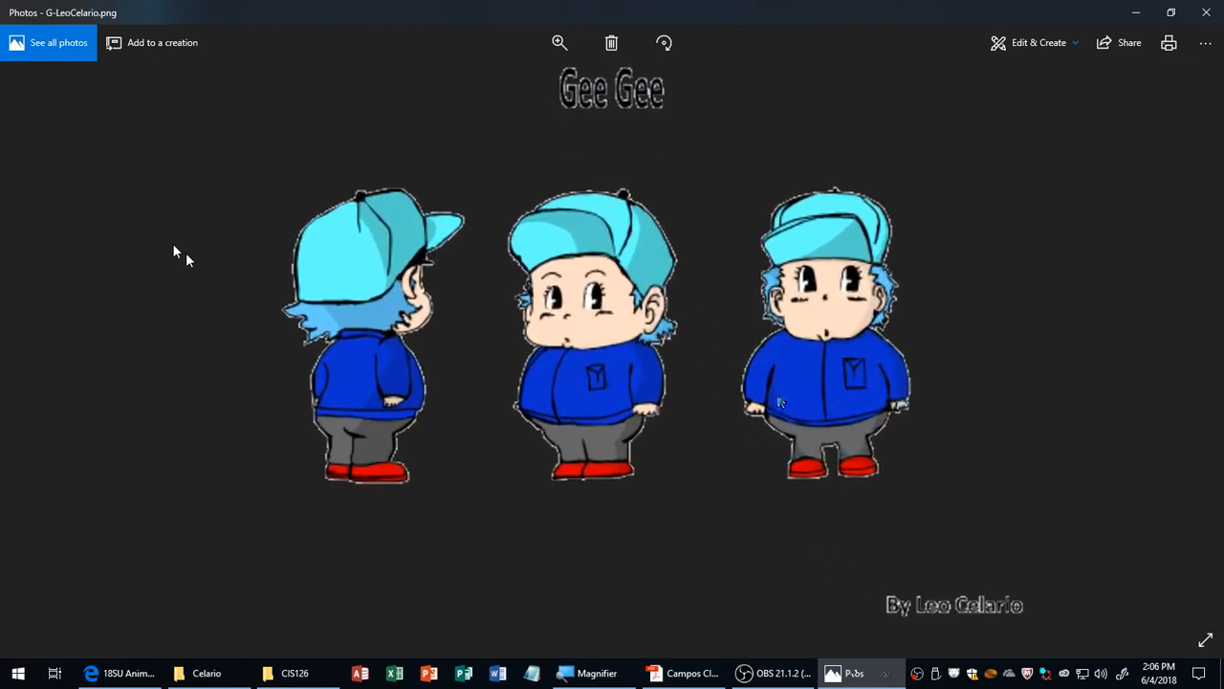
click(559, 42)
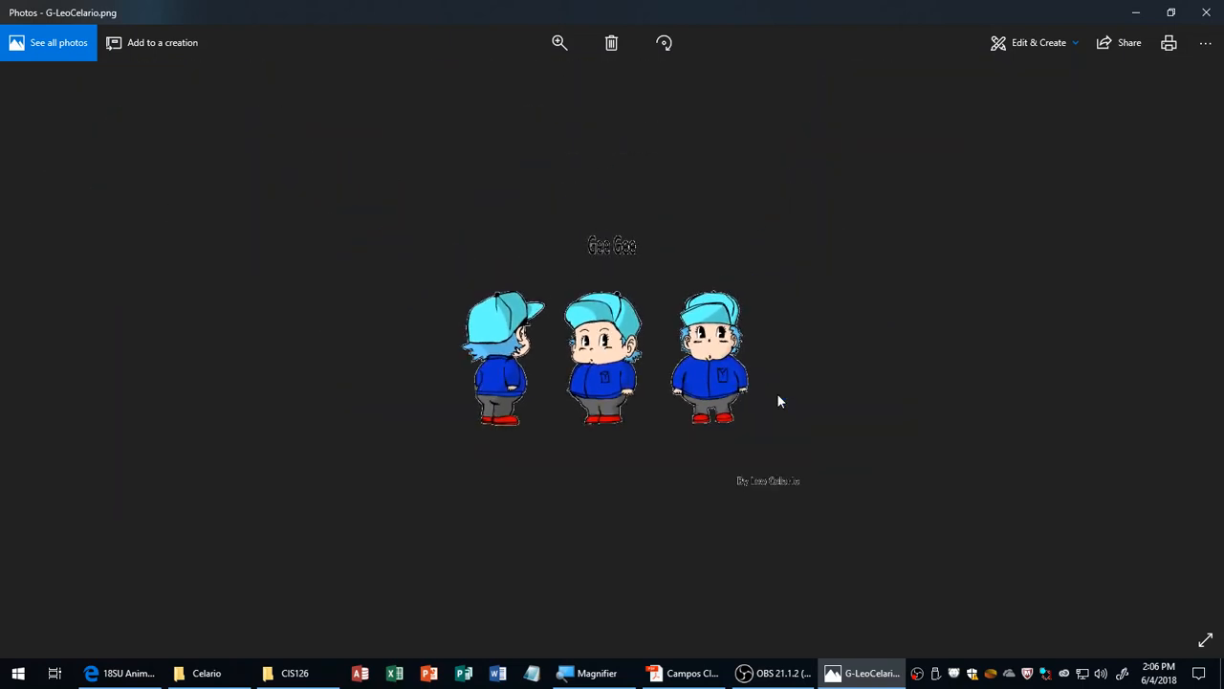
mouse_move(937, 378)
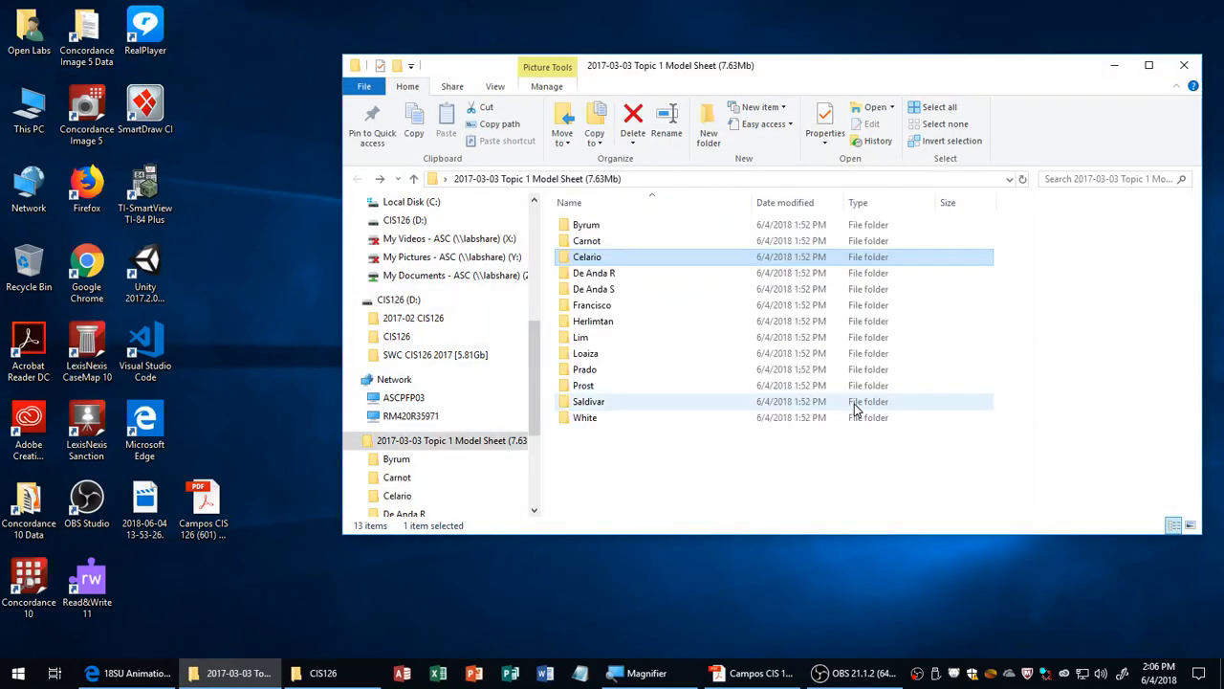
Step: Open the De Anda folder and view the bear costume and green alien color sheets
double_click(594, 272)
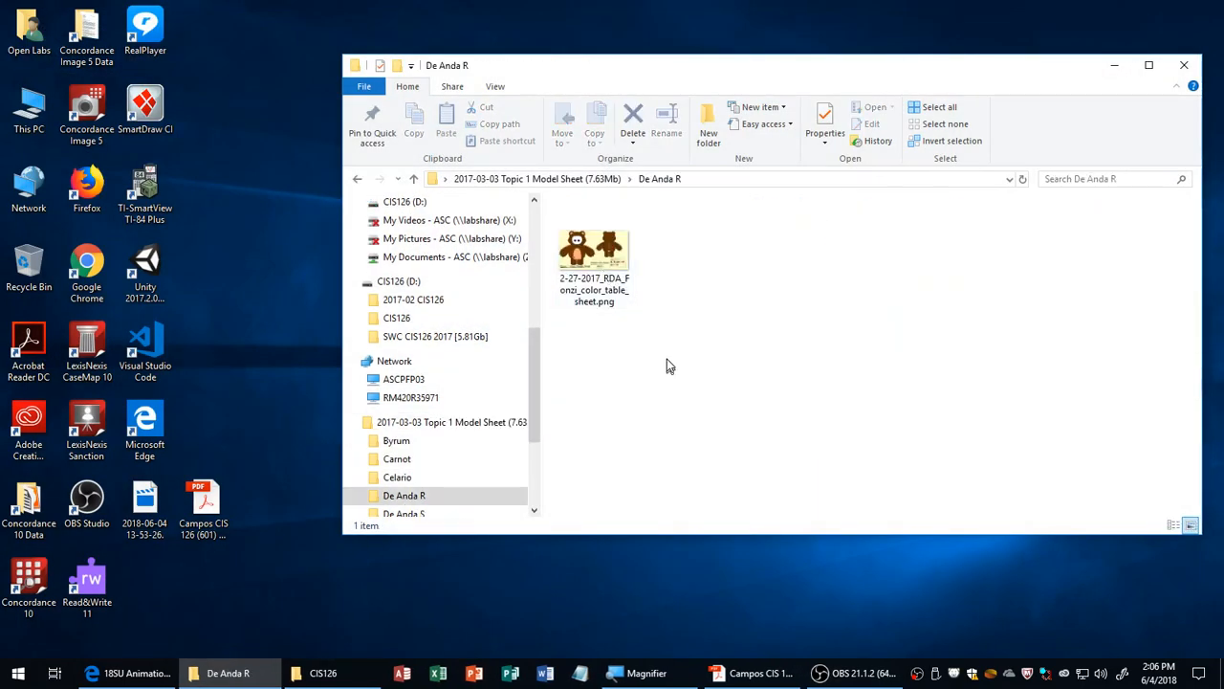
double_click(594, 252)
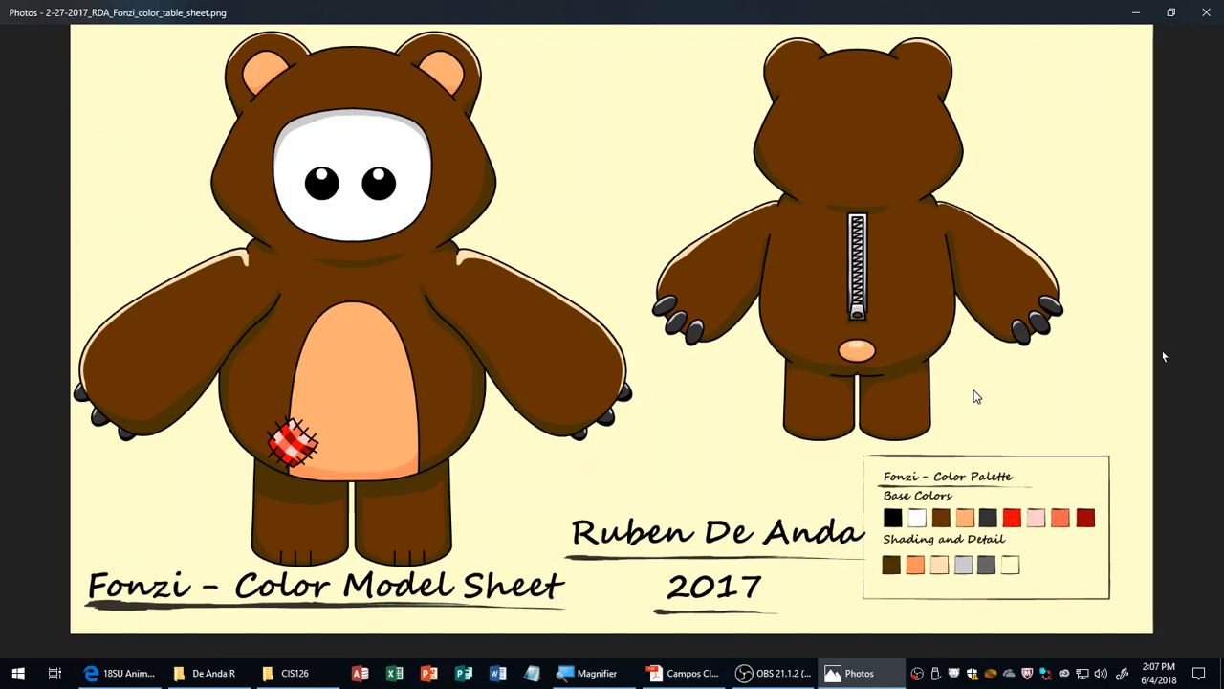
mouse_move(1004, 382)
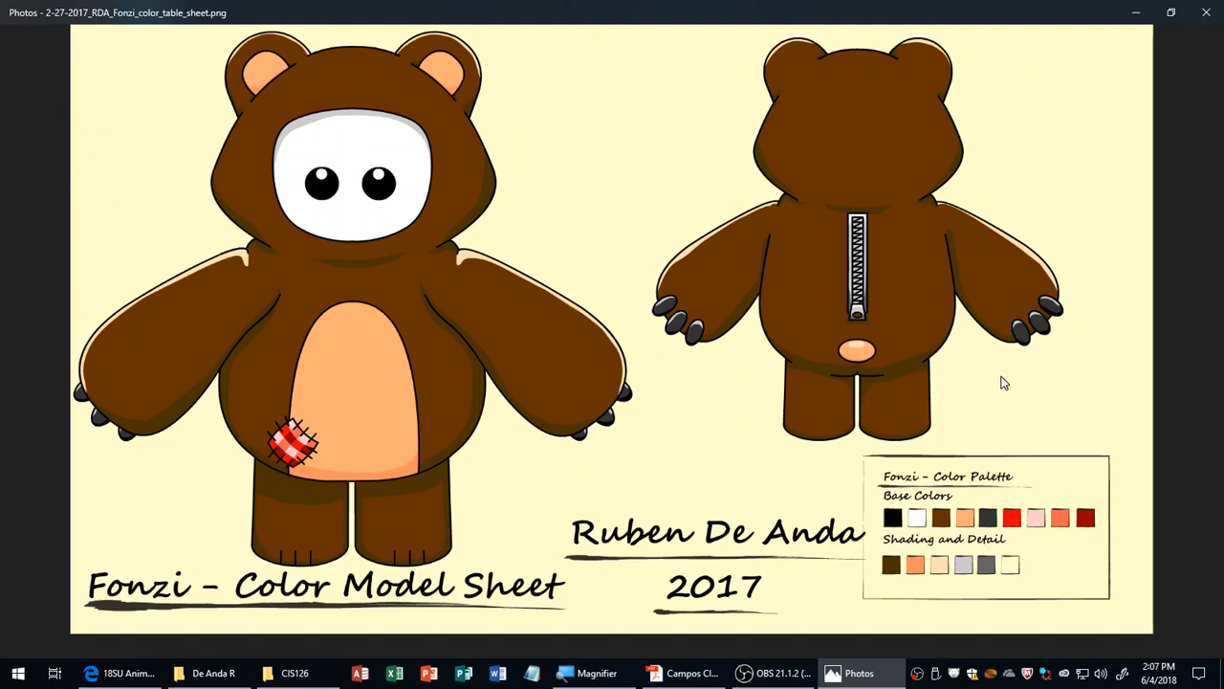
mouse_move(1014, 376)
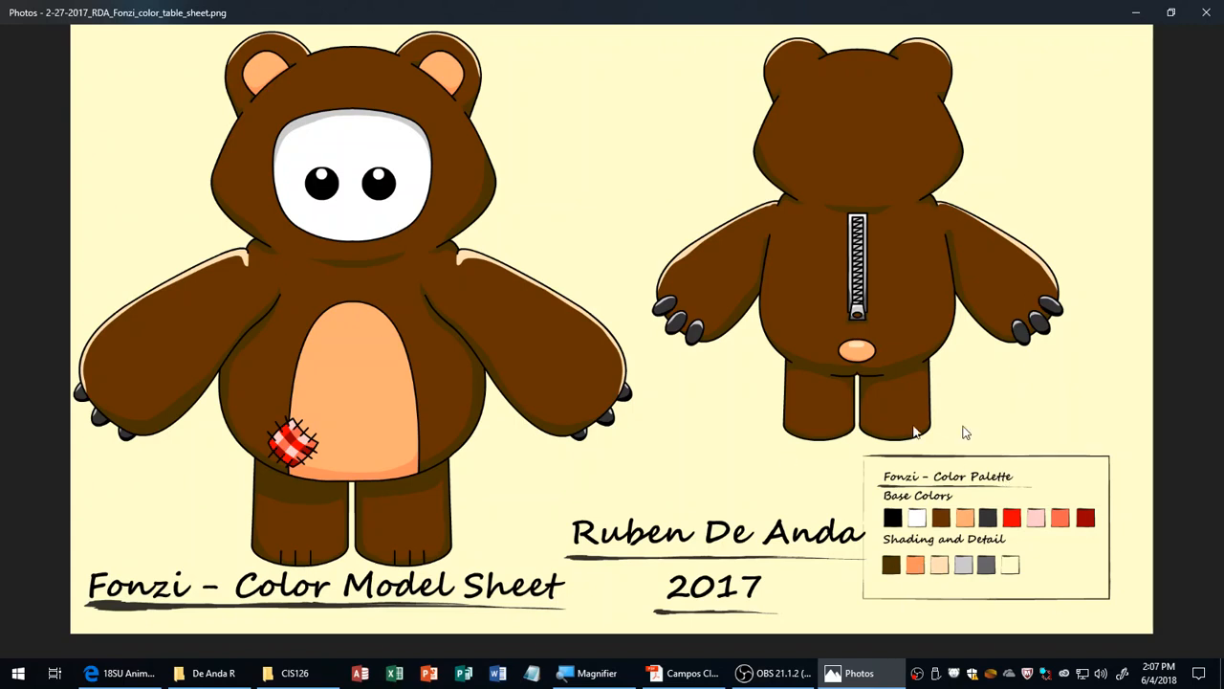
click(214, 672)
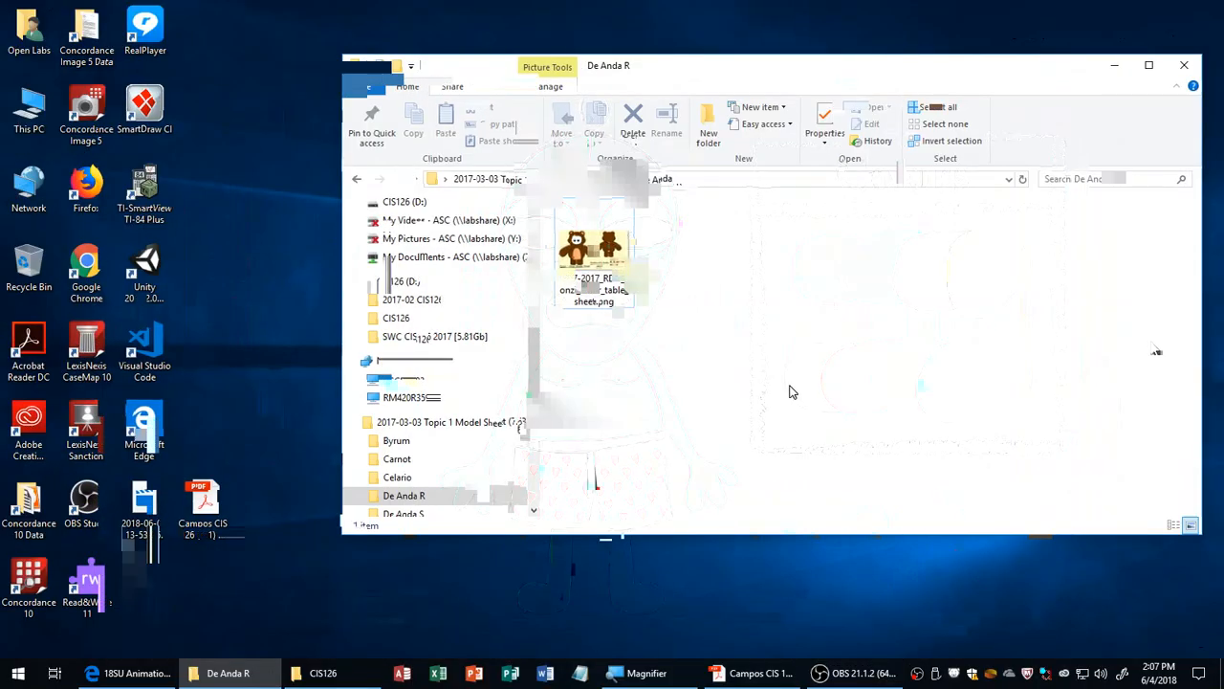
double_click(593, 253)
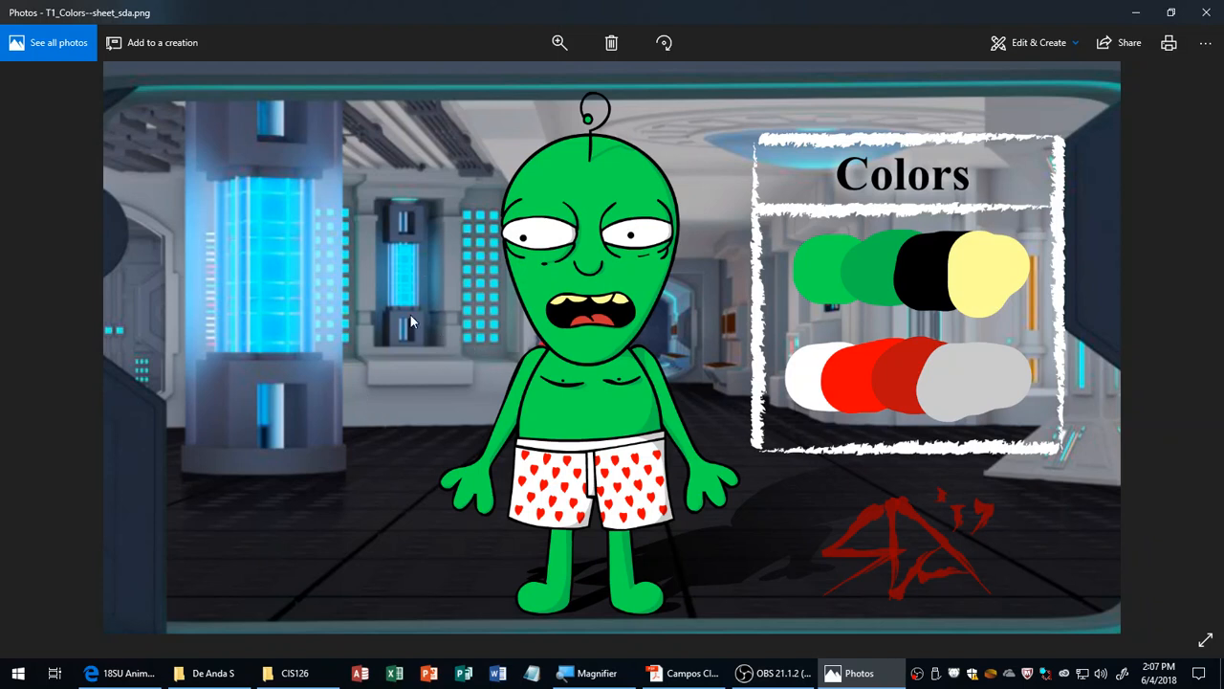
mouse_move(450, 290)
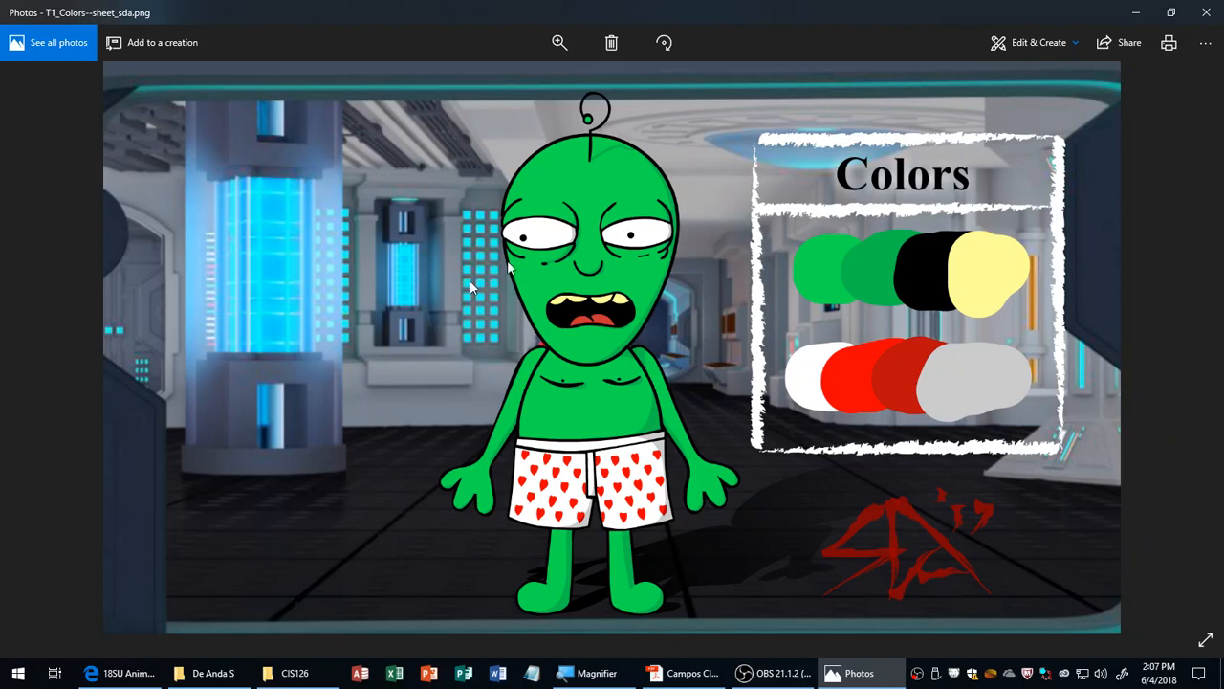
mouse_move(732, 191)
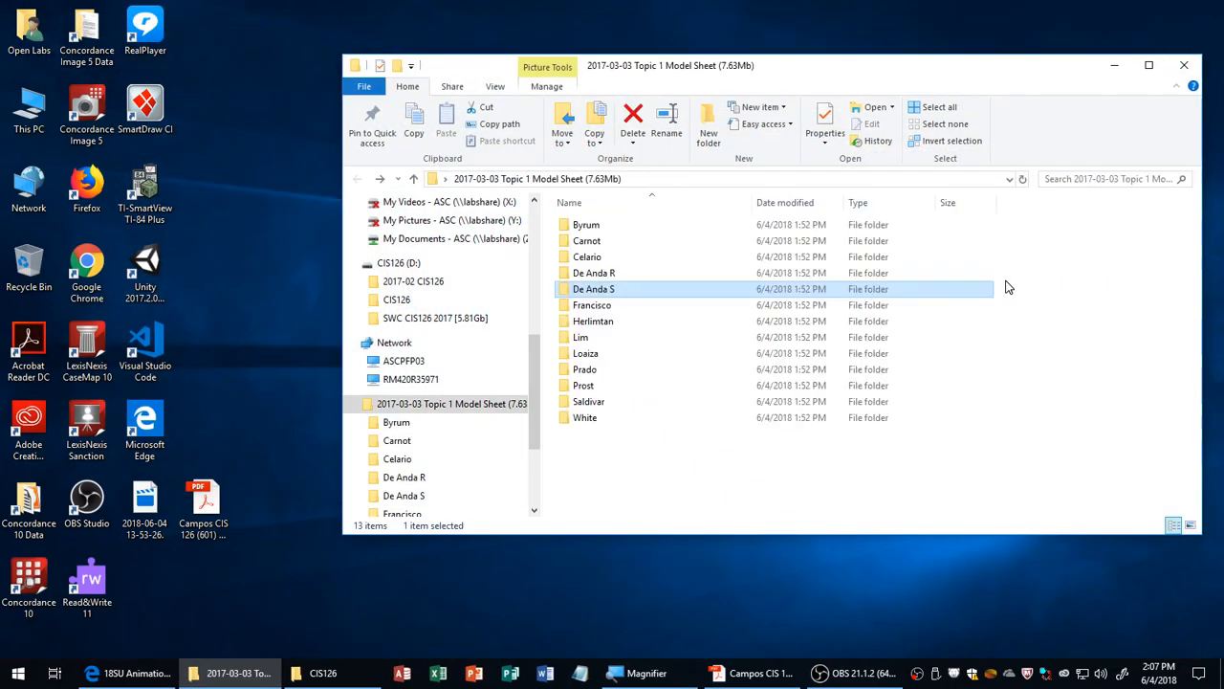
Step: Open Francisco's folder, view color_model.png, then close it
double_click(591, 304)
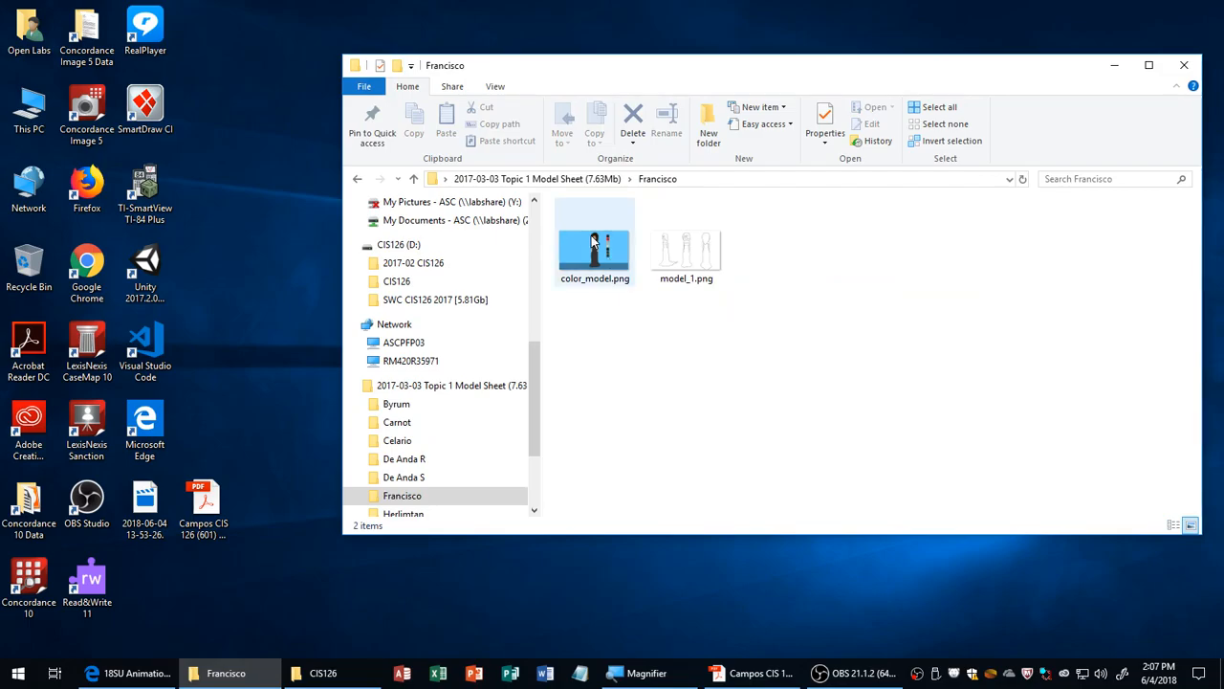
double_click(595, 242)
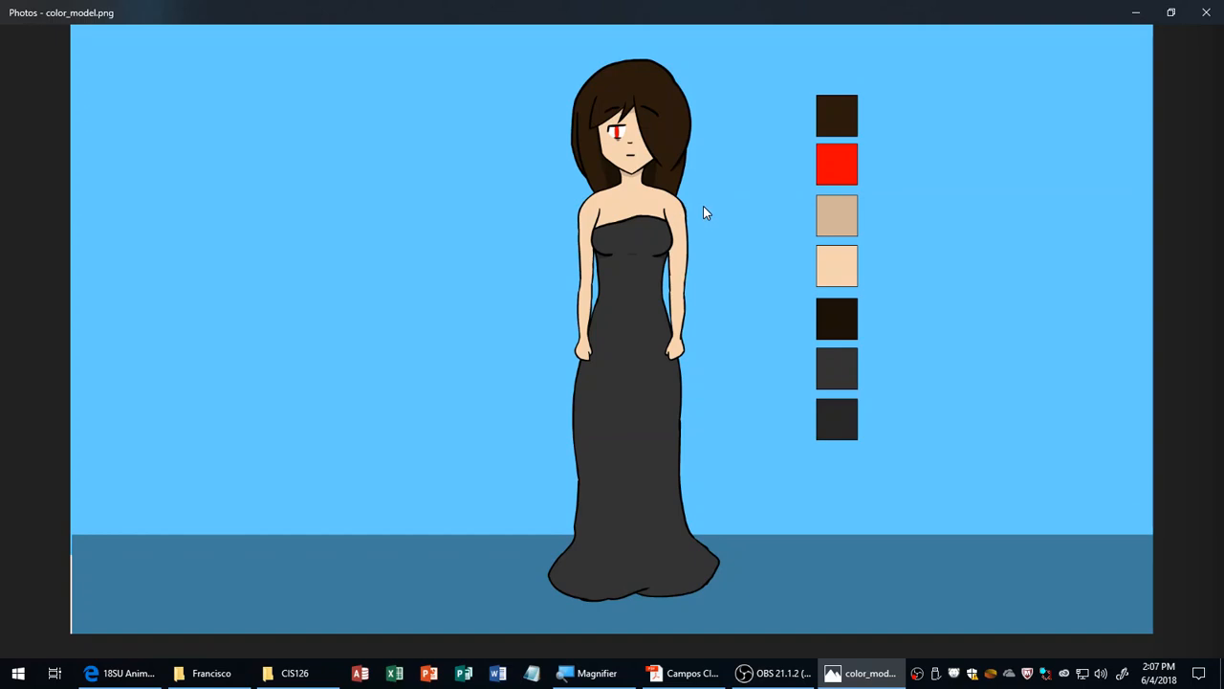
mouse_move(717, 219)
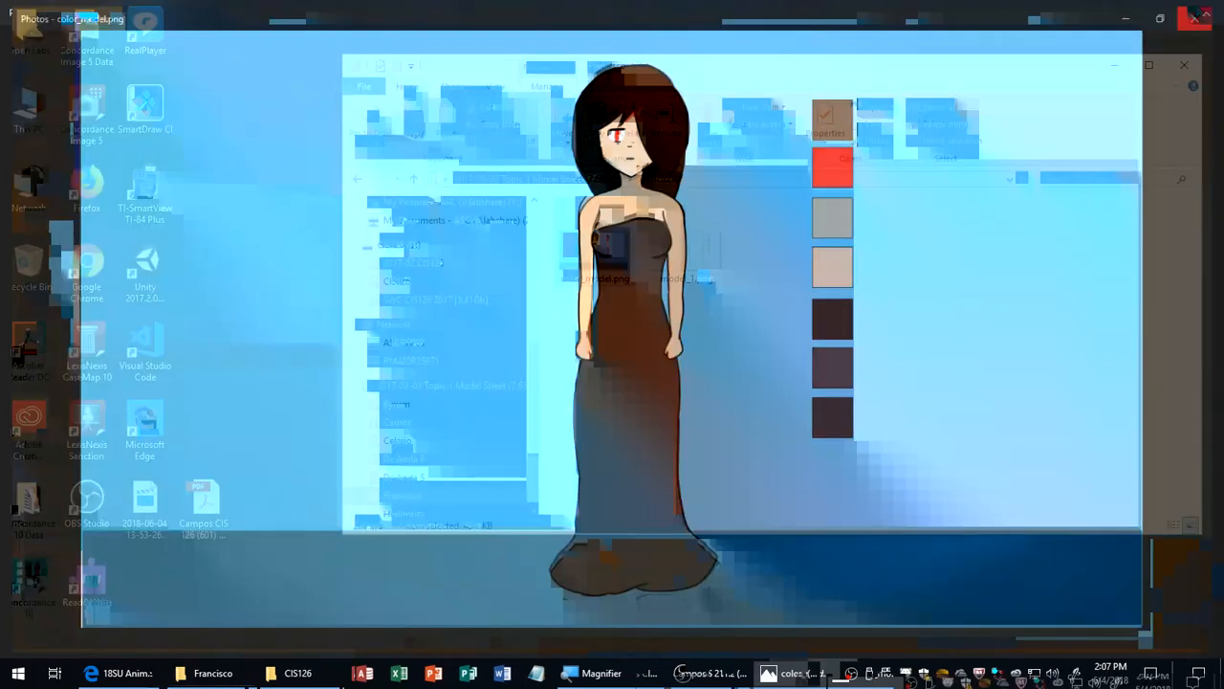
click(591, 305)
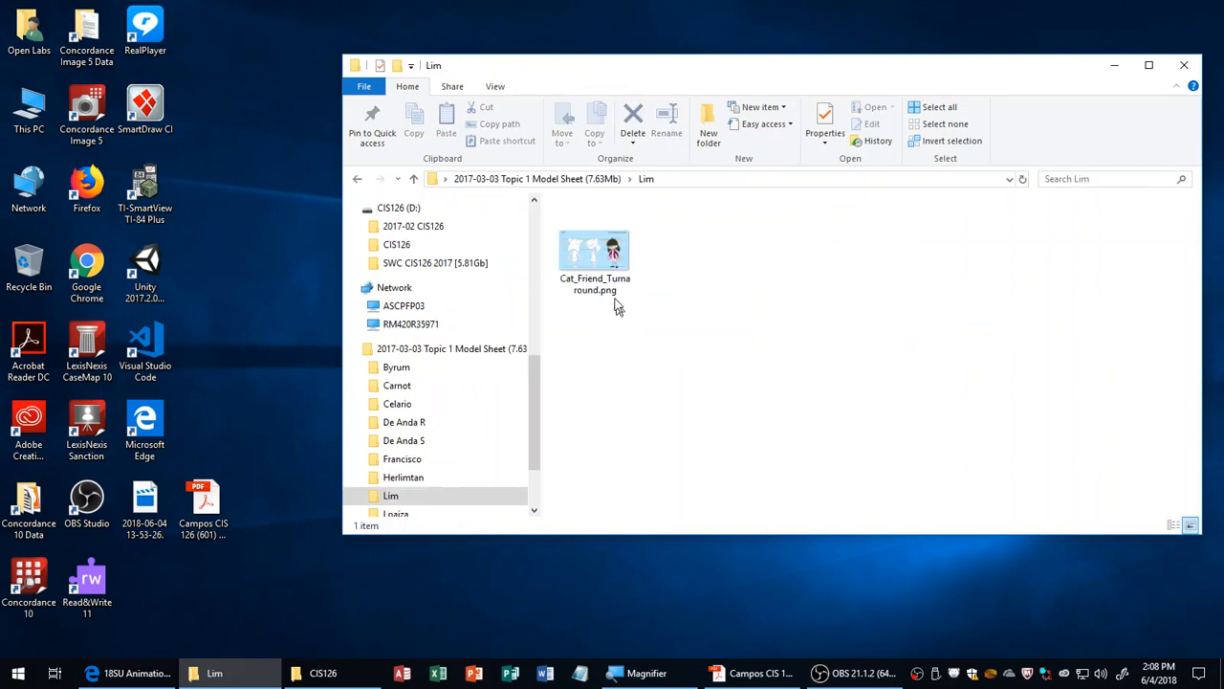
Step: View Lim's Cat_Friend_Turnaround.png and Loaiza's progres-#2.png
double_click(594, 251)
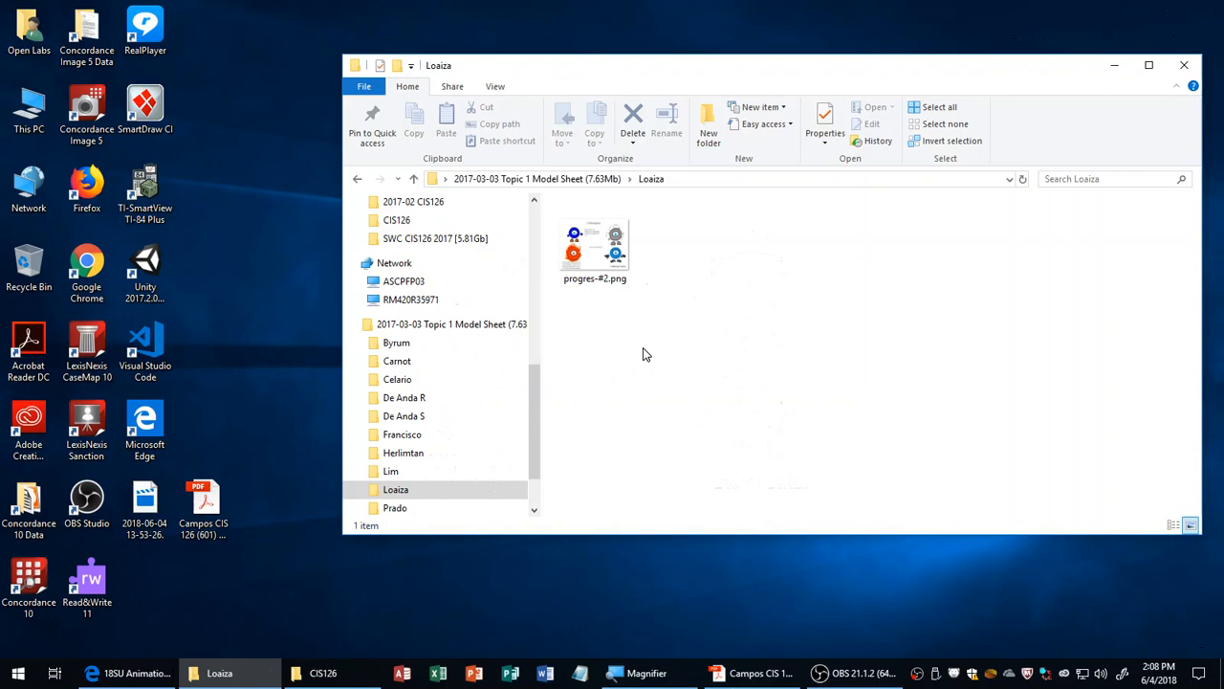
double_click(595, 244)
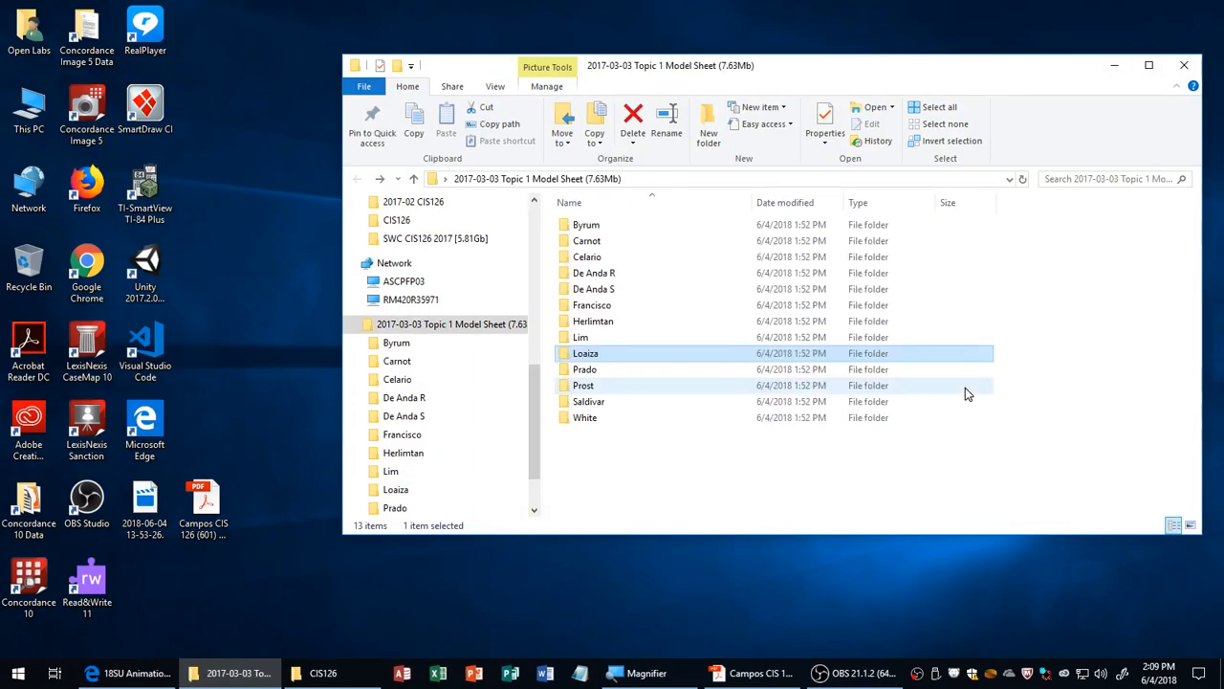
Step: Open the Prado folder and page from Prado-Topic1-1.png to the next sheet
double_click(584, 369)
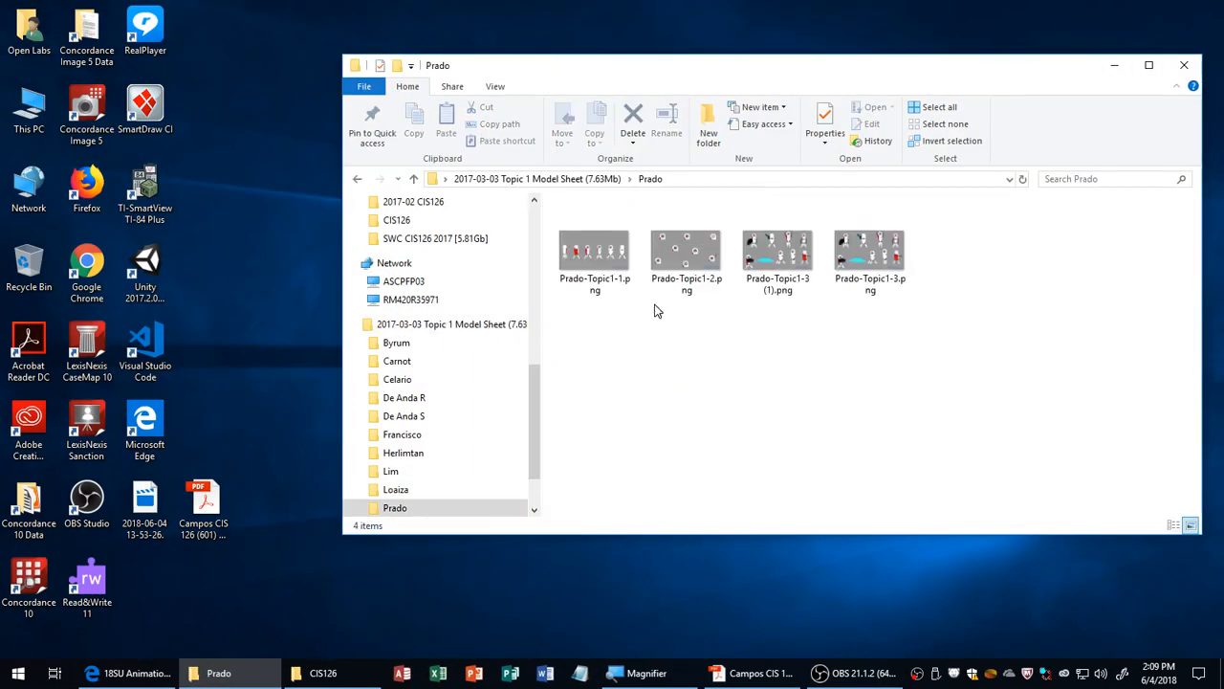
double_click(594, 251)
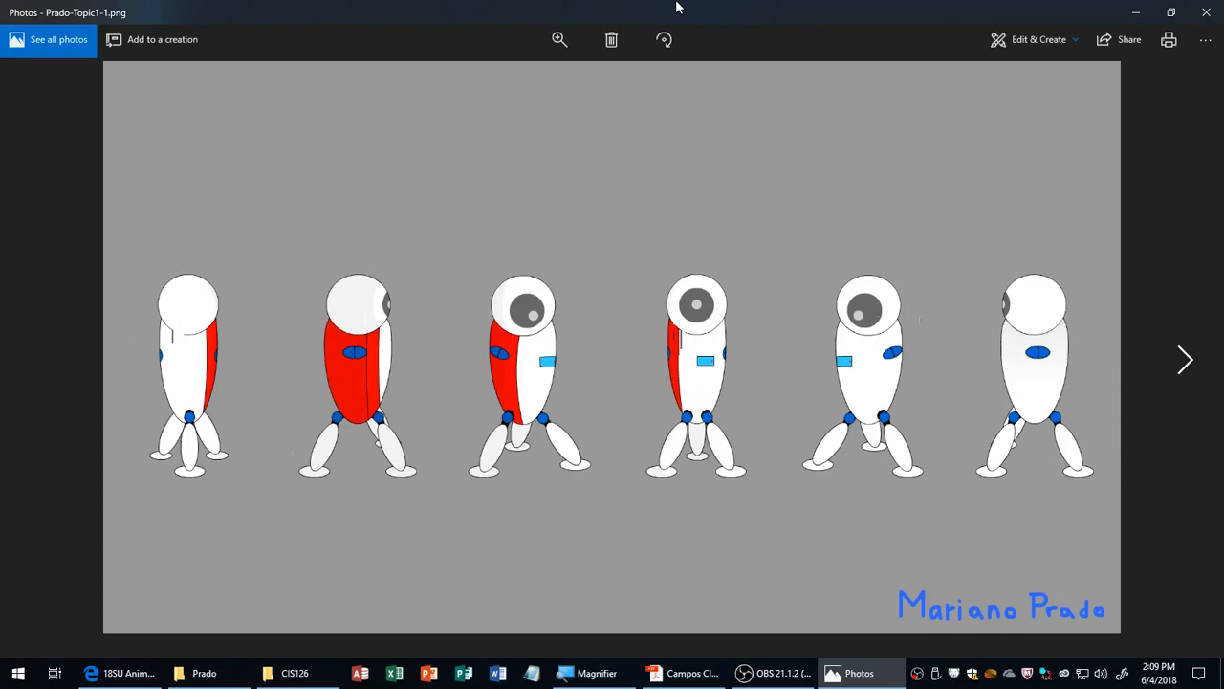
click(1185, 360)
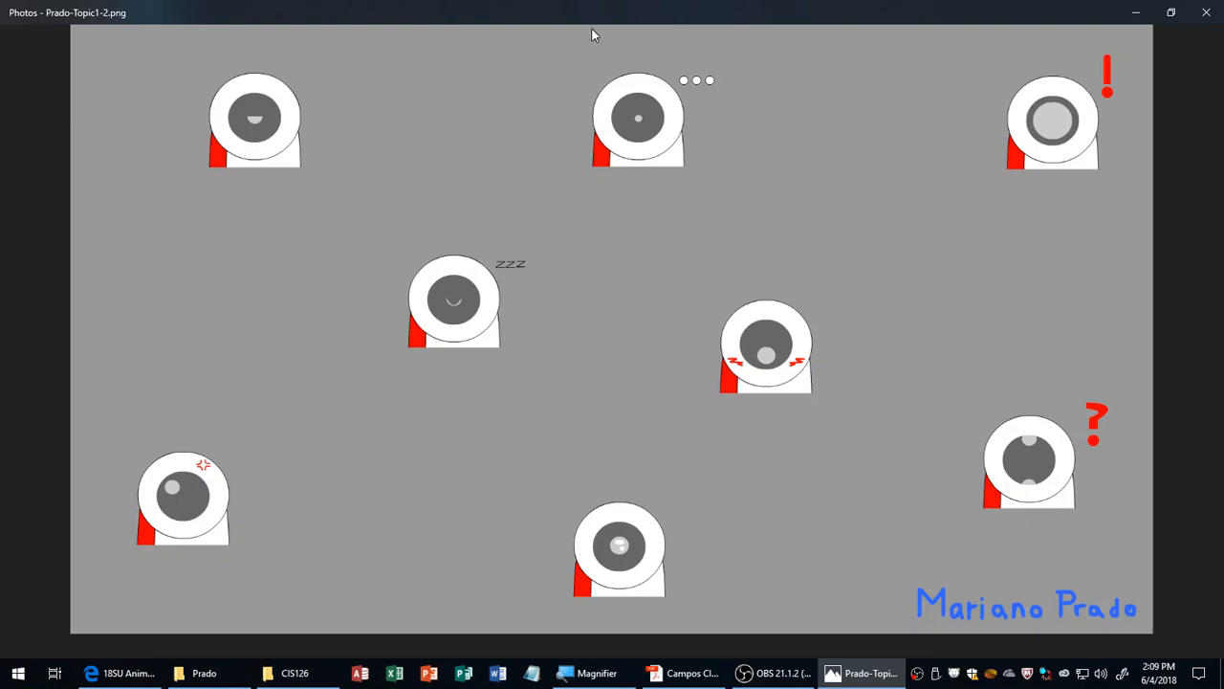
mouse_move(478, 311)
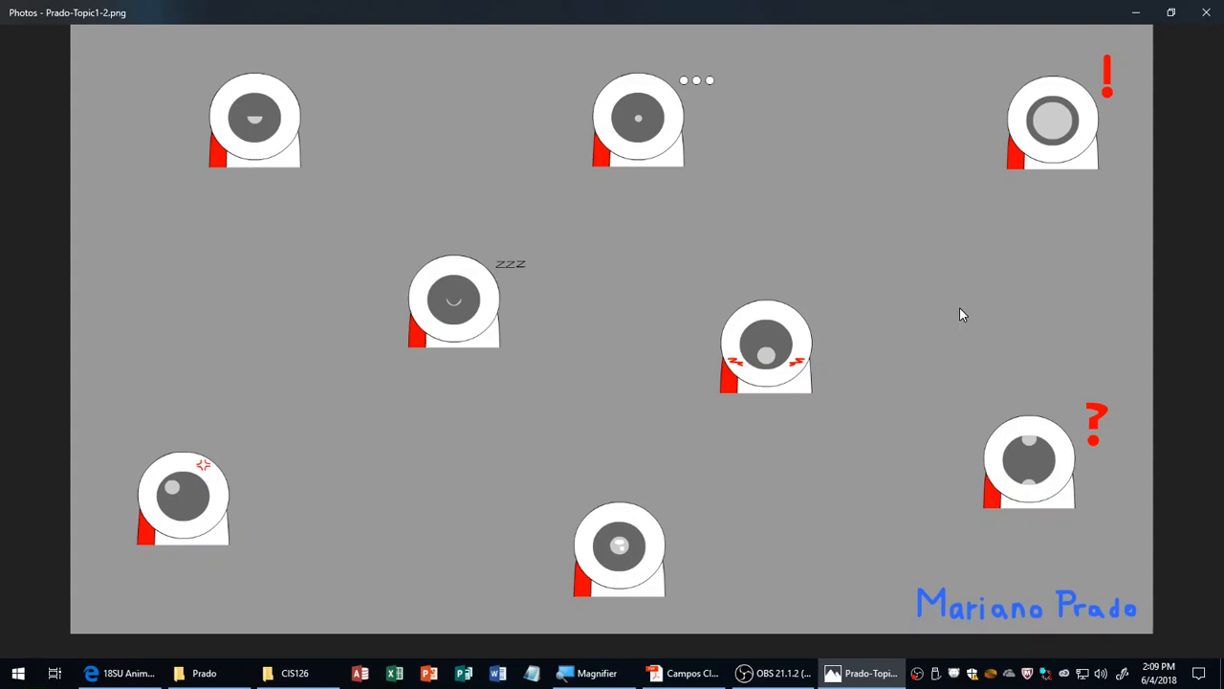
mouse_move(514, 534)
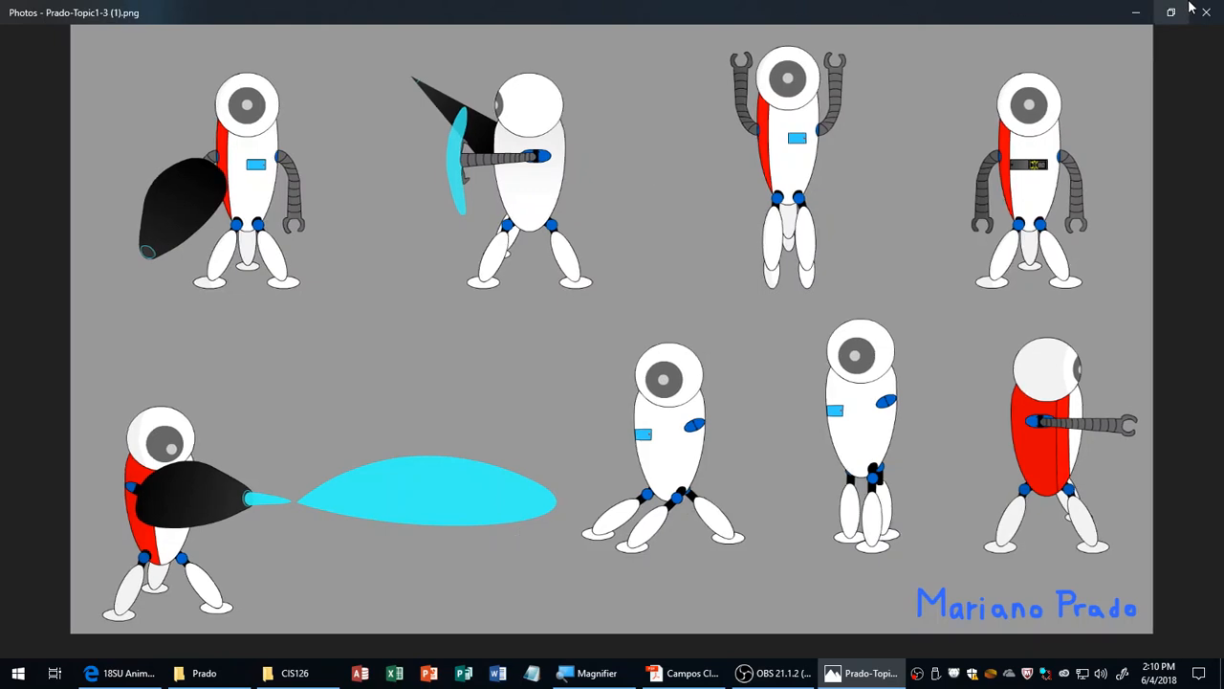
Step: Reopen the first Prado model sheet and step forward through the following sheets
click(1206, 13)
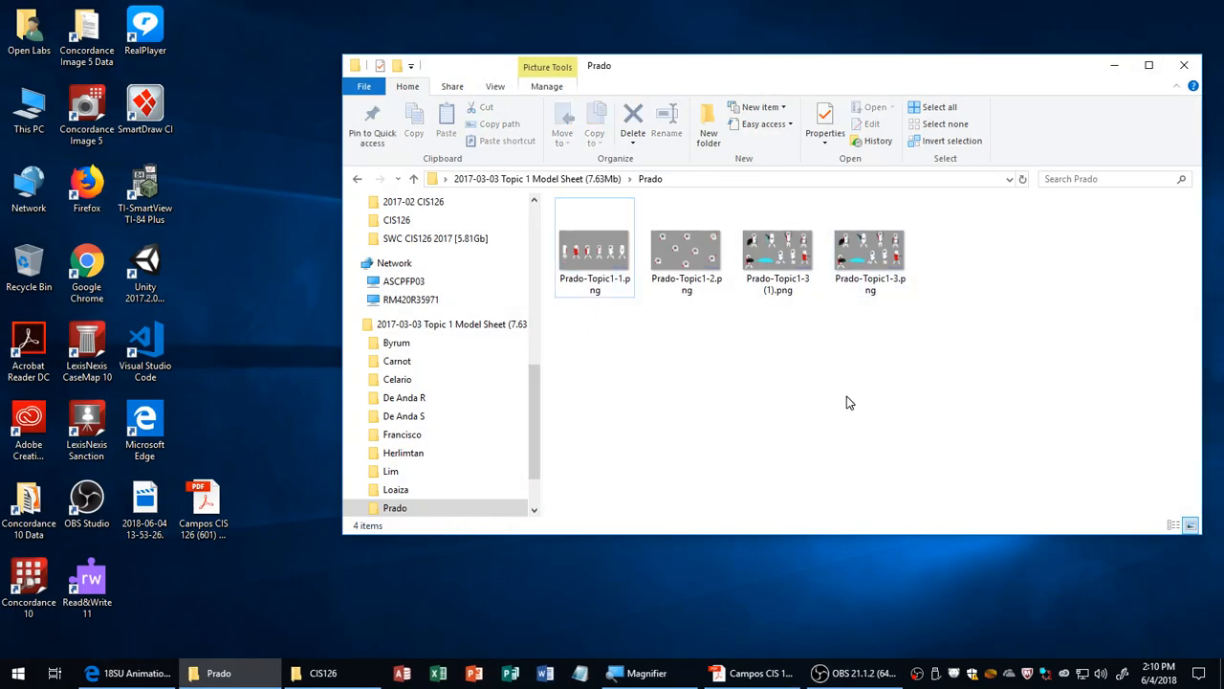
click(778, 250)
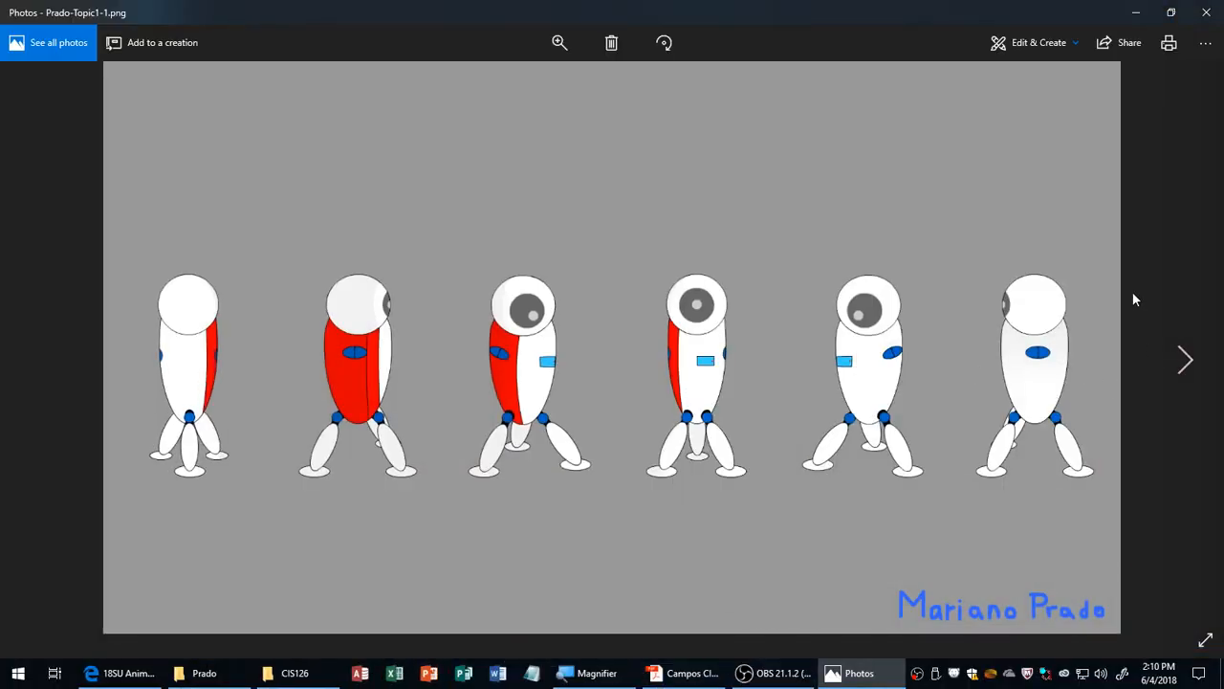
click(1184, 360)
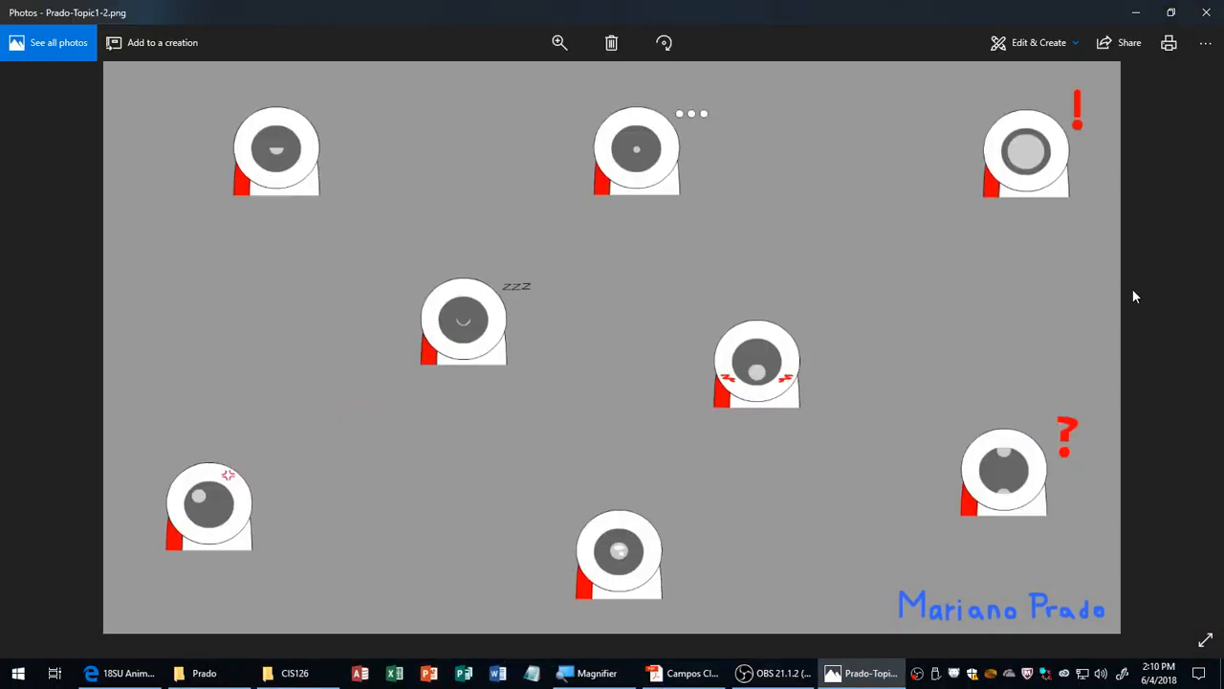
key(right)
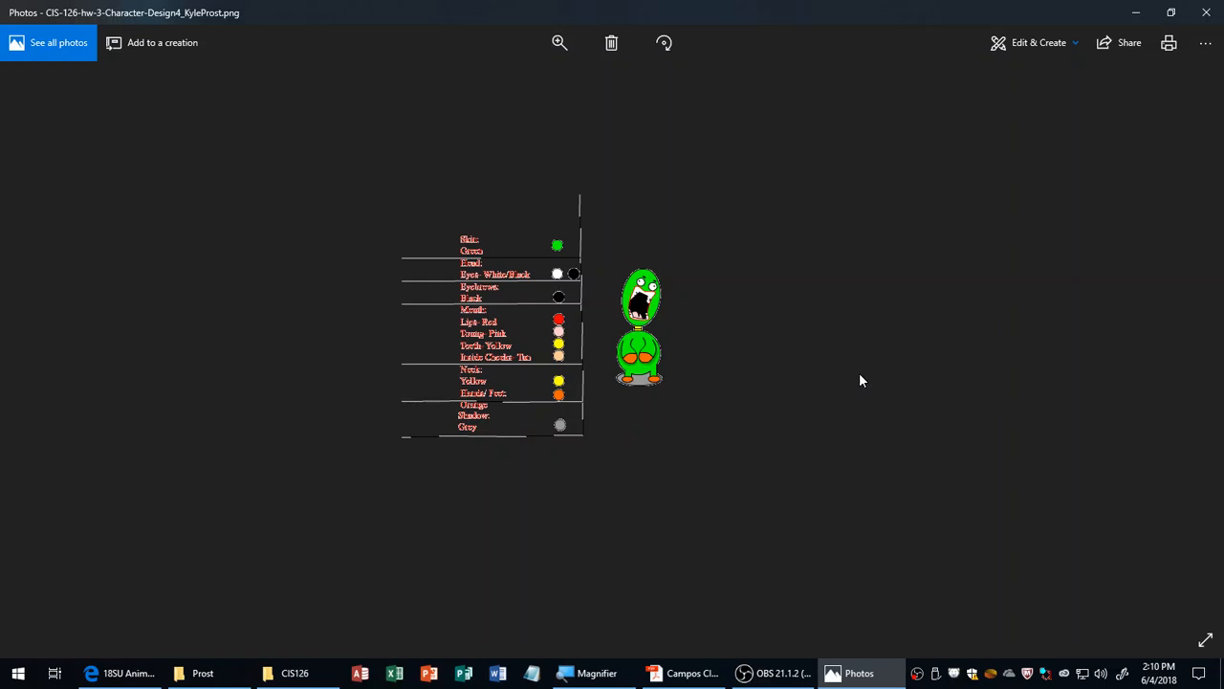
mouse_move(872, 380)
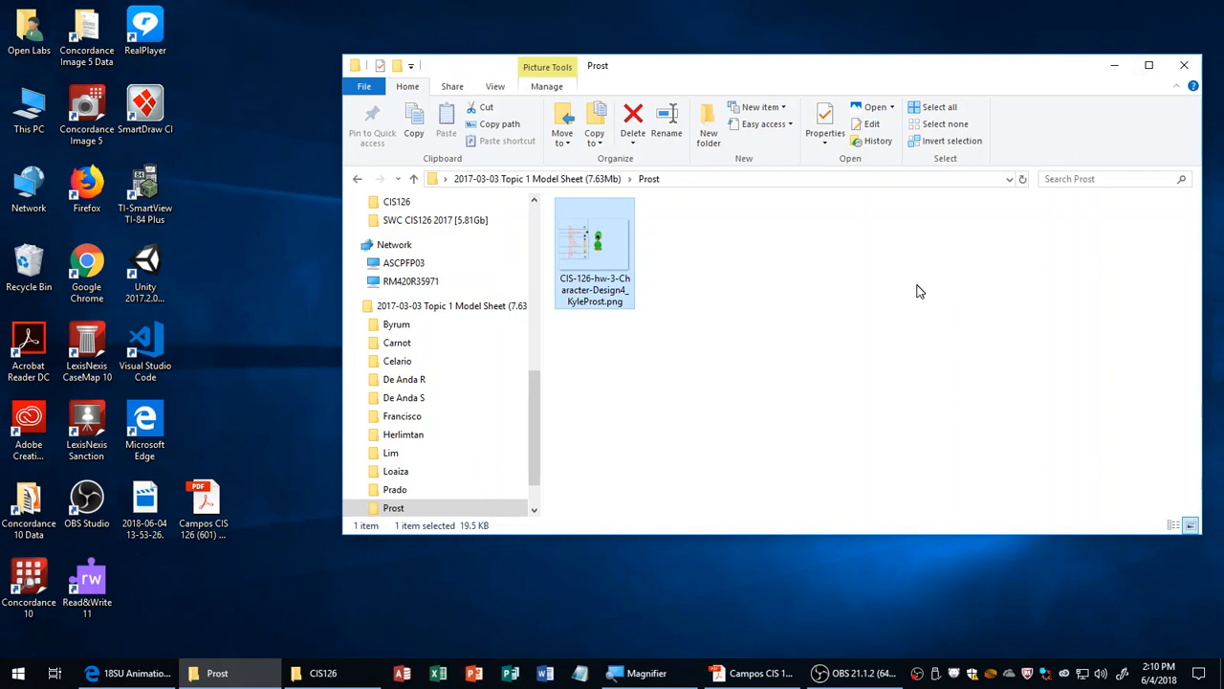
Step: Return to the student folders and open Saldivar-Character-Model-Color.png from the Saldivar folder
click(413, 179)
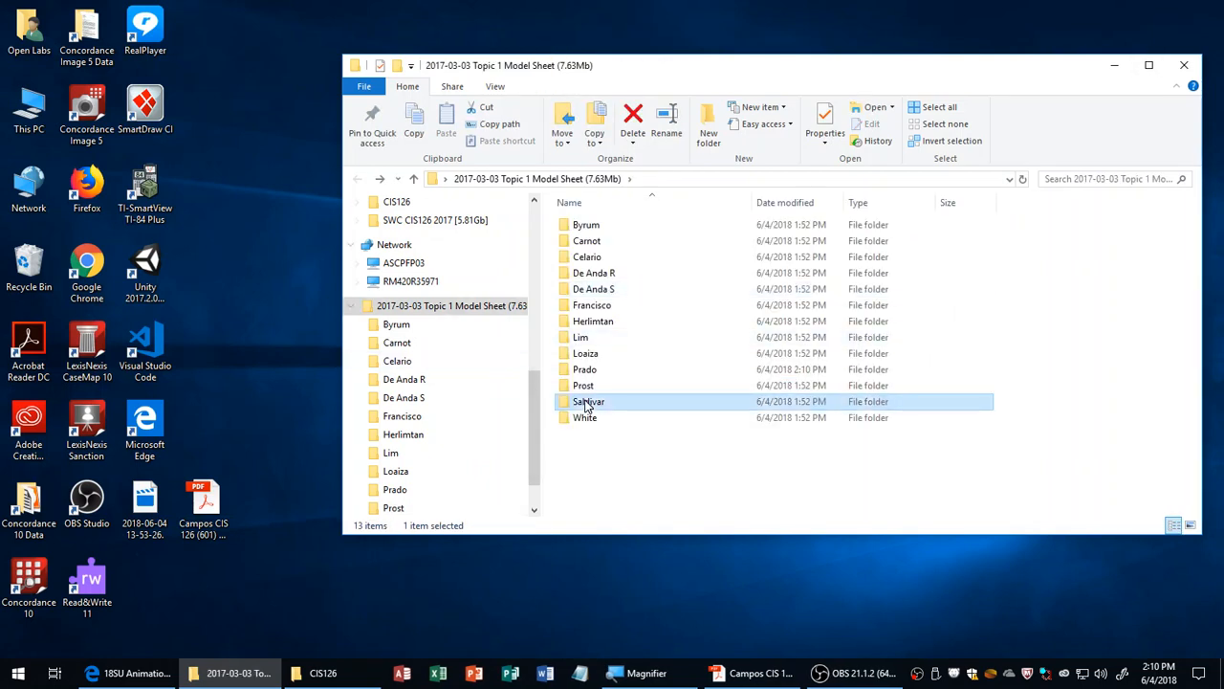
double_click(589, 401)
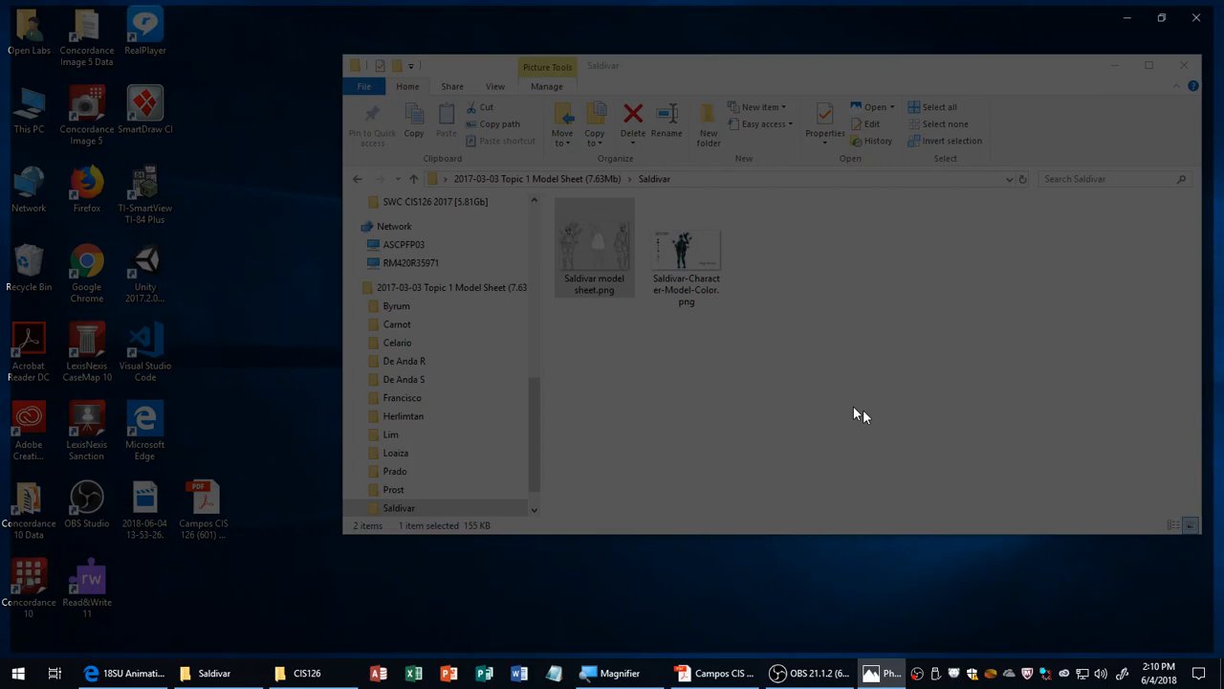
double_click(594, 238)
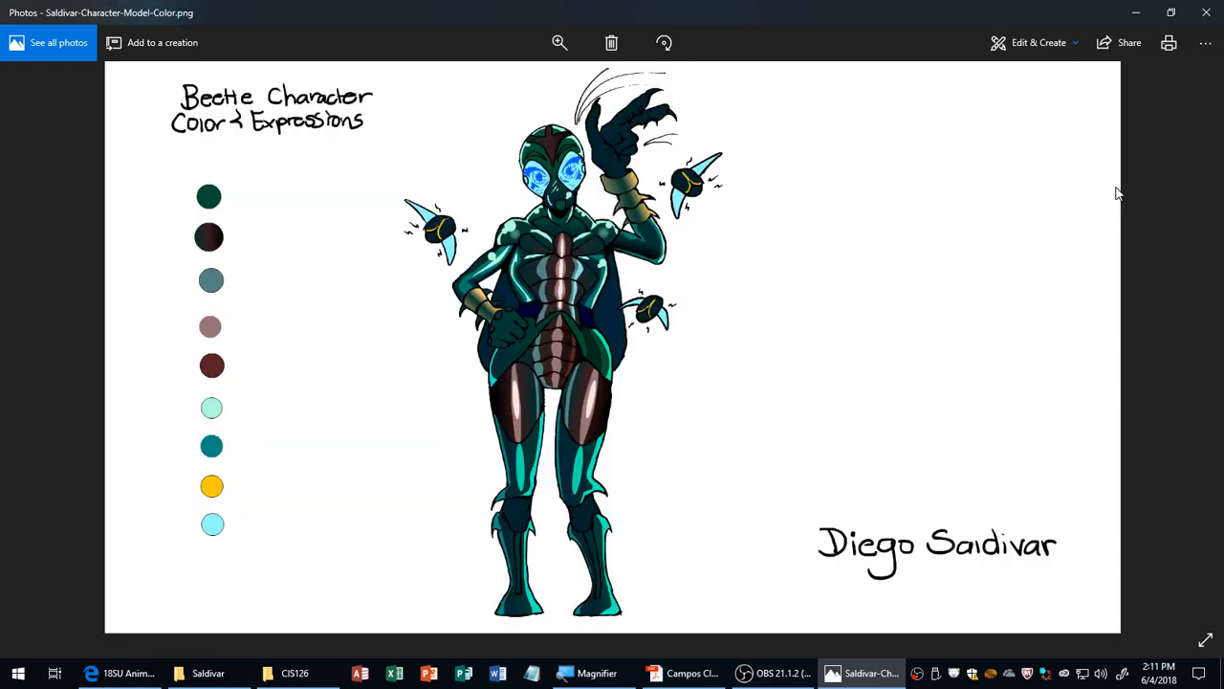
mouse_move(1114, 228)
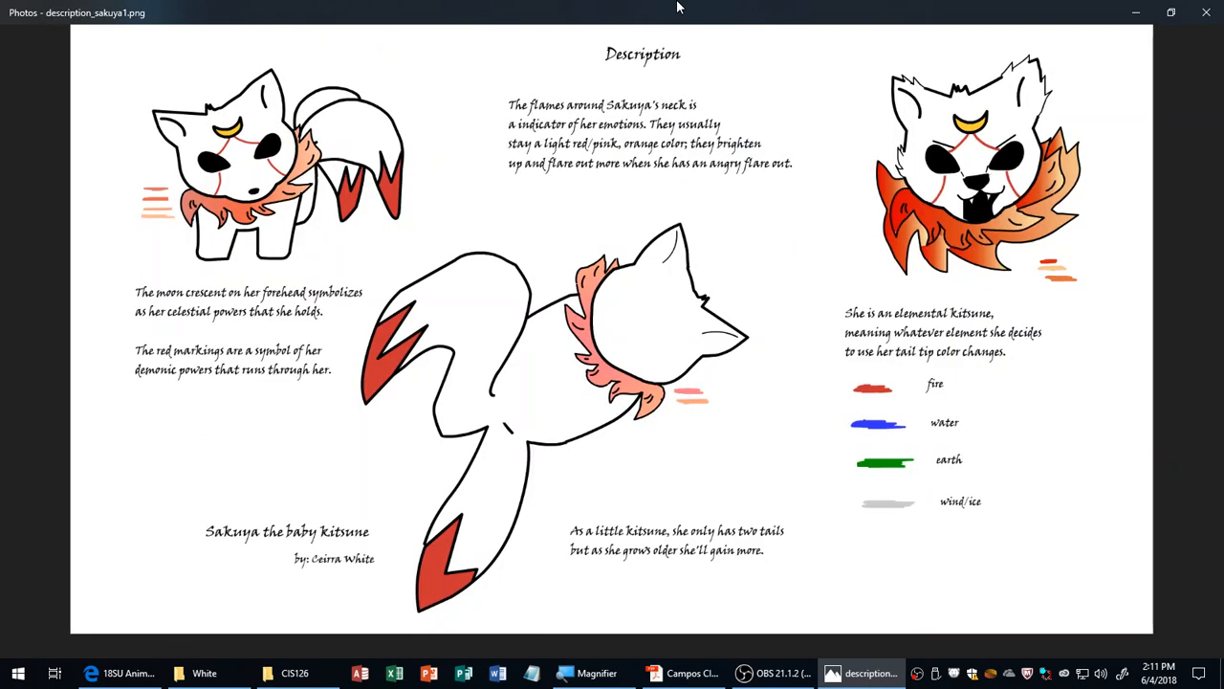
mouse_move(732, 9)
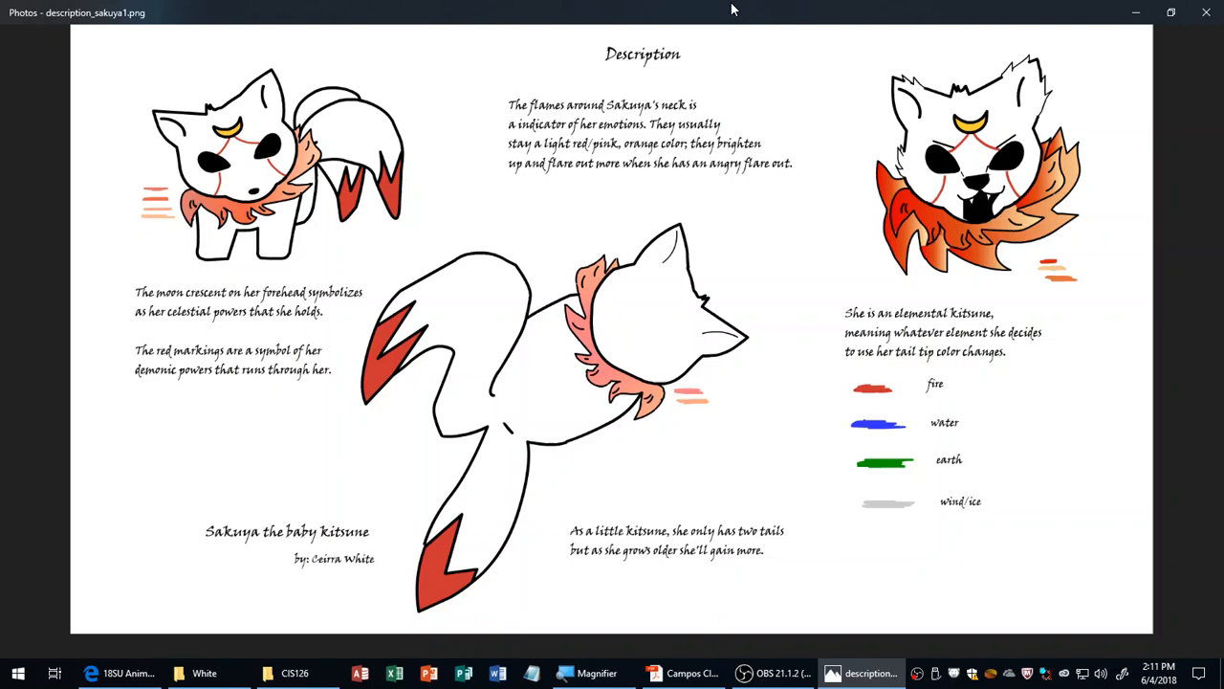